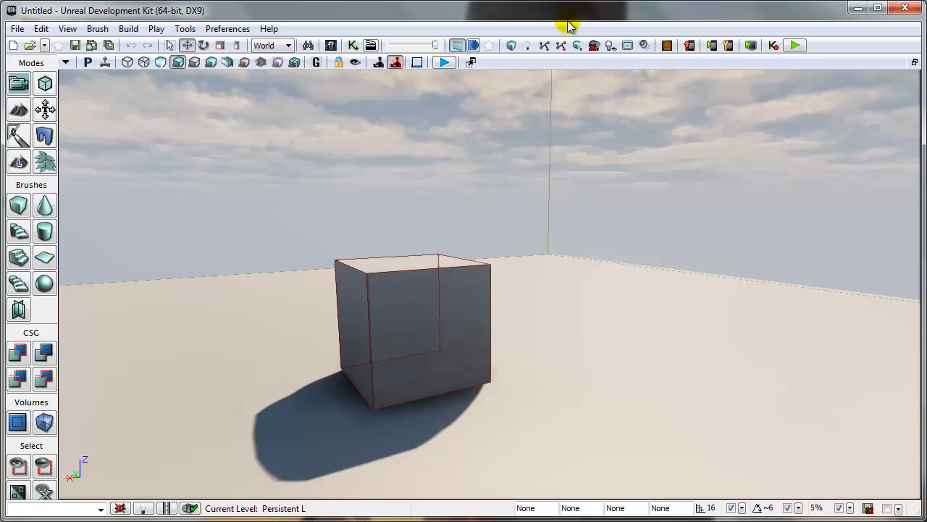
{"action": "mouse_move", "coordinate": [9, 45]}
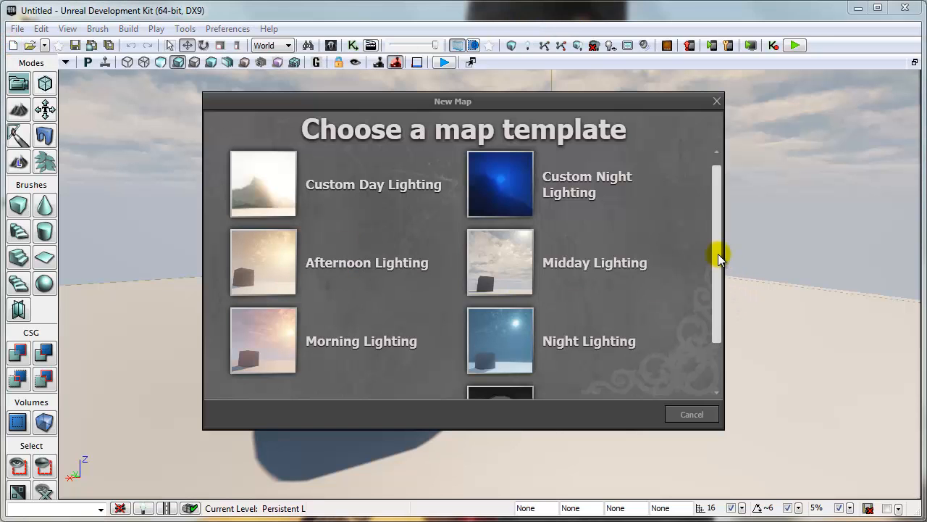
Start a new map from the textured stone room template.
{"action": "scroll", "scroll_direction": "down", "scroll_amount": 3}
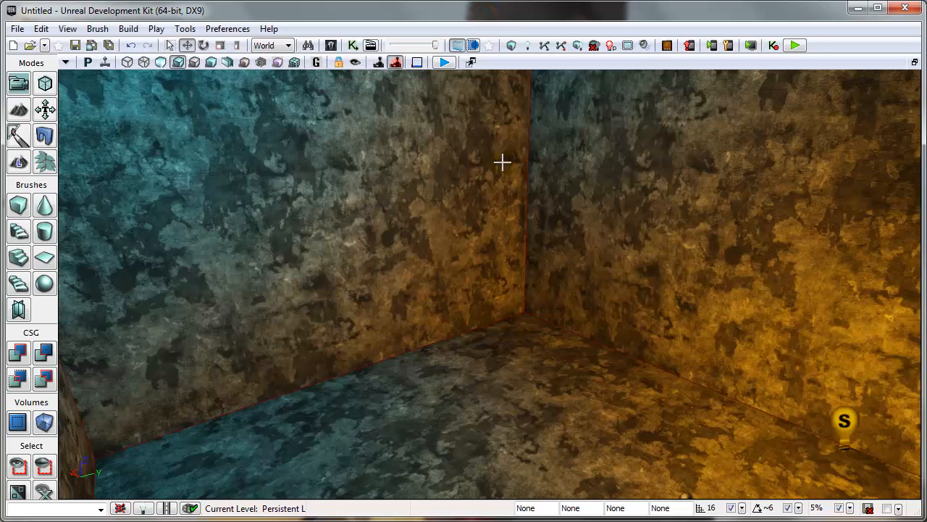
Add the door static mesh as an InterpActor and set it on the room floor.
{"action": "left_click_drag", "start_coordinate": [502, 161], "coordinate": [567, 335]}
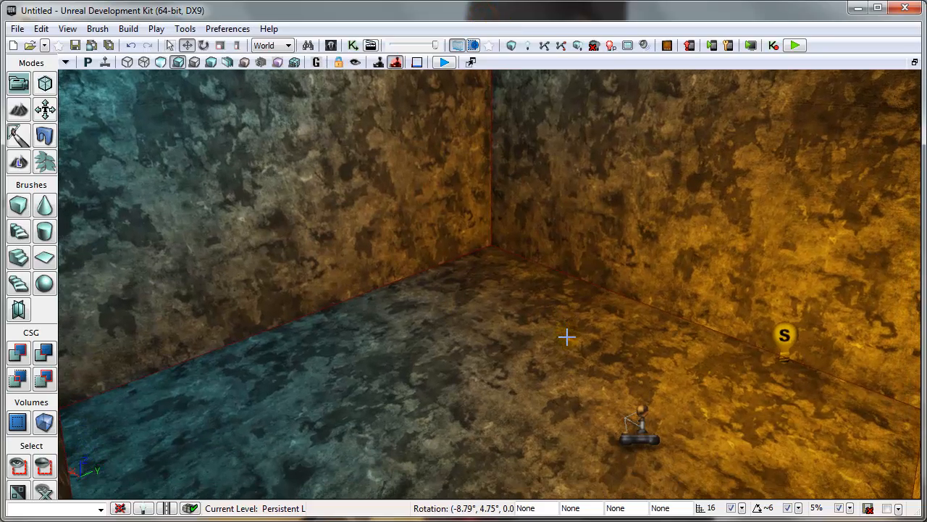
{"action": "left_click_drag", "start_coordinate": [567, 336], "coordinate": [290, 100]}
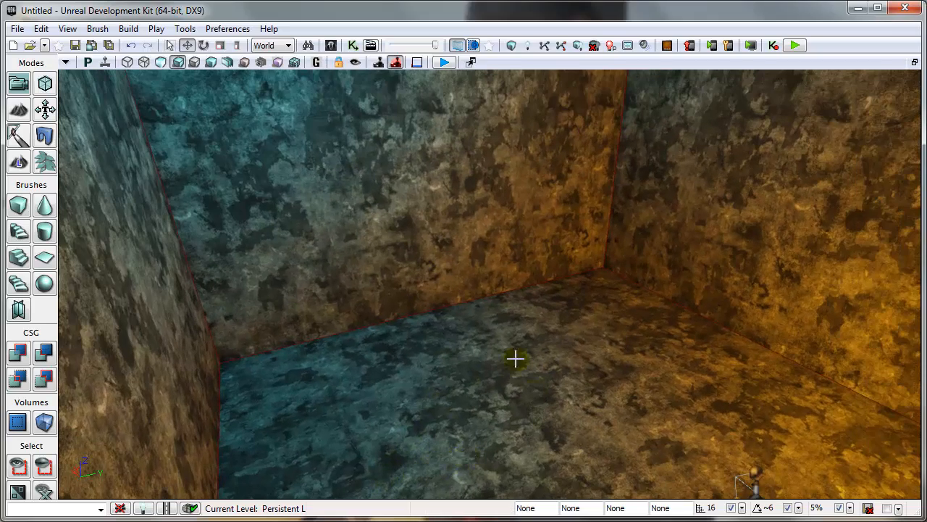
{"action": "right_click", "coordinate": [516, 358]}
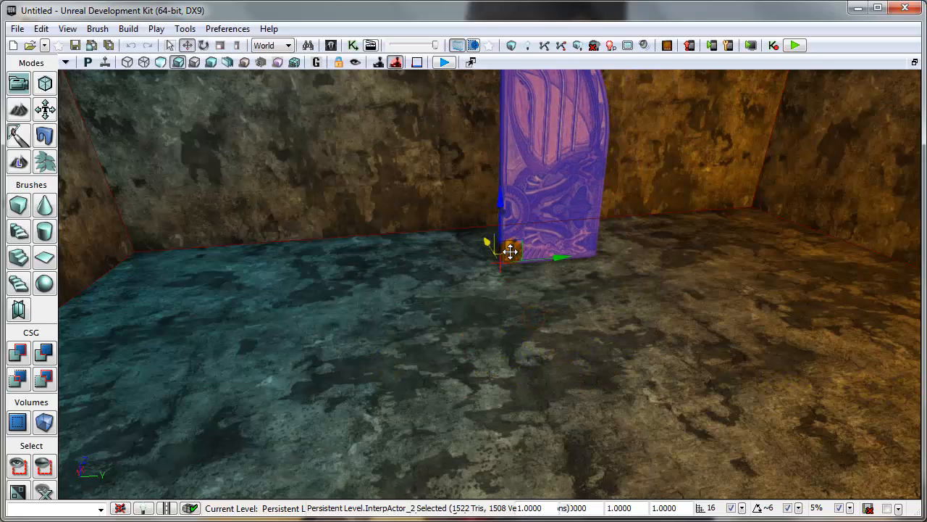
{"action": "left_click_drag", "start_coordinate": [510, 250], "coordinate": [409, 196]}
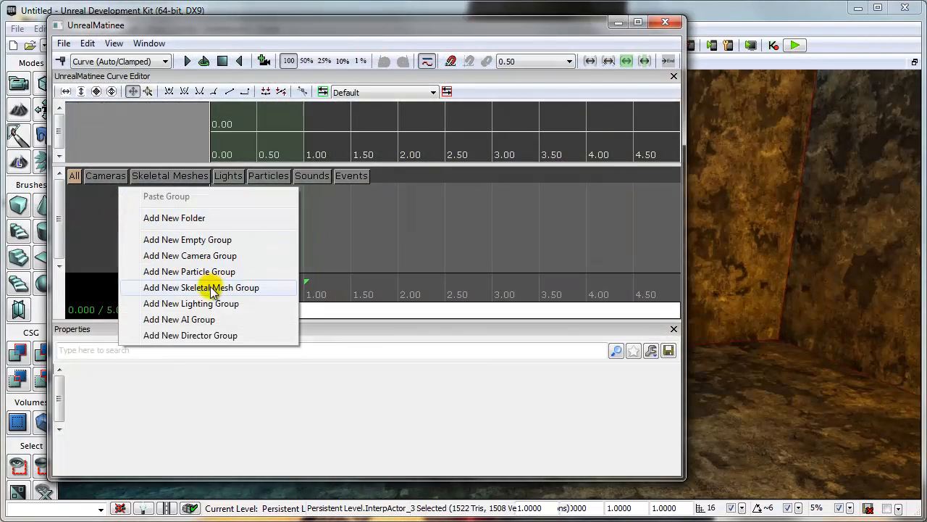
Create a Right_Door Matinee group with a movement track keyed at 2.00s.
{"action": "left_click", "coordinate": [201, 287]}
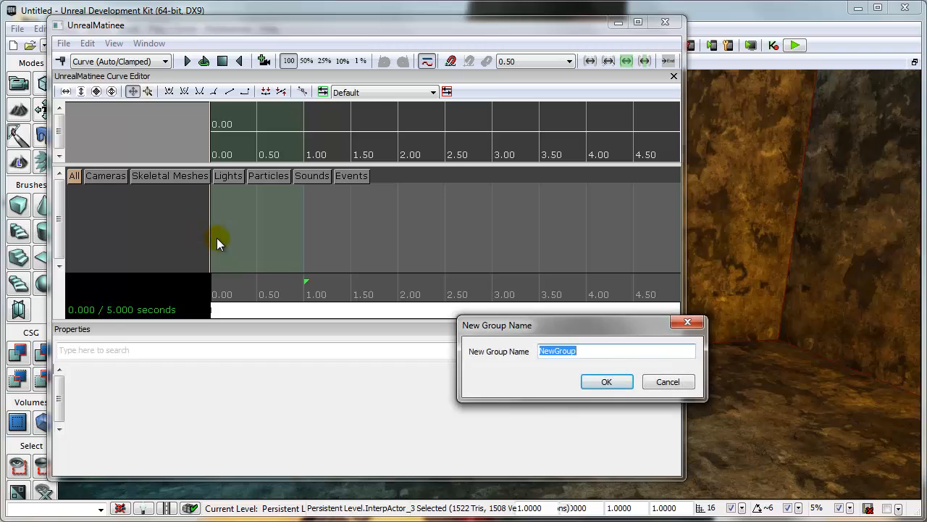
{"action": "type", "text": "Rig"}
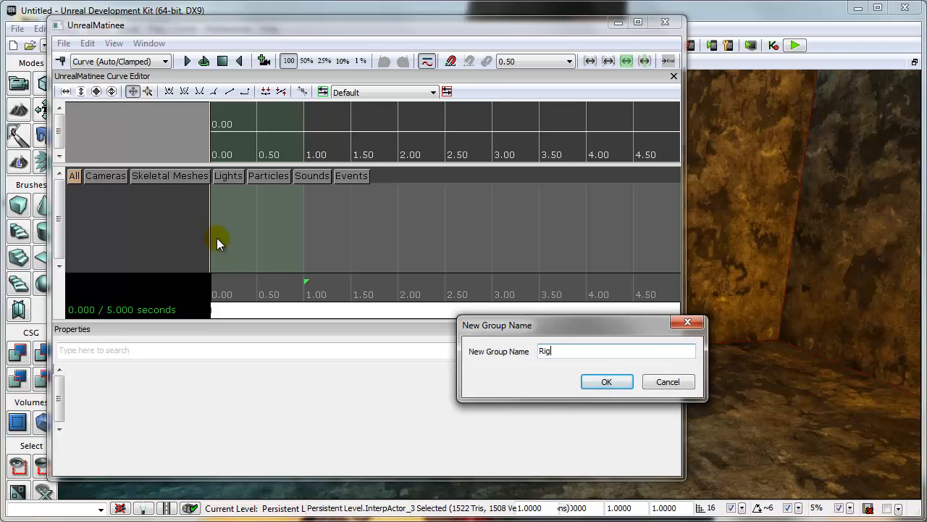
{"action": "type", "text": "ht_"}
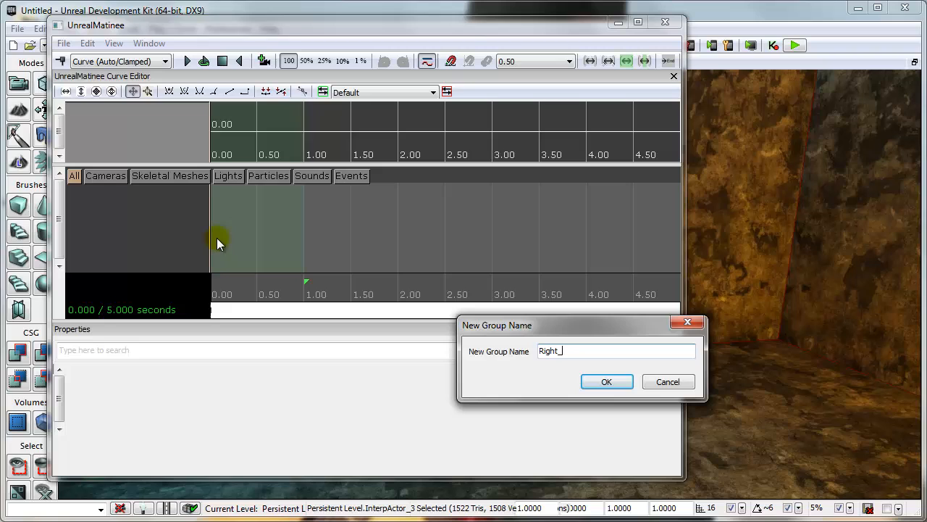
{"action": "left_click", "coordinate": [607, 382]}
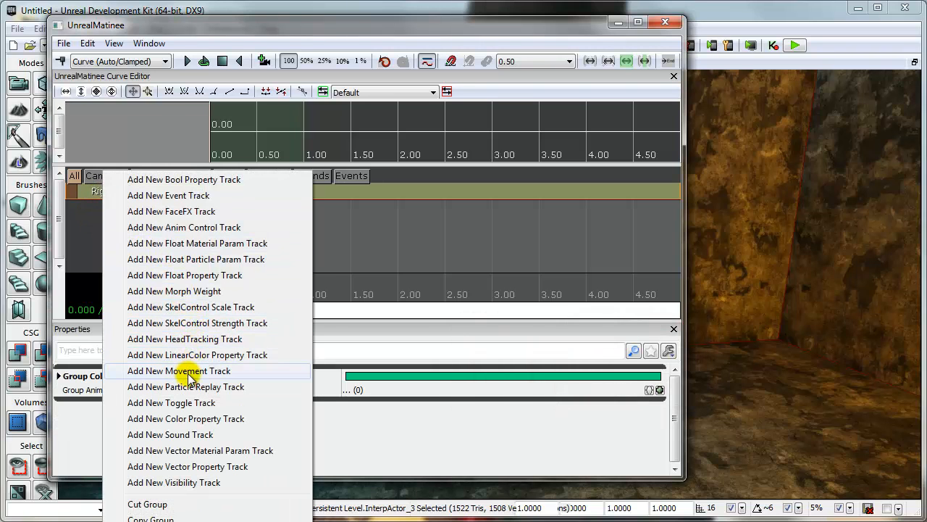
{"action": "left_click", "coordinate": [179, 370]}
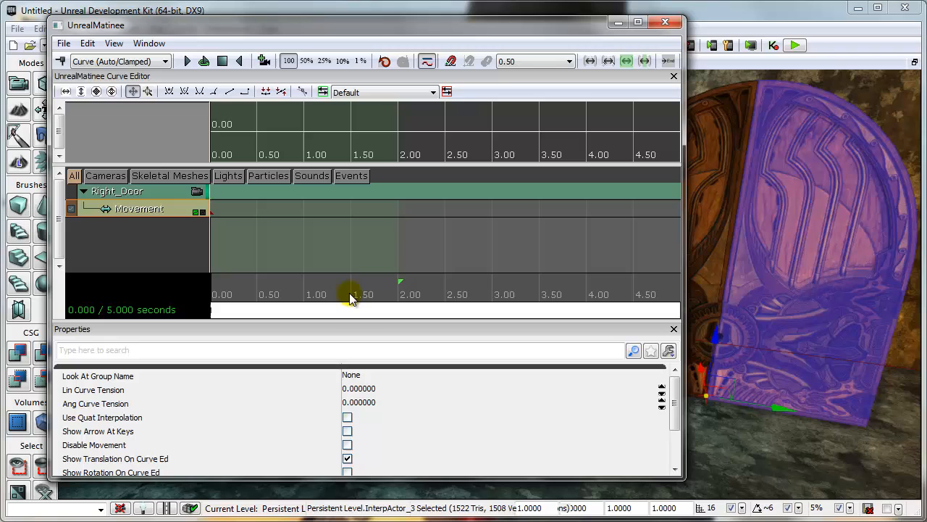
{"action": "left_click", "coordinate": [399, 294]}
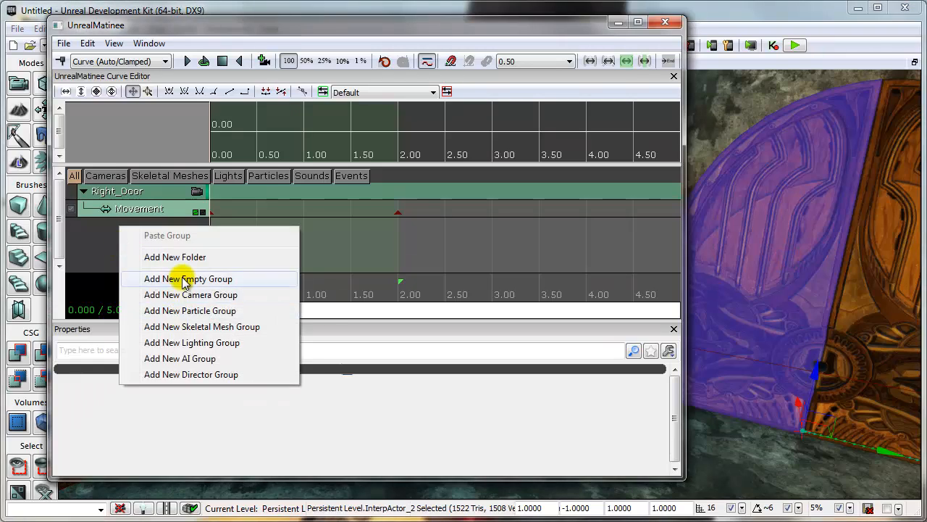
Add a Left_Door group with a movement key at 2.00s, then close Matinee.
{"action": "left_click", "coordinate": [187, 278]}
{"action": "type", "text": "Left_D"}
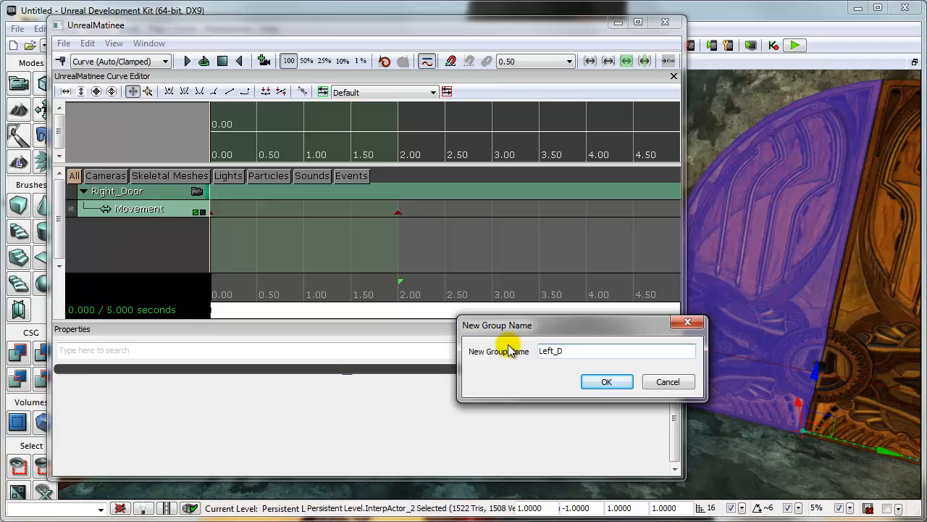
{"action": "left_click", "coordinate": [607, 382]}
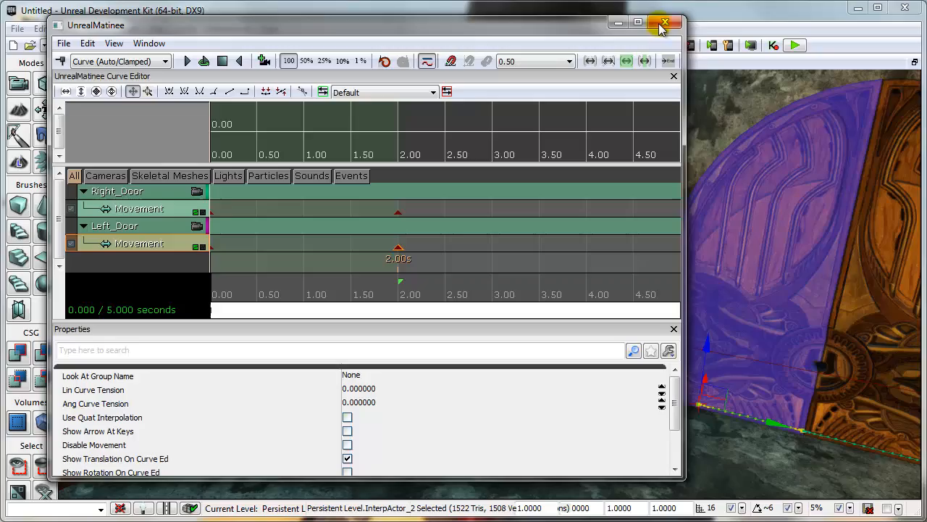
{"action": "left_click", "coordinate": [664, 23]}
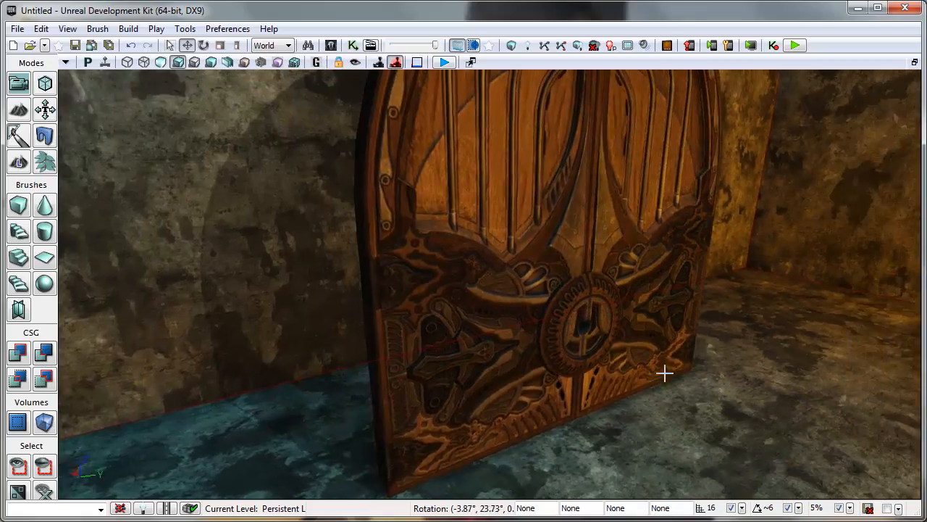
Orbit around the closed double door, then open the Content Browser.
{"action": "left_click_drag", "start_coordinate": [665, 374], "coordinate": [613, 328]}
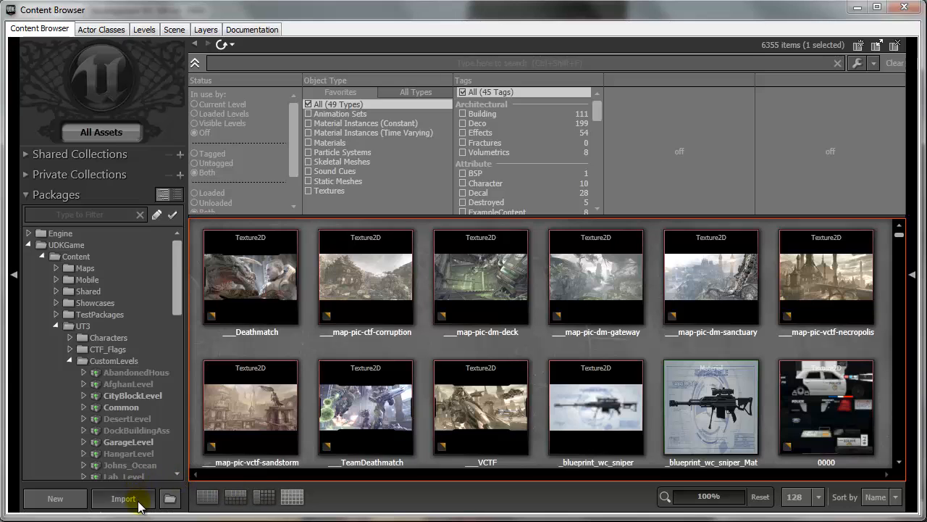
Import ScaleForm_Tut.swf from Flash/ScaleForm_Tut into a new ScaleForm_Tut package.
{"action": "left_click", "coordinate": [122, 499]}
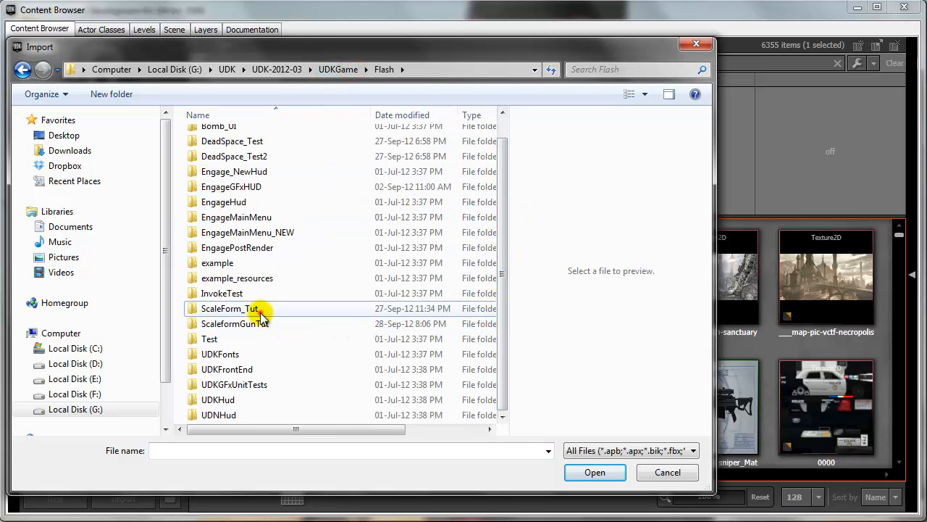
{"action": "double_click", "coordinate": [229, 309]}
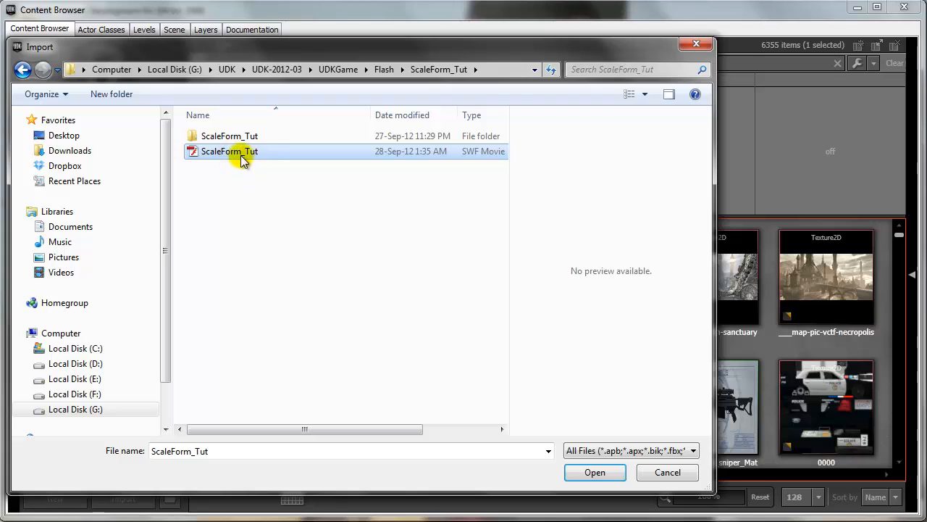
{"action": "left_click", "coordinate": [594, 471]}
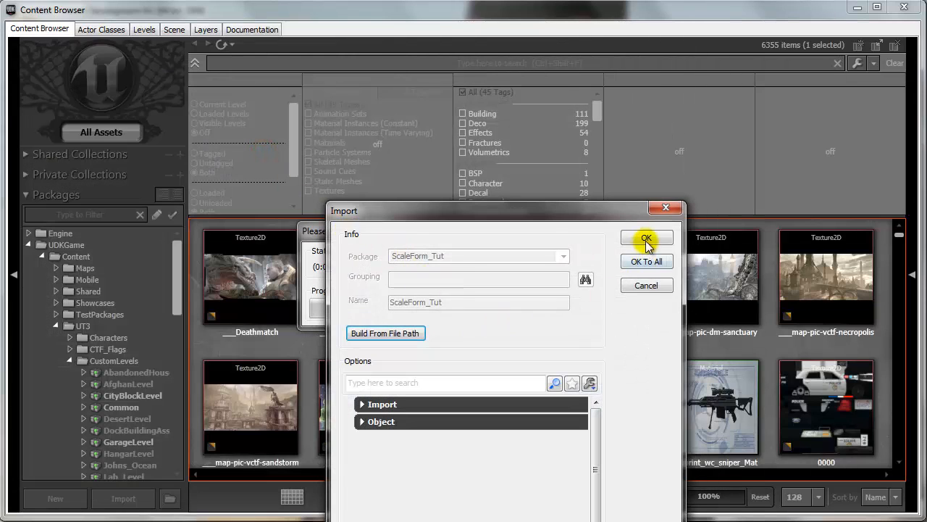
{"action": "left_click", "coordinate": [646, 239]}
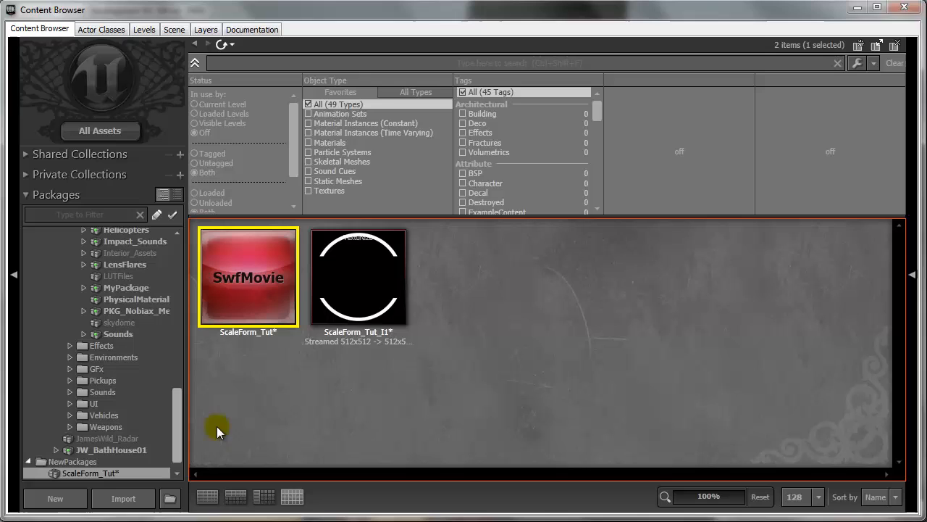
Save the ScaleForm_Tut package into UDKGame/Content.
{"action": "right_click", "coordinate": [247, 277]}
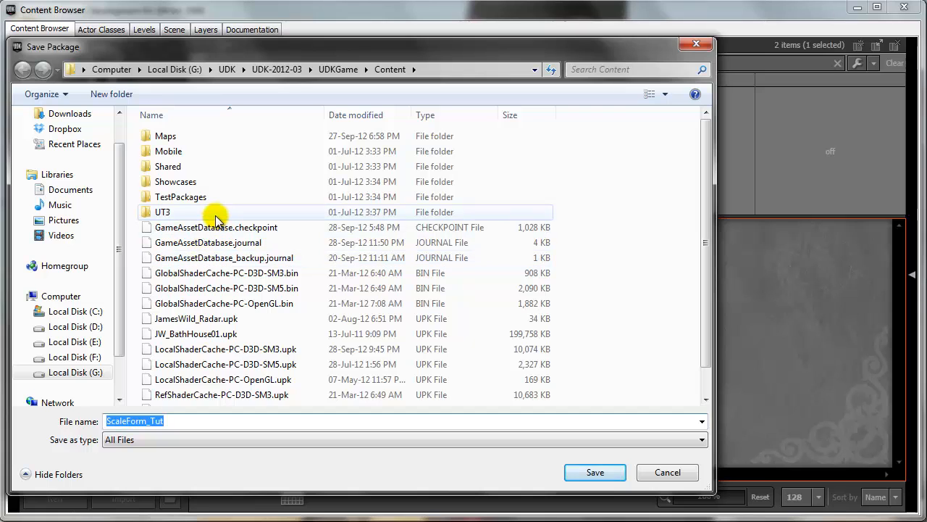
{"action": "double_click", "coordinate": [162, 212]}
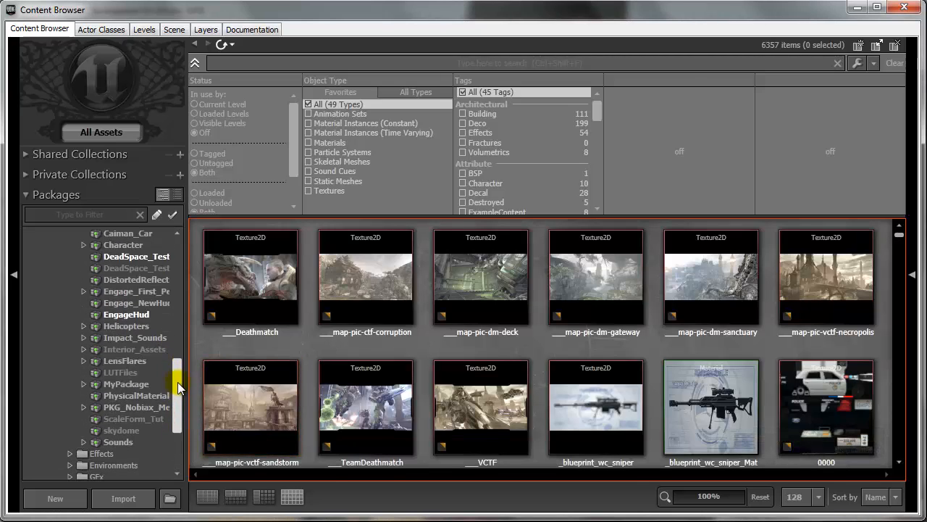
{"action": "left_click", "coordinate": [134, 419]}
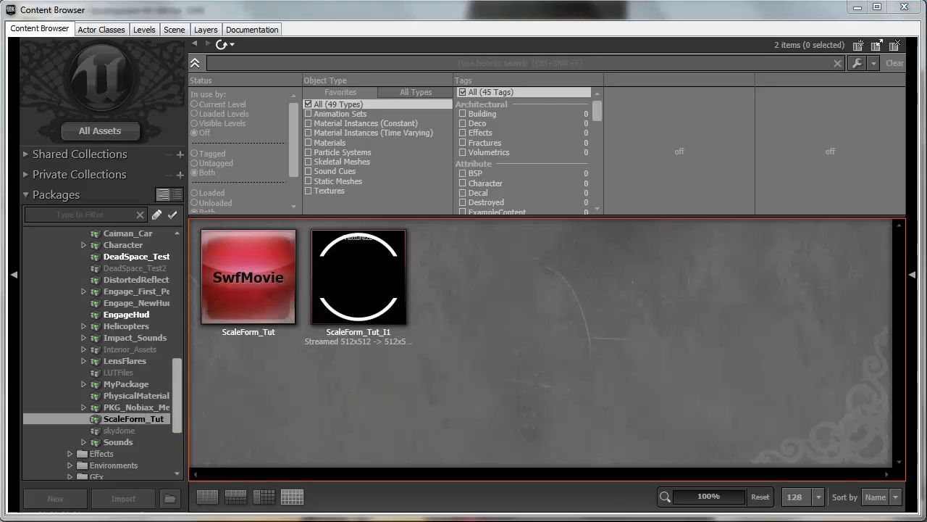
Create a 512×512 TextureRenderTarget2D named Scaleform_T2D in ScaleForm_Tut.
{"action": "left_click", "coordinate": [55, 498]}
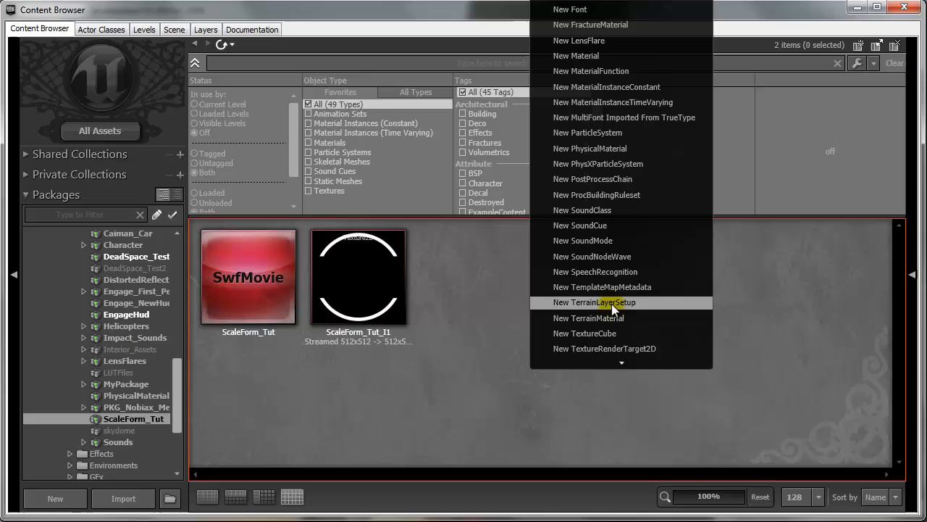
{"action": "scroll", "scroll_direction": "down", "scroll_amount": 3}
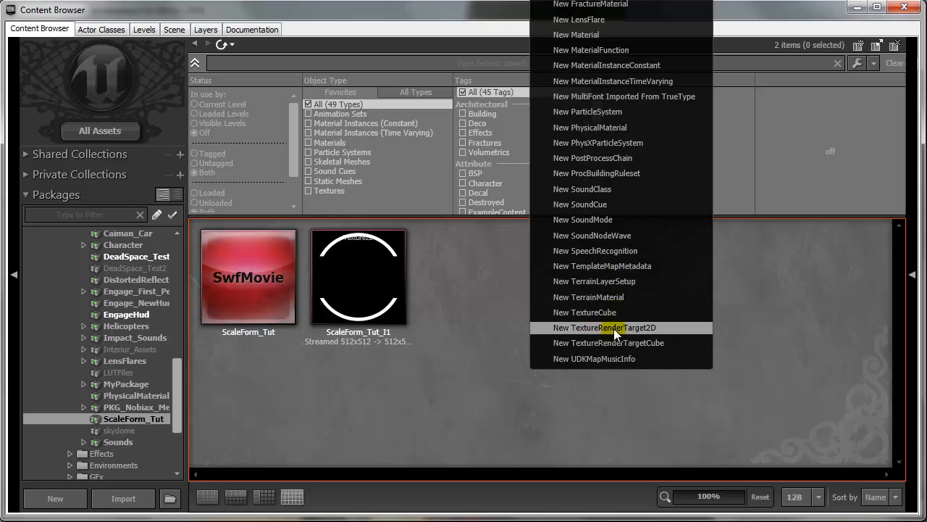
{"action": "left_click", "coordinate": [607, 327]}
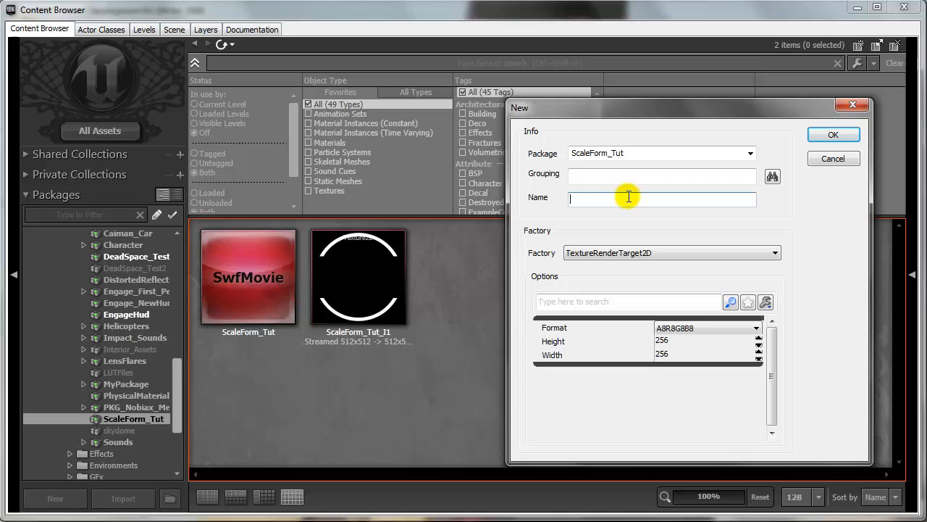
{"action": "type", "text": "Scaleform_"}
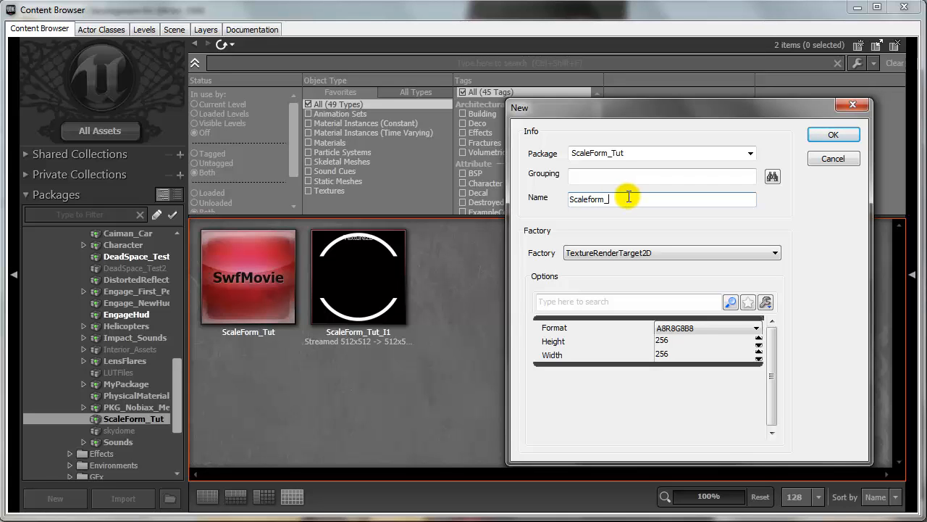
{"action": "type", "text": "T2"}
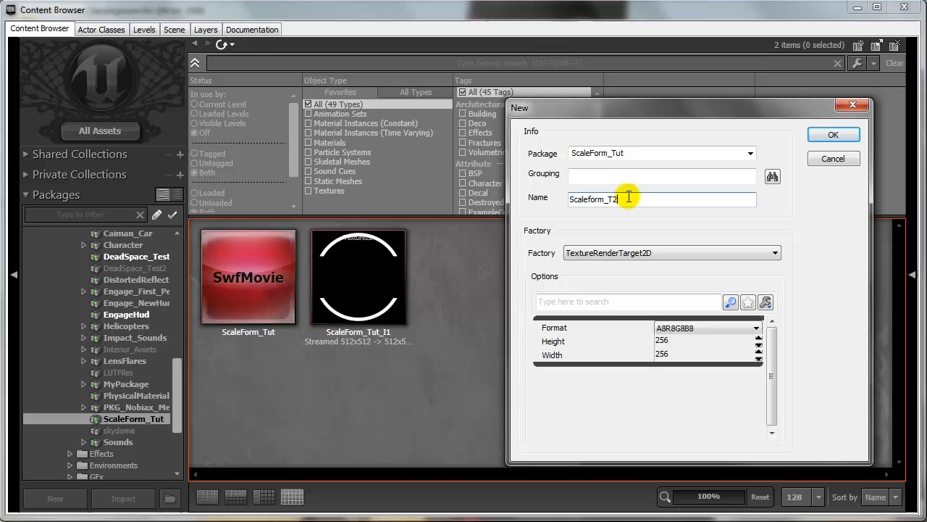
{"action": "type", "text": "D"}
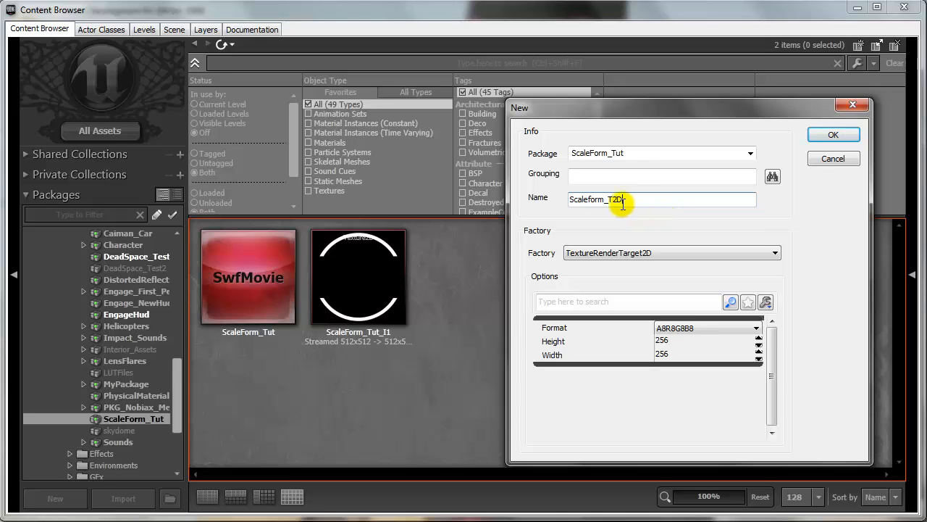
{"action": "double_click", "coordinate": [662, 340]}
{"action": "type", "text": "512"}
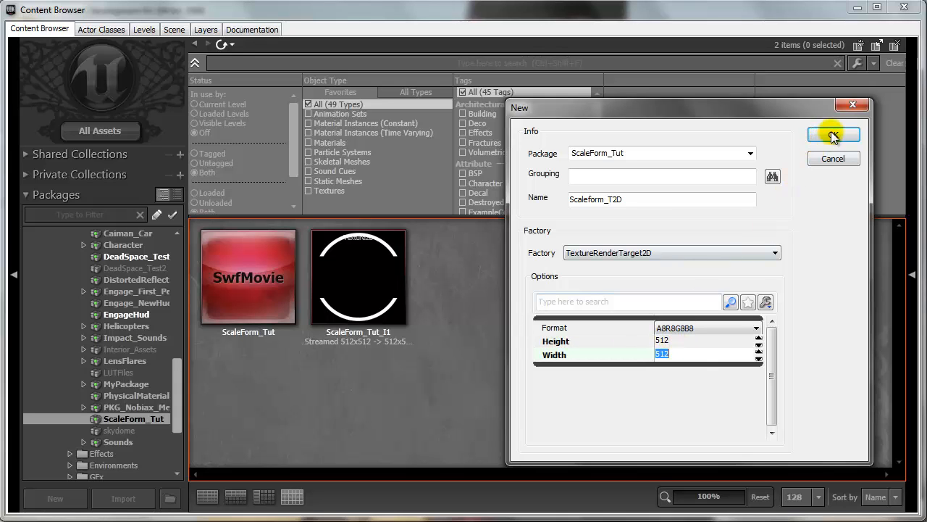
{"action": "left_click", "coordinate": [833, 135]}
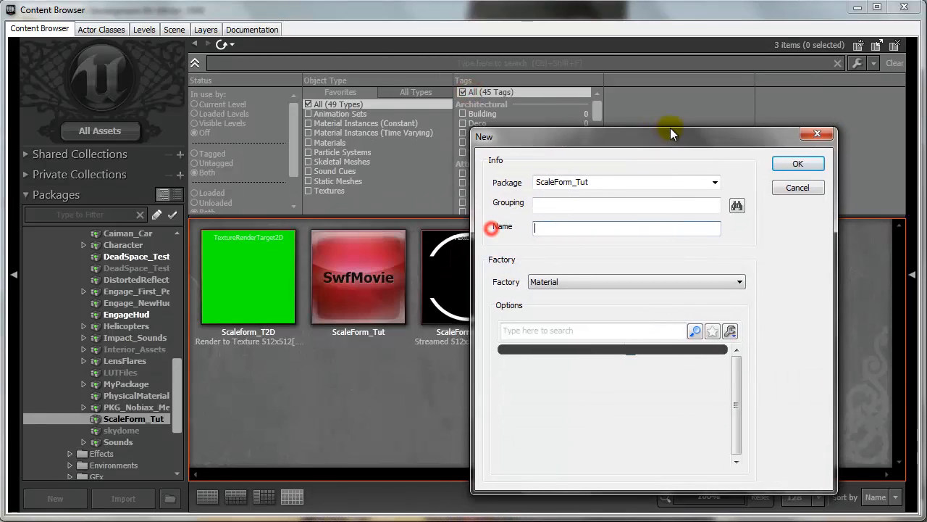
Create a new material named Scaleform_T2D_Material.
{"action": "type", "text": "cale"}
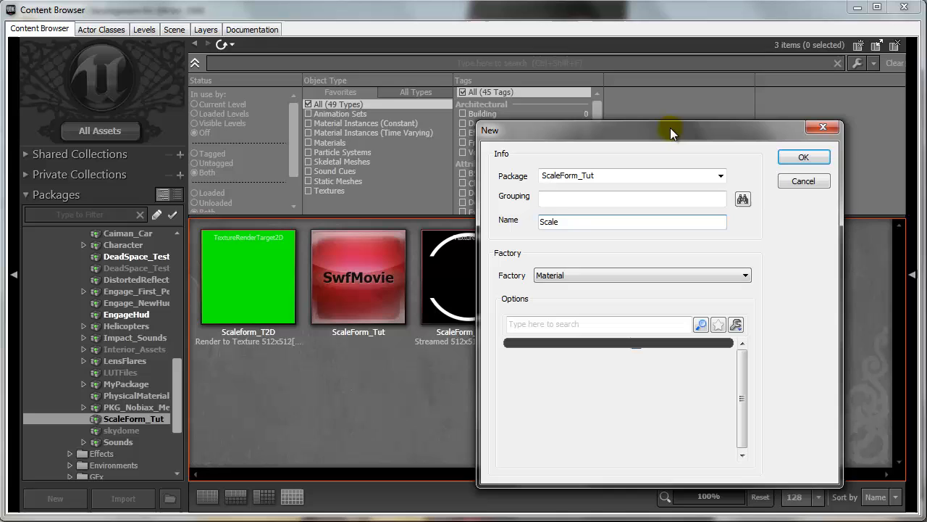
{"action": "type", "text": "Scaleform_T2"}
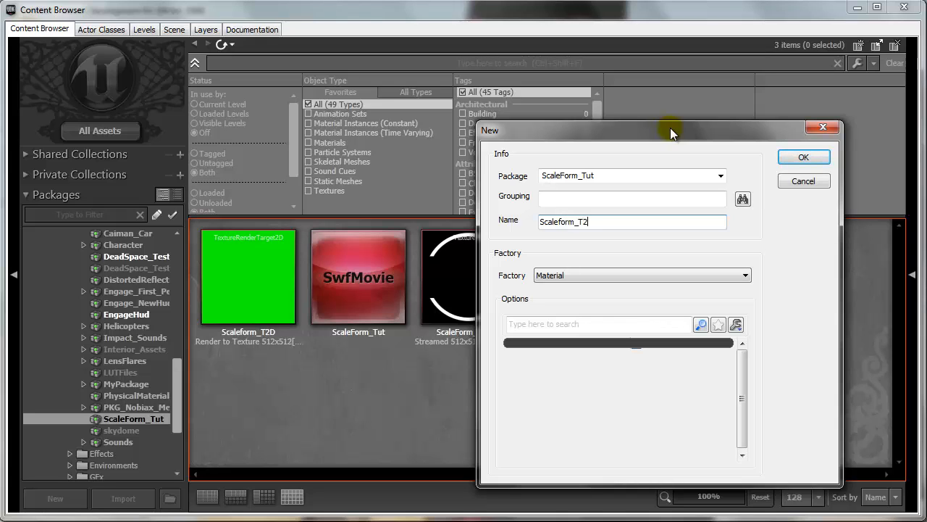
{"action": "type", "text": "D_Mat"}
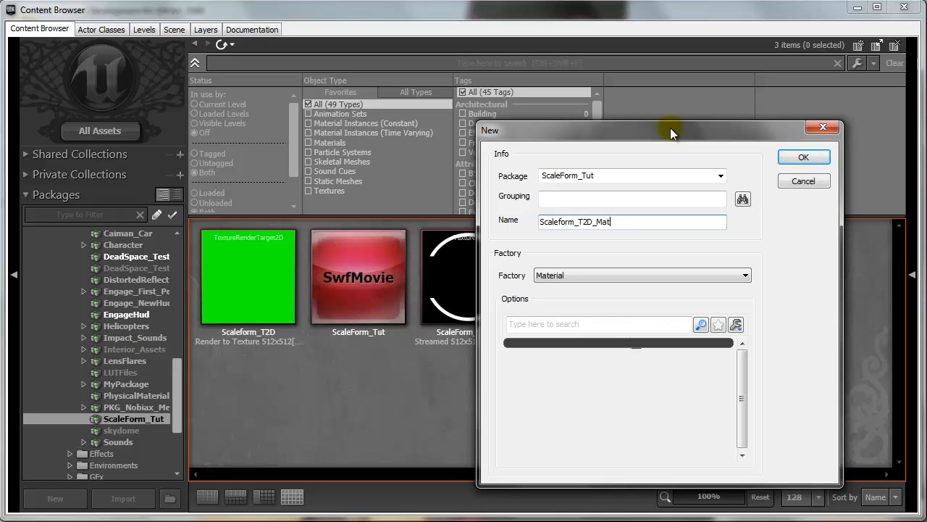
{"action": "left_click", "coordinate": [804, 157]}
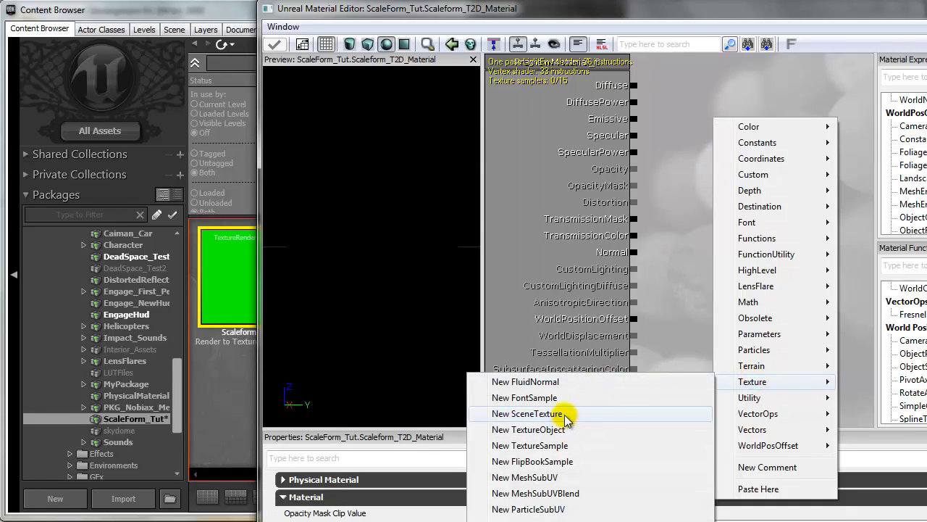
Wire a Scaleform_T2D texture sample to Emissive and Opacity, set BLEND_AlphaComposite, and apply.
{"action": "left_click", "coordinate": [530, 445]}
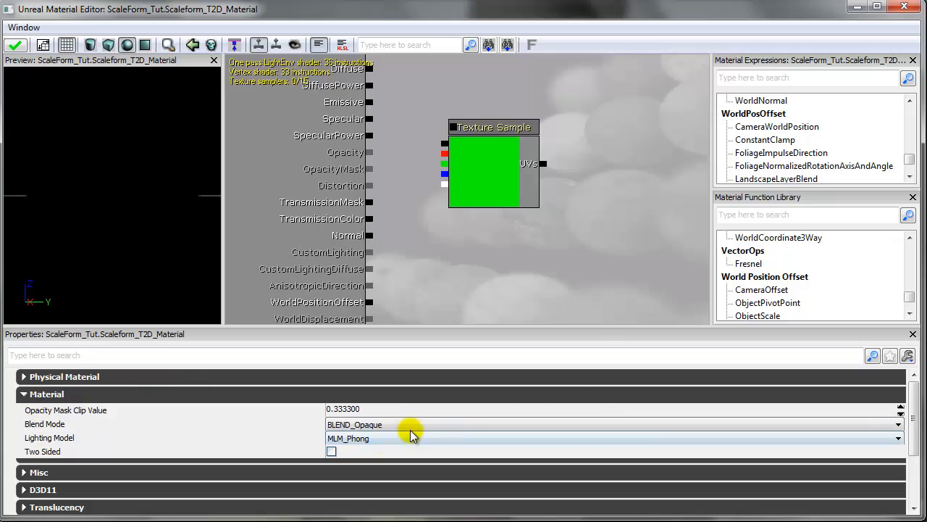
{"action": "left_click", "coordinate": [898, 424]}
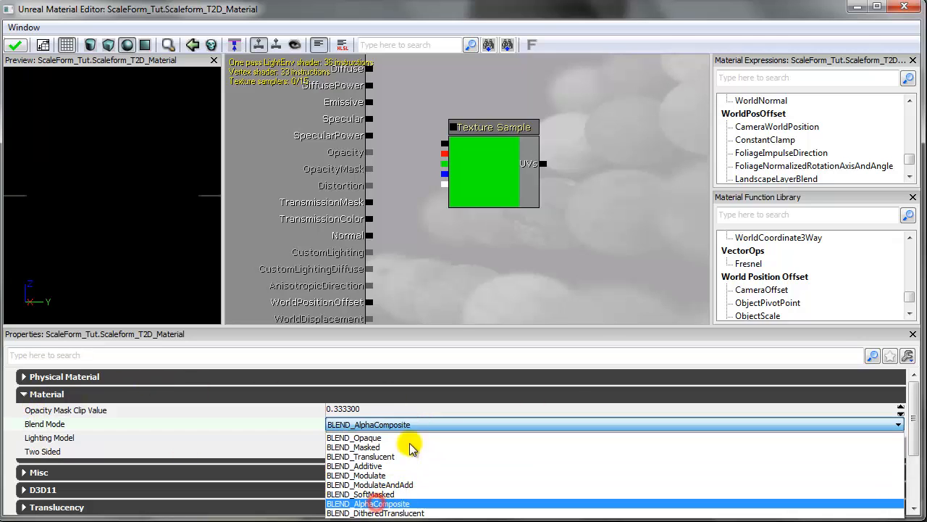
{"action": "left_click", "coordinate": [368, 503]}
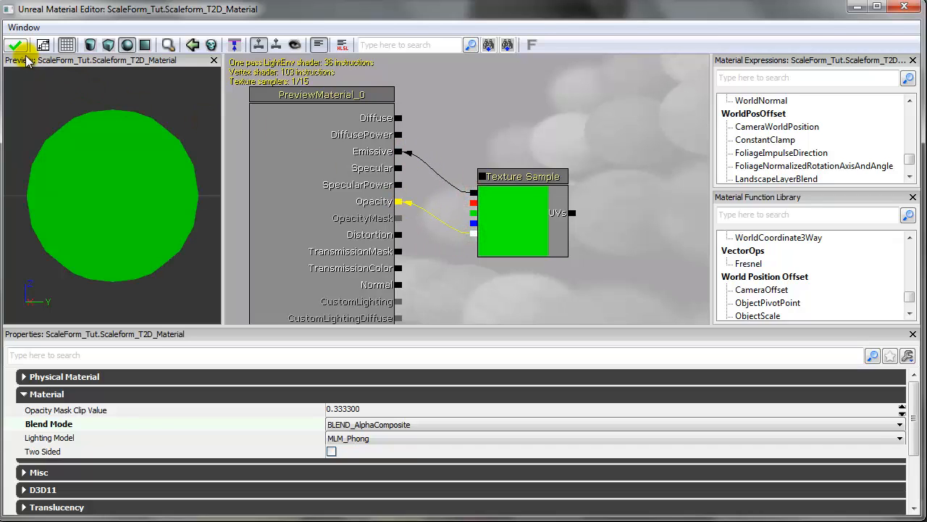
{"action": "left_click", "coordinate": [15, 45]}
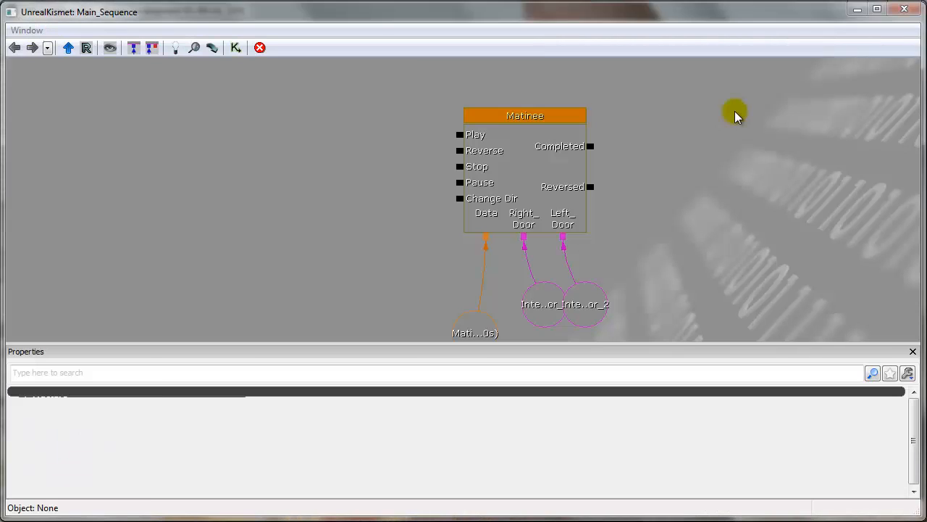
Add a Level Loaded event linked to an Open GFx Movie action in Kismet.
{"action": "right_click", "coordinate": [196, 134]}
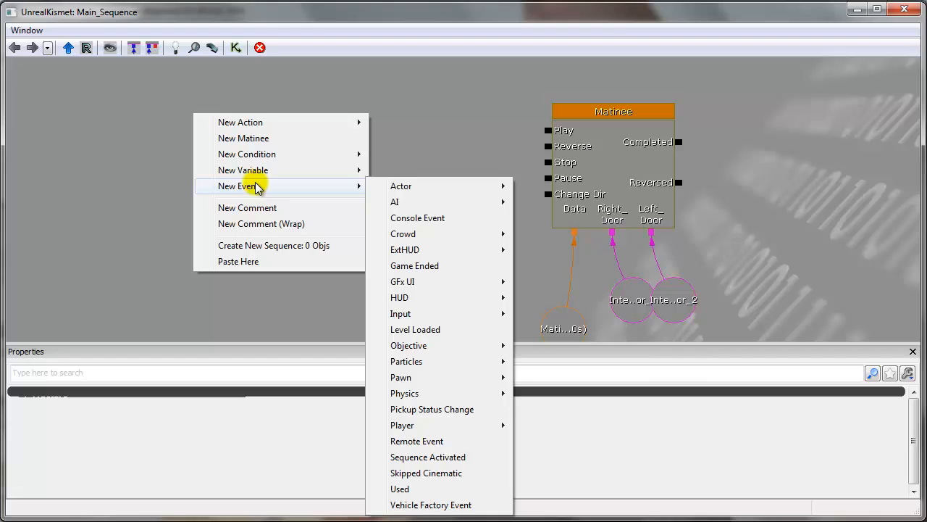
{"action": "left_click", "coordinate": [415, 329]}
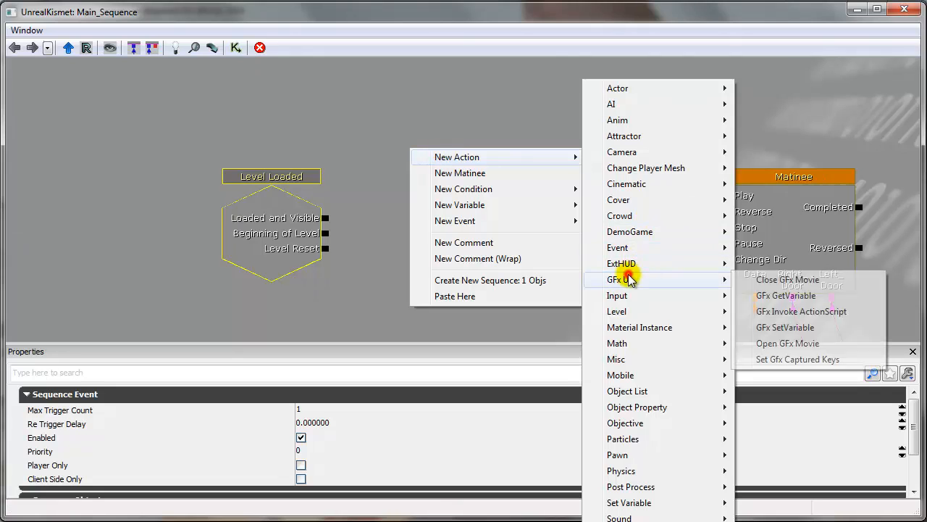
{"action": "left_click", "coordinate": [788, 342]}
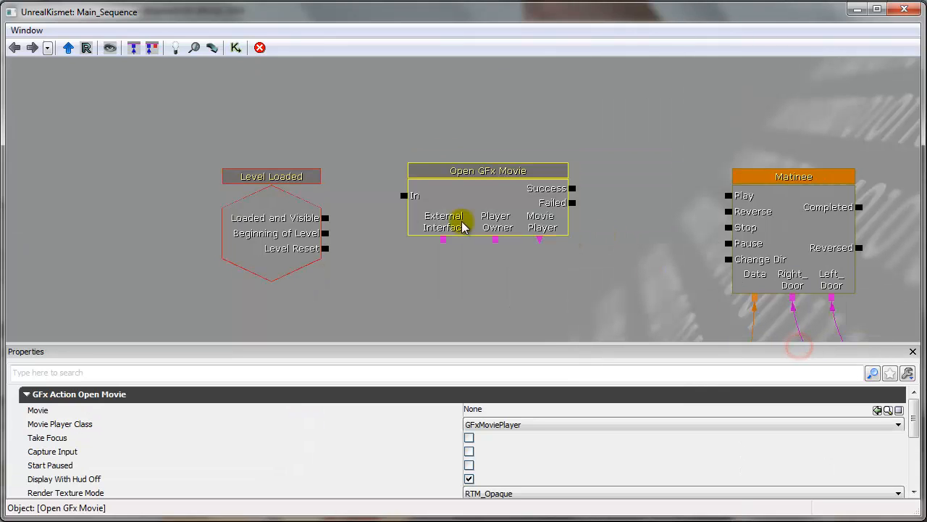
{"action": "left_click_drag", "start_coordinate": [326, 217], "coordinate": [404, 195]}
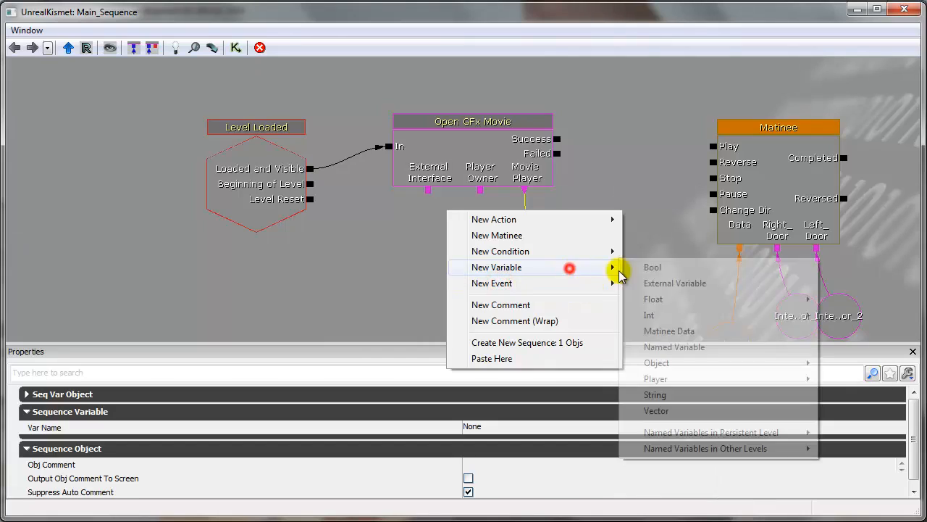
Attach a Player variable to Player Owner and restrict it to Player 0.
{"action": "left_click", "coordinate": [656, 378]}
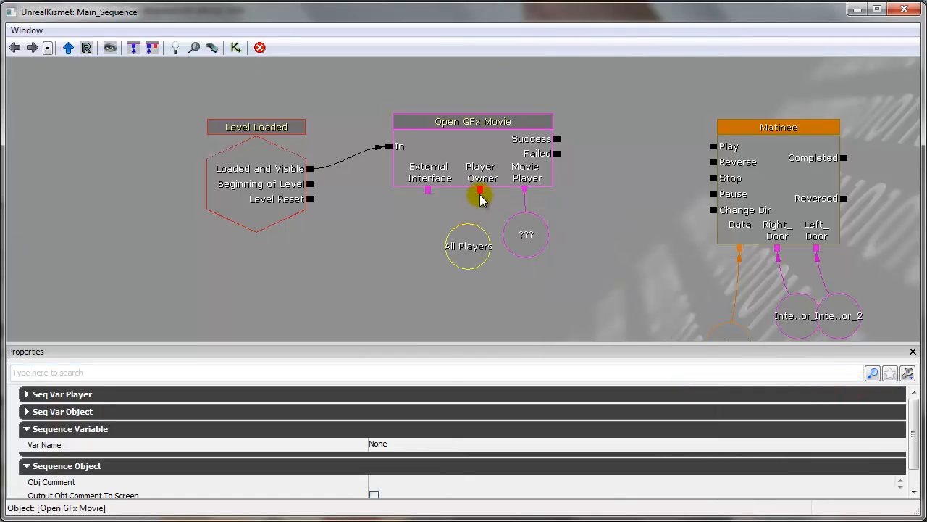
{"action": "left_click", "coordinate": [468, 246]}
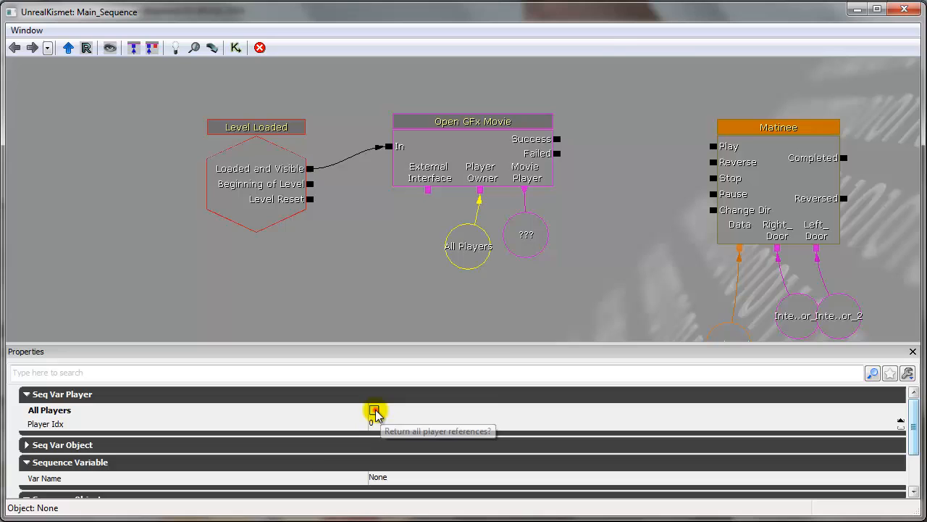
{"action": "left_click", "coordinate": [374, 410]}
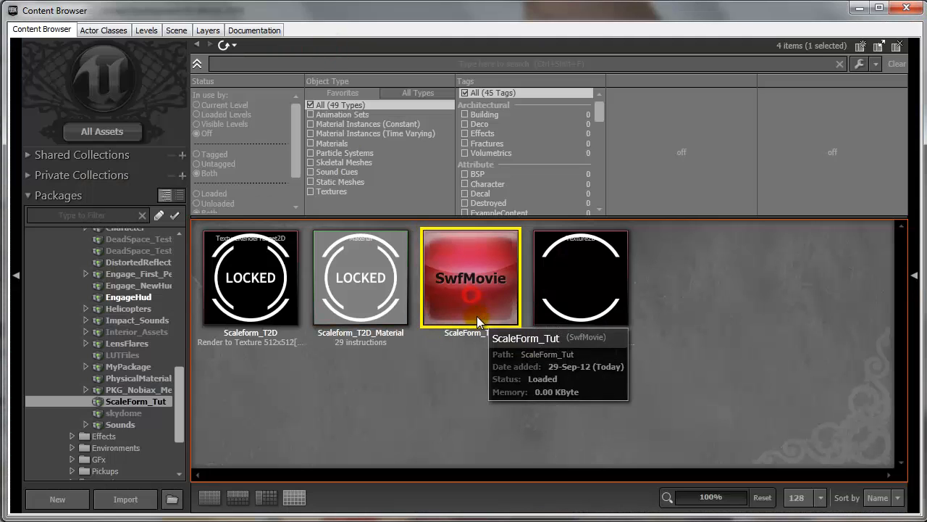
{"action": "mouse_move", "coordinate": [896, 34]}
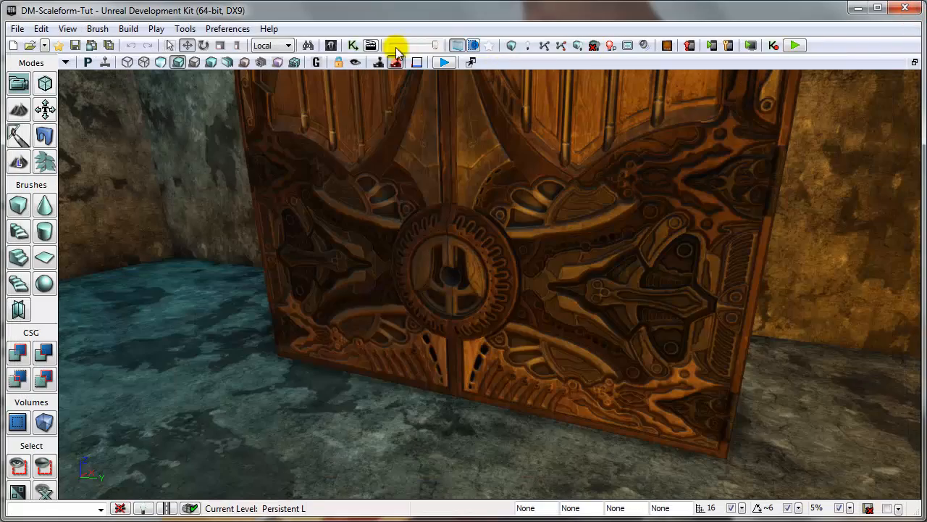
Assign the SwfMovie and set RTM_AlphaComposite rendering into the Scaleform_T2D texture.
{"action": "left_click", "coordinate": [396, 45]}
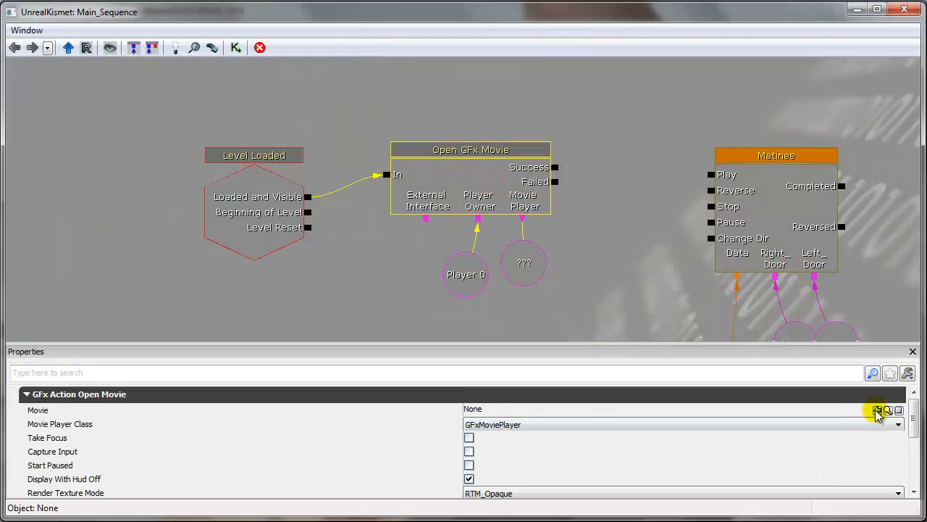
{"action": "scroll", "scroll_direction": "down", "scroll_amount": 3}
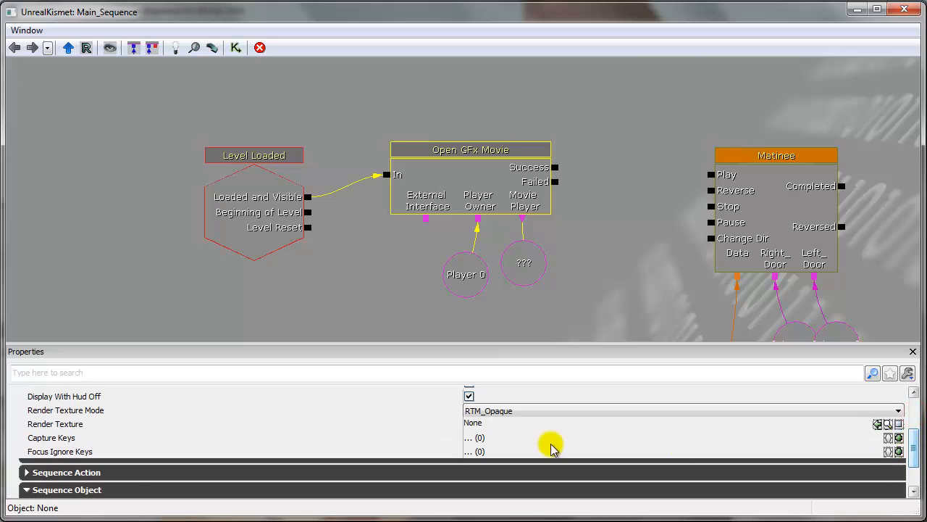
{"action": "left_click", "coordinate": [898, 411]}
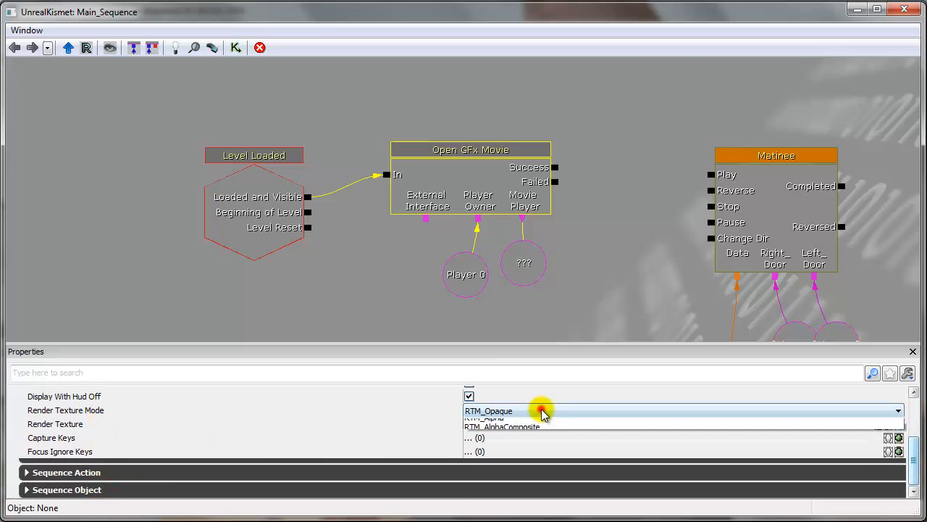
{"action": "left_click", "coordinate": [501, 426]}
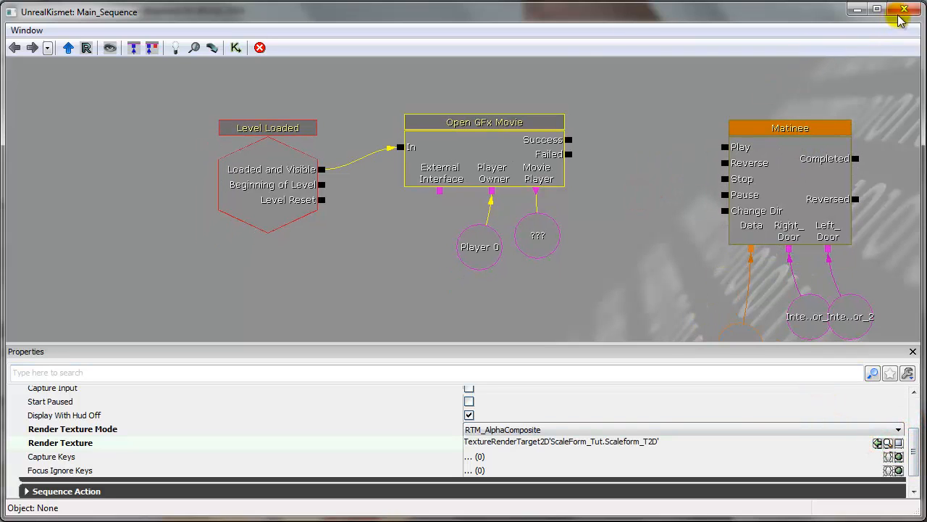
Close Kismet, apply Scaleform_T2D_Material to the square on the door, and build lighting.
{"action": "left_click", "coordinate": [904, 8]}
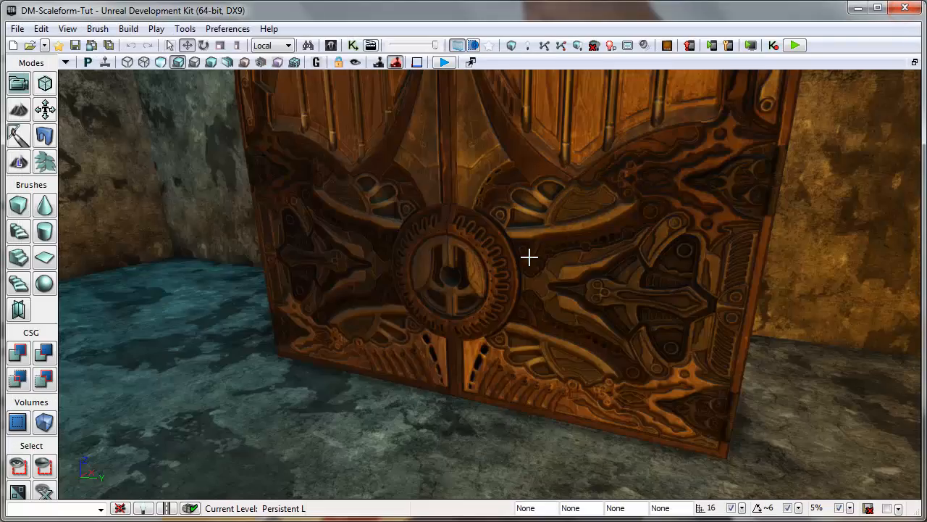
{"action": "left_click_drag", "start_coordinate": [529, 257], "coordinate": [447, 314]}
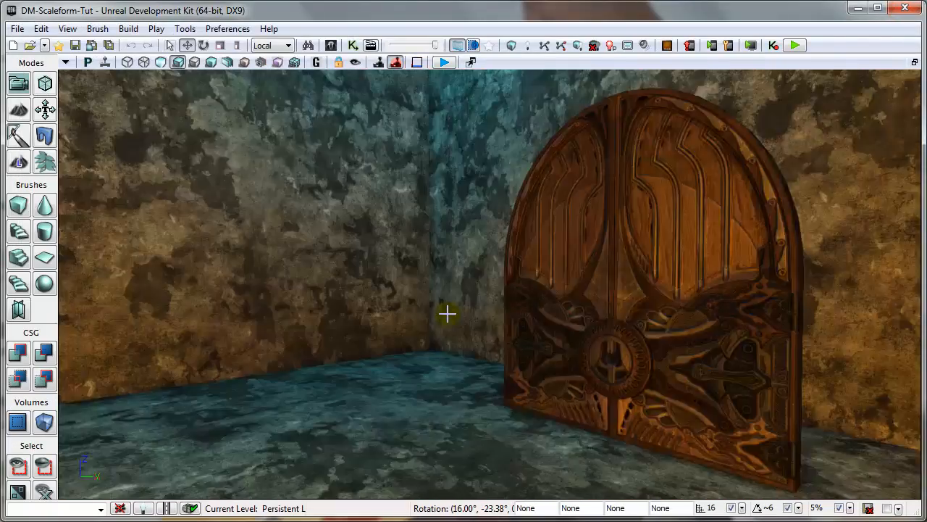
{"action": "left_click_drag", "start_coordinate": [447, 314], "coordinate": [426, 253]}
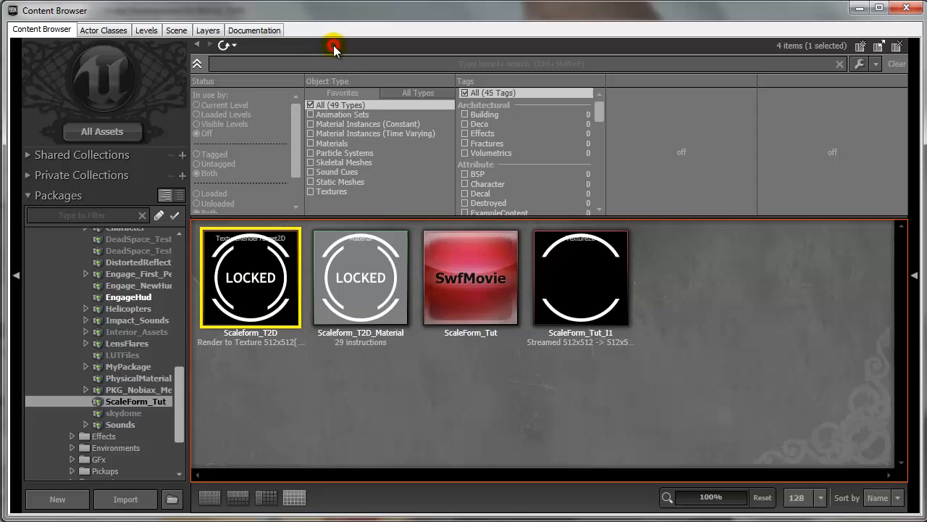
{"action": "left_click", "coordinate": [360, 276]}
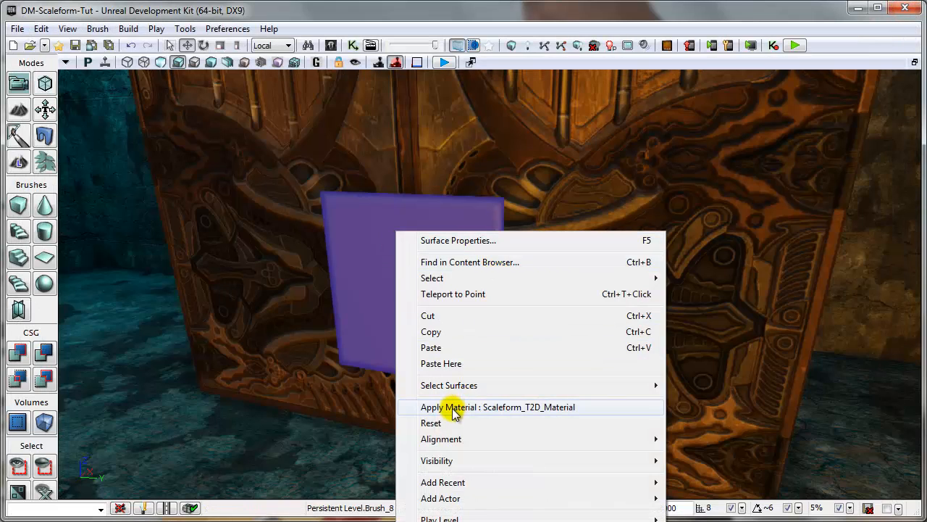
{"action": "left_click", "coordinate": [453, 406]}
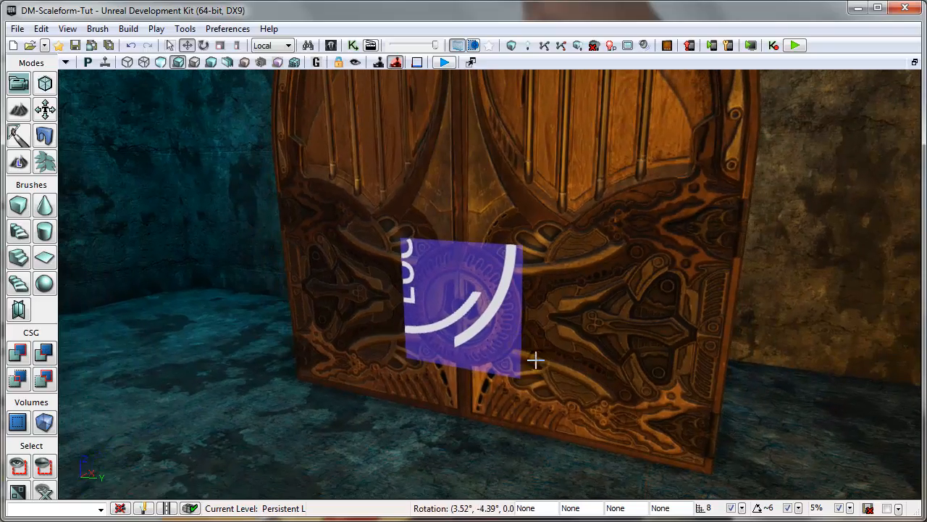
{"action": "left_click", "coordinate": [793, 45]}
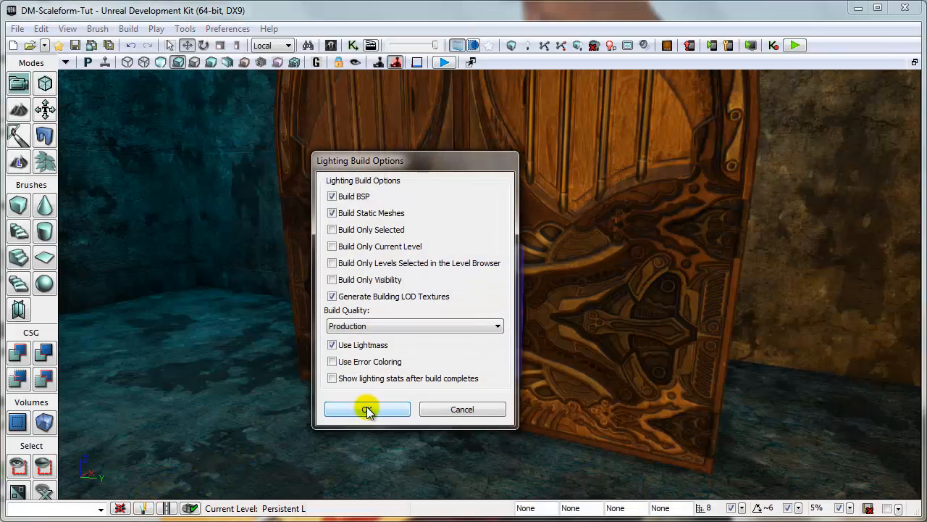
{"action": "left_click", "coordinate": [366, 409]}
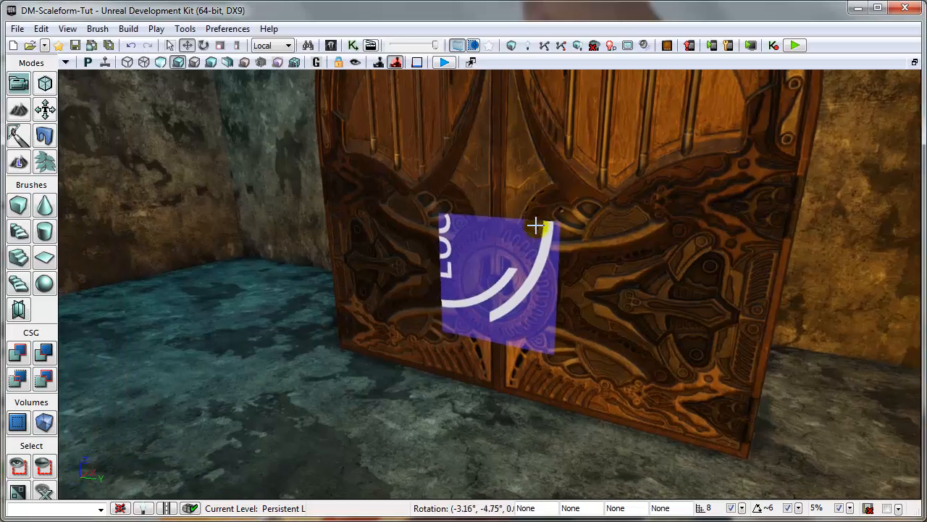
Shrink the door display's Simple Scaling so the LOCKED circle fits, then play-test the level.
{"action": "left_click", "coordinate": [795, 46]}
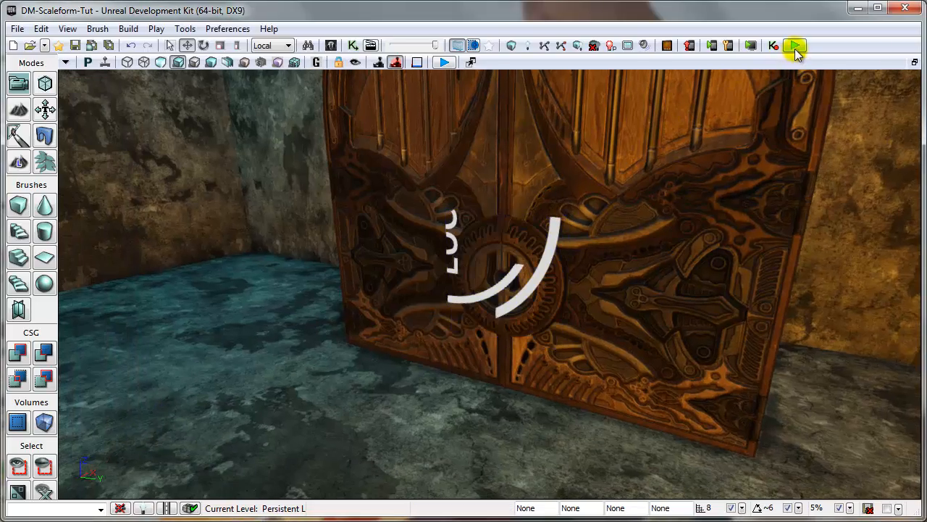
{"action": "left_click", "coordinate": [794, 46]}
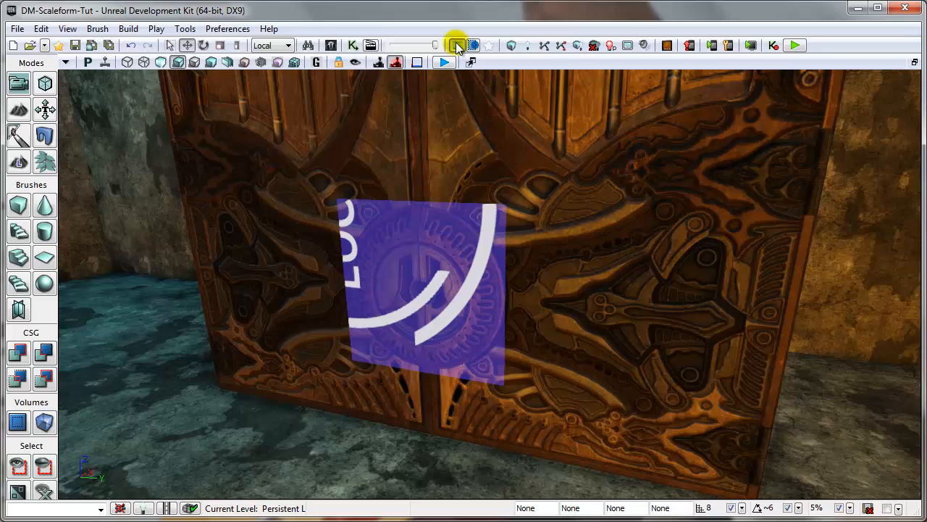
{"action": "mouse_move", "coordinate": [456, 45]}
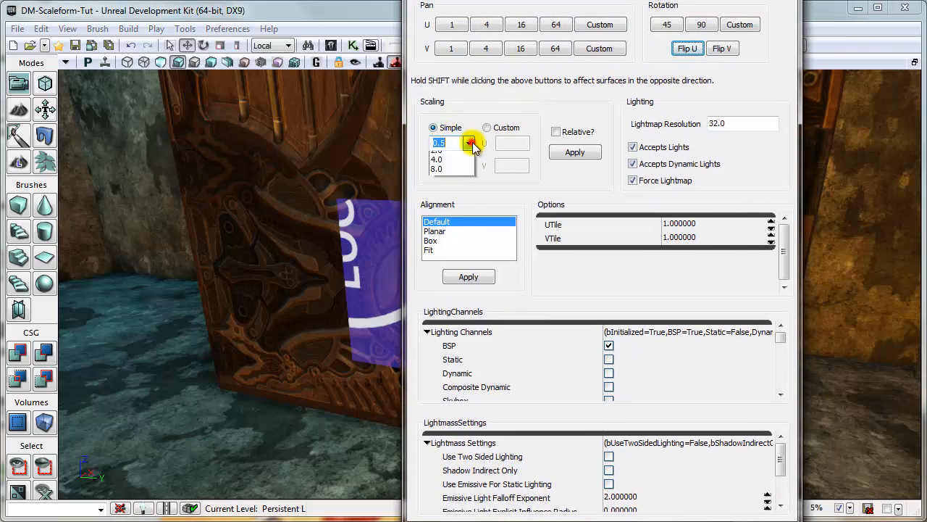
{"action": "left_click", "coordinate": [438, 142]}
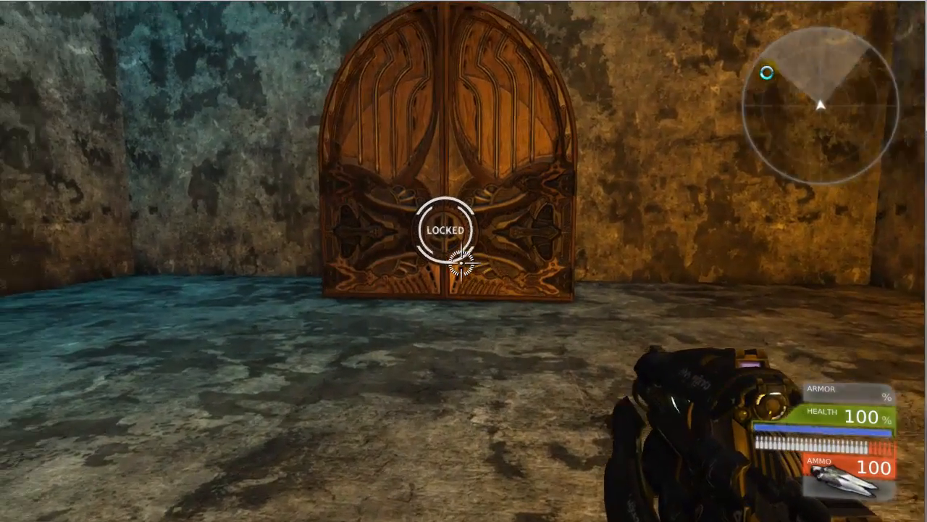
{"action": "mouse_move", "coordinate": [464, 261]}
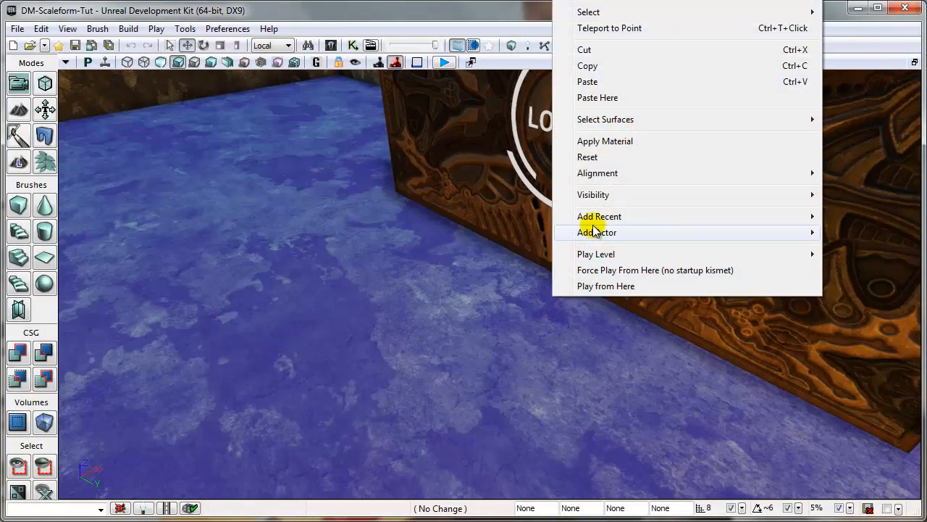
Add a trigger actor on the floor before the door and scale up its radius.
{"action": "left_click", "coordinate": [597, 232]}
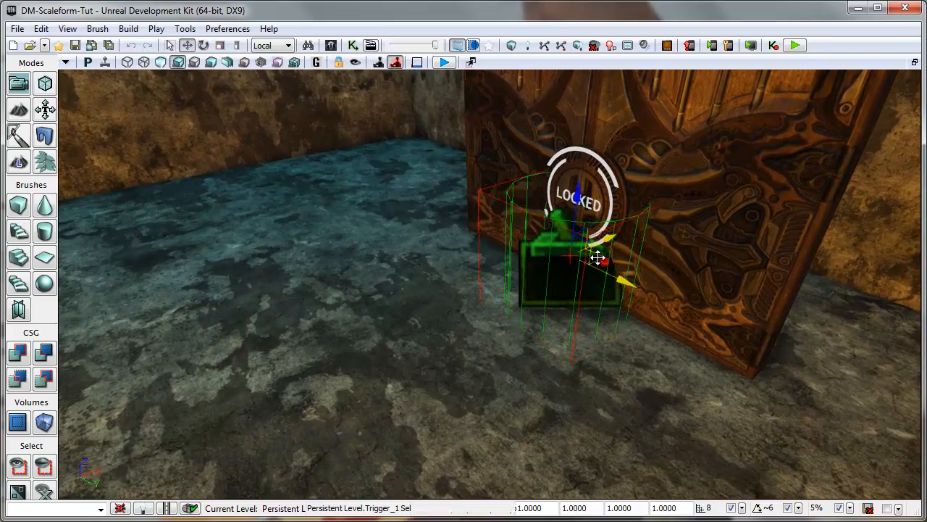
{"action": "left_click", "coordinate": [236, 44]}
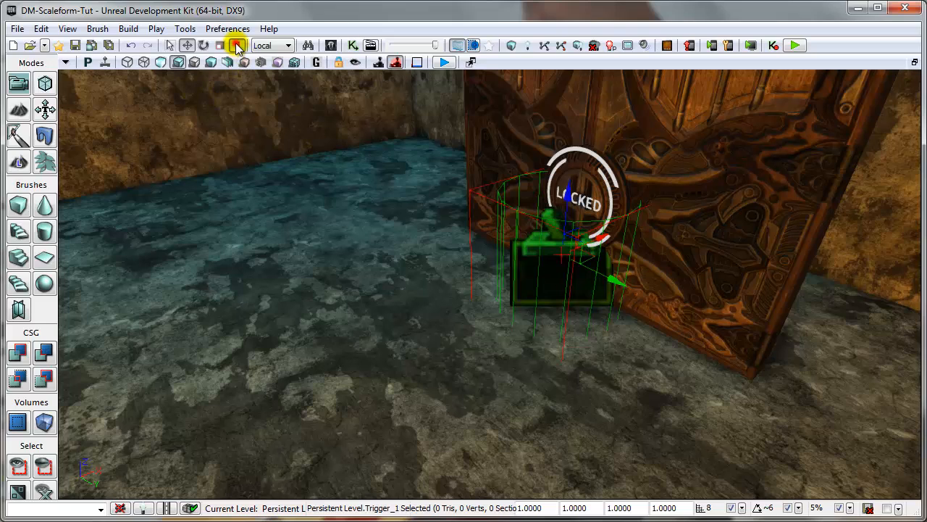
{"action": "left_click", "coordinate": [236, 45]}
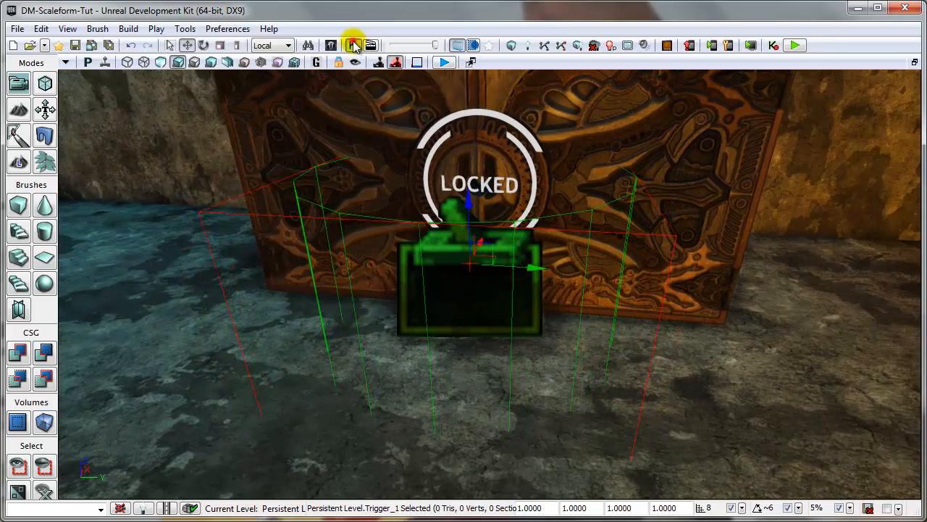
Add a Trigger_1 Touch event in Kismet.
{"action": "right_click", "coordinate": [312, 174]}
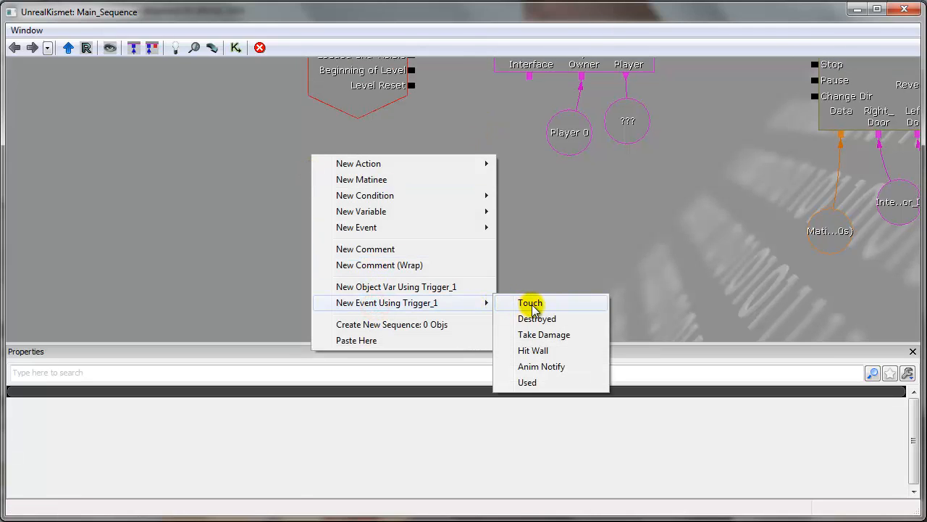
{"action": "left_click", "coordinate": [530, 303]}
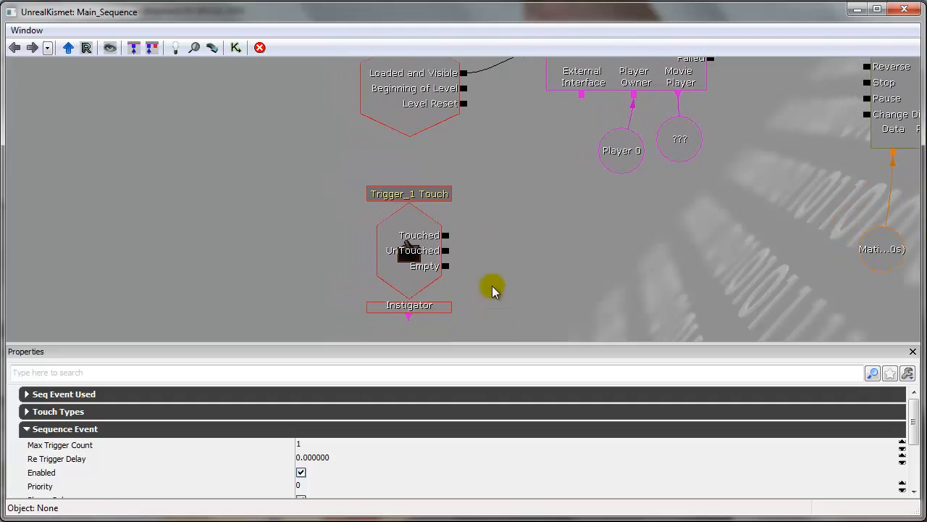
{"action": "left_click", "coordinate": [469, 255]}
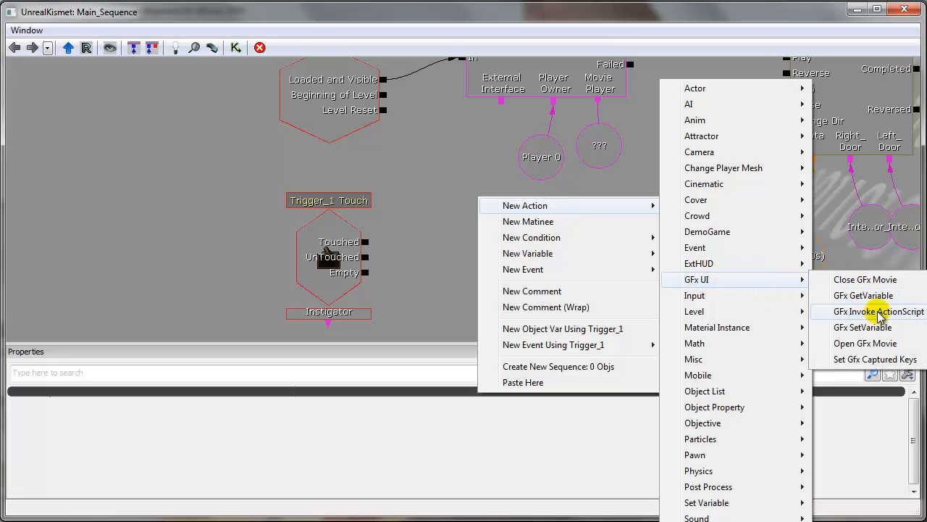
Add a GFx Invoke ActionScript action wired to the movie player variable.
{"action": "left_click", "coordinate": [878, 311]}
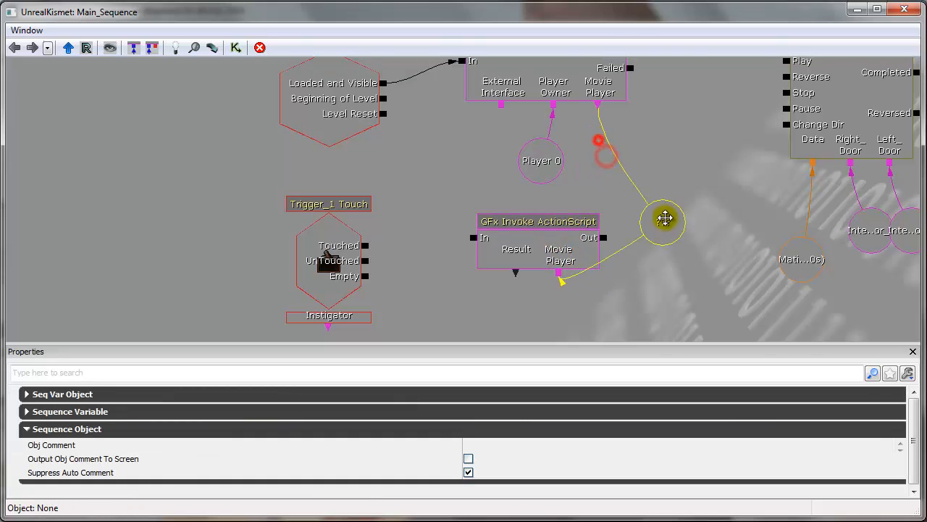
{"action": "left_click_drag", "start_coordinate": [664, 219], "coordinate": [721, 272]}
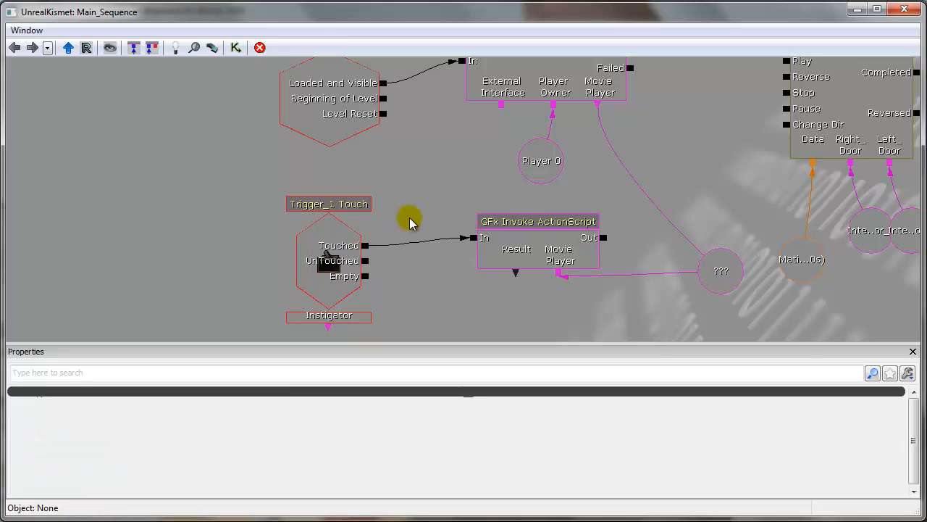
{"action": "left_click", "coordinate": [537, 220]}
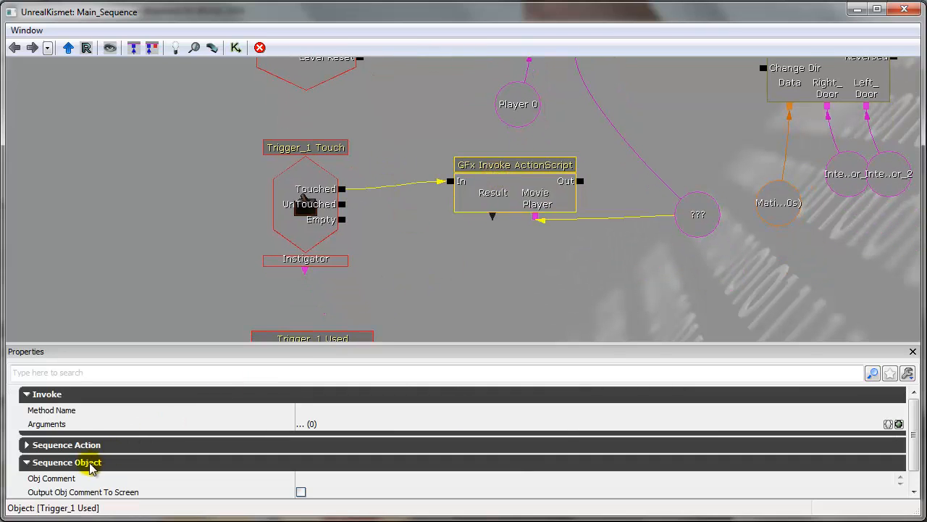
{"action": "left_click", "coordinate": [65, 462]}
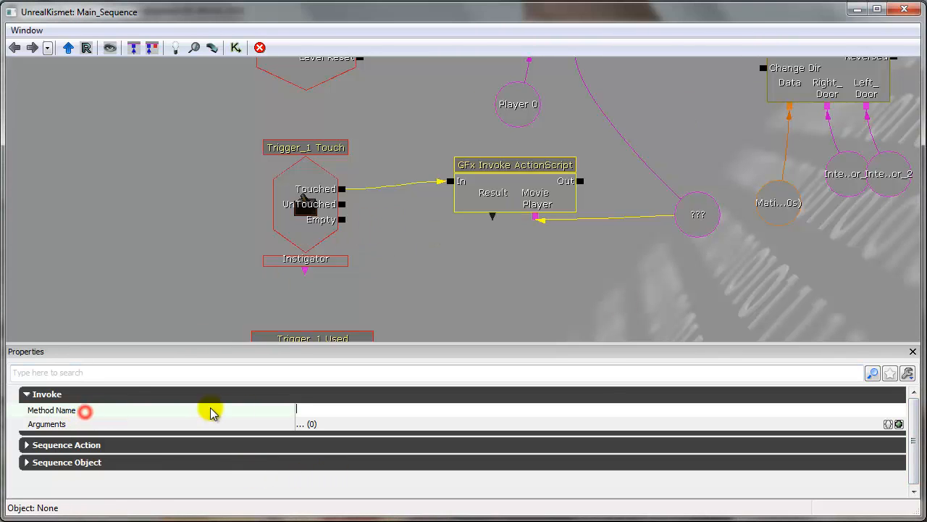
{"action": "mouse_move", "coordinate": [326, 411]}
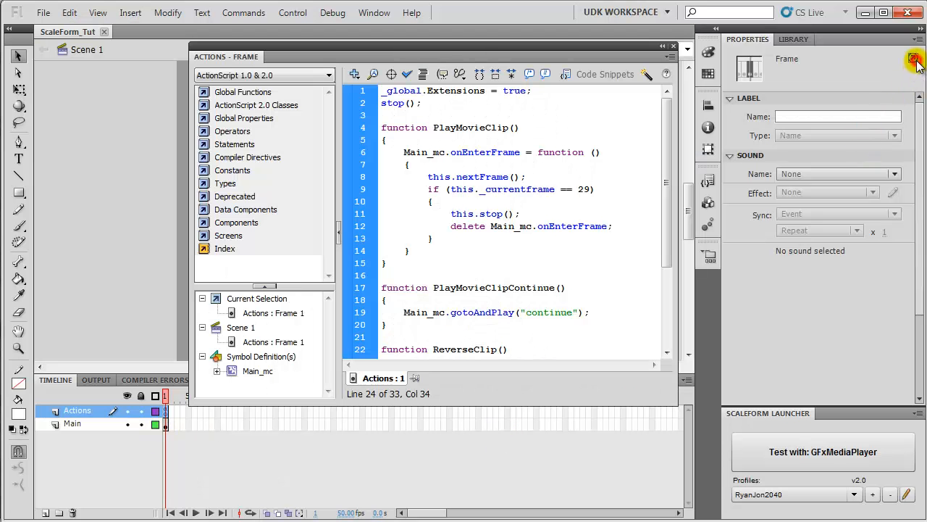
Select and copy the PlayMovieClip function name in Flash's Actions panel.
{"action": "double_click", "coordinate": [471, 128]}
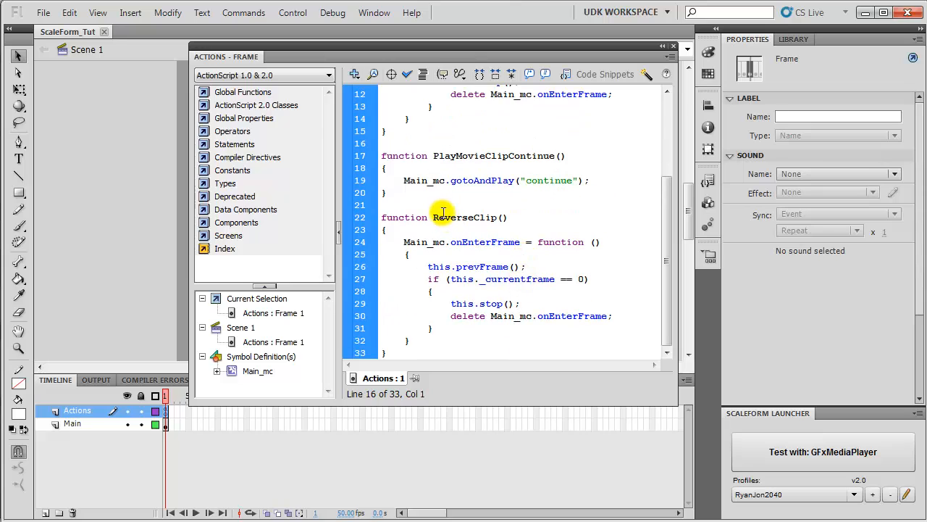
{"action": "right_click", "coordinate": [464, 218]}
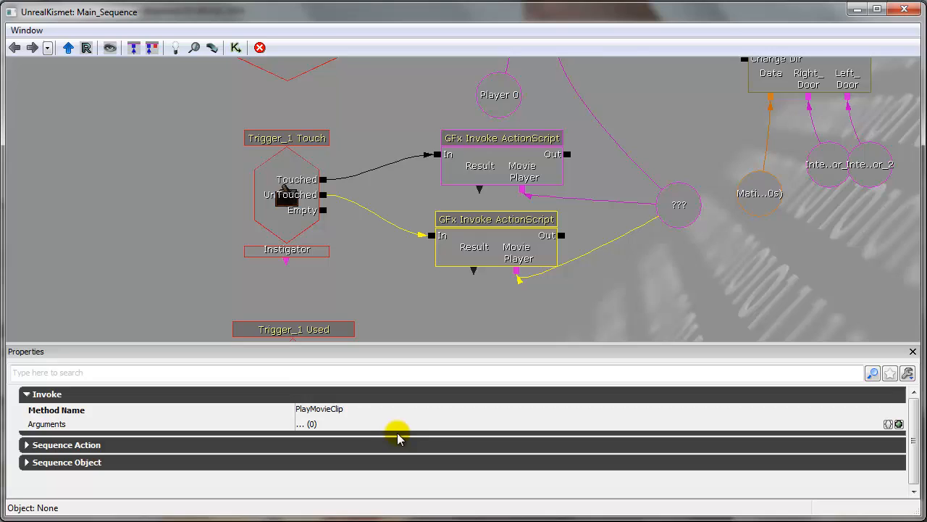
Edit the Method Name on the second Invoke ActionScript call.
{"action": "double_click", "coordinate": [319, 408]}
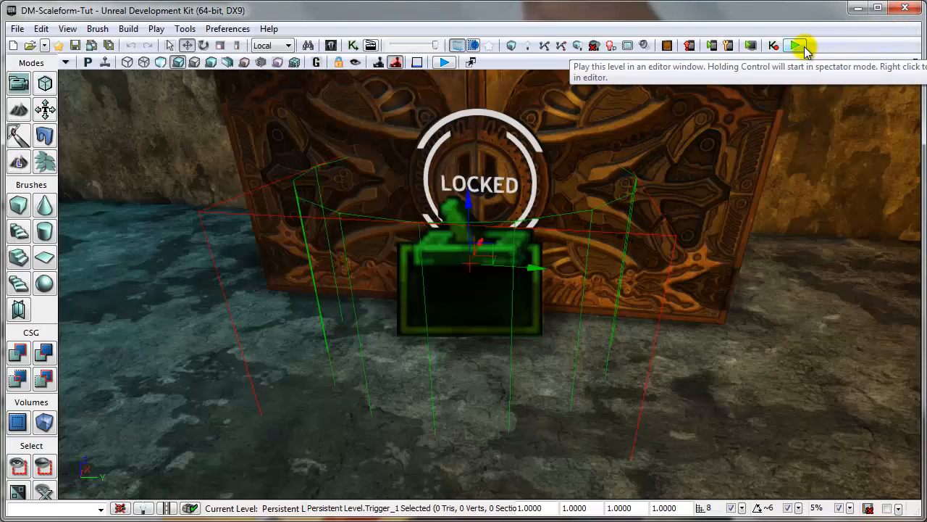
{"action": "left_click", "coordinate": [797, 46]}
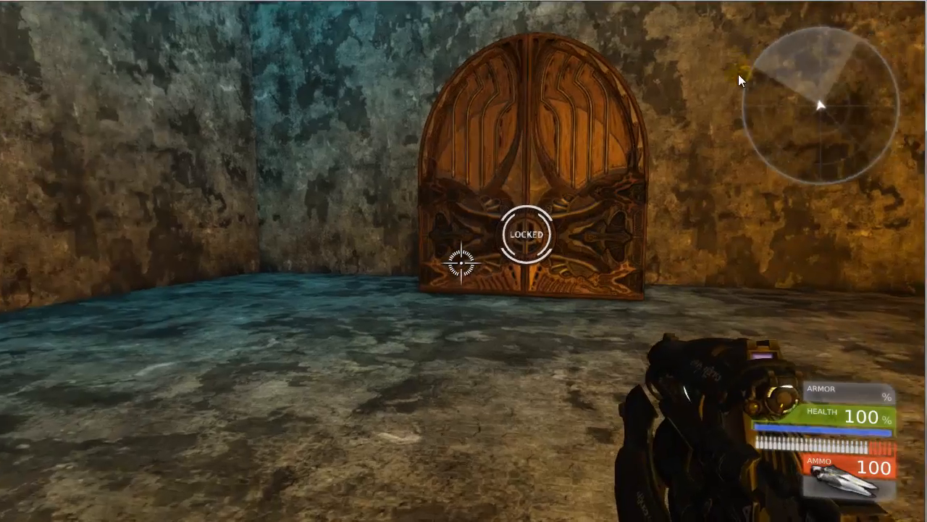
{"action": "key", "text": "w"}
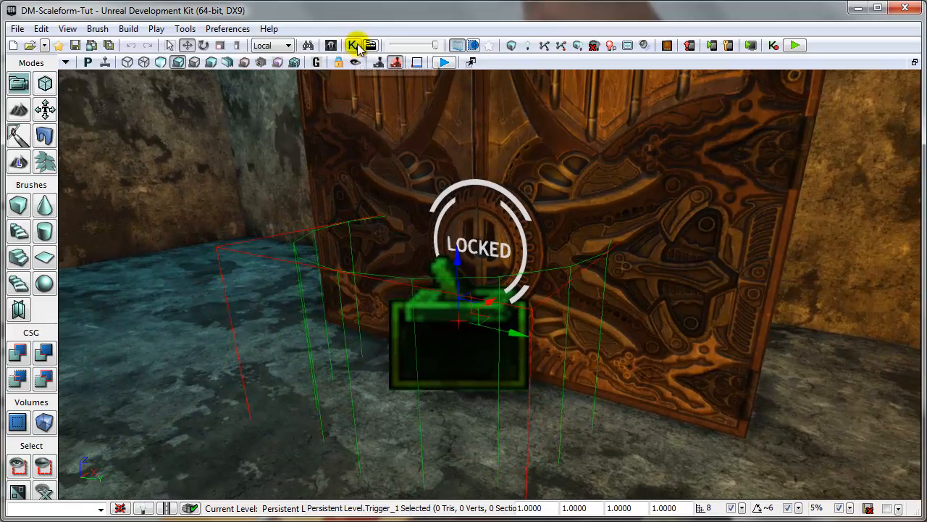
{"action": "left_click", "coordinate": [356, 45]}
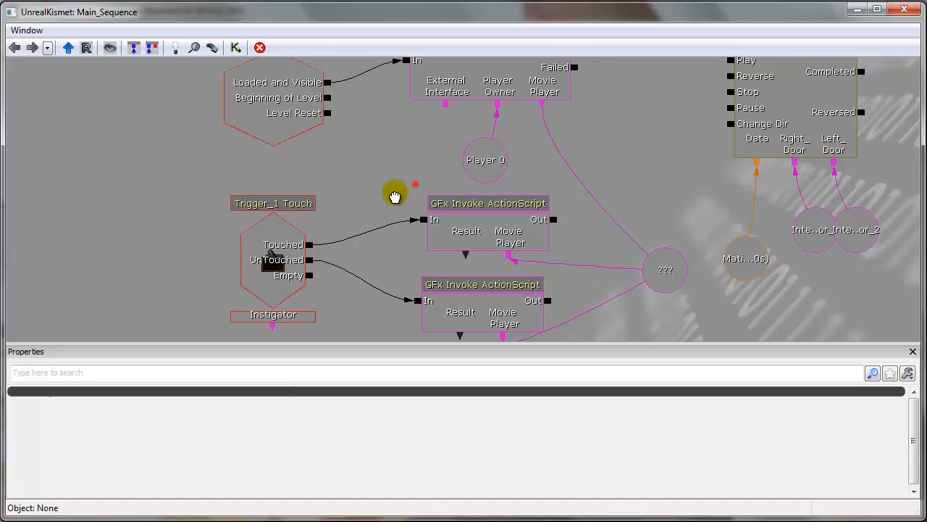
Place an ActionScript call by Trigger_1 Used and set its PlayMovieClipContinue method.
{"action": "left_click_drag", "start_coordinate": [395, 197], "coordinate": [538, 174]}
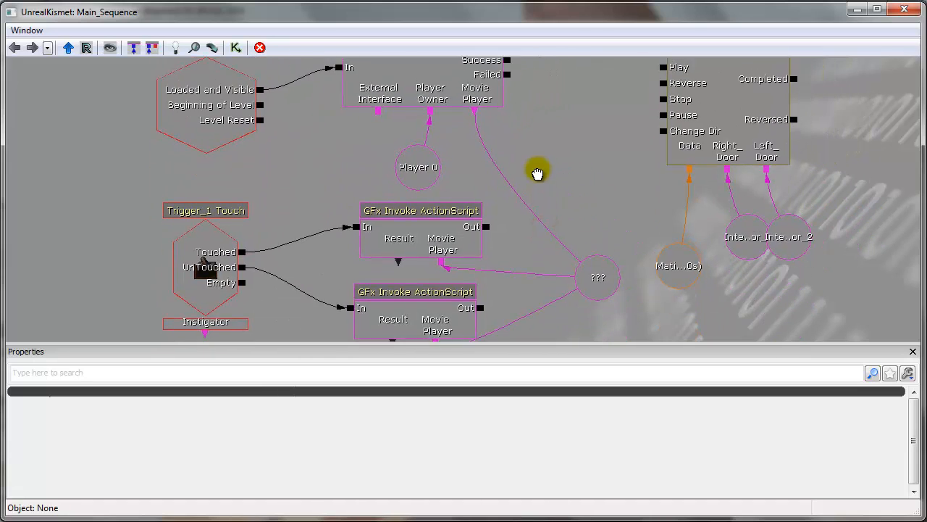
{"action": "scroll", "scroll_direction": "down", "scroll_amount": 3}
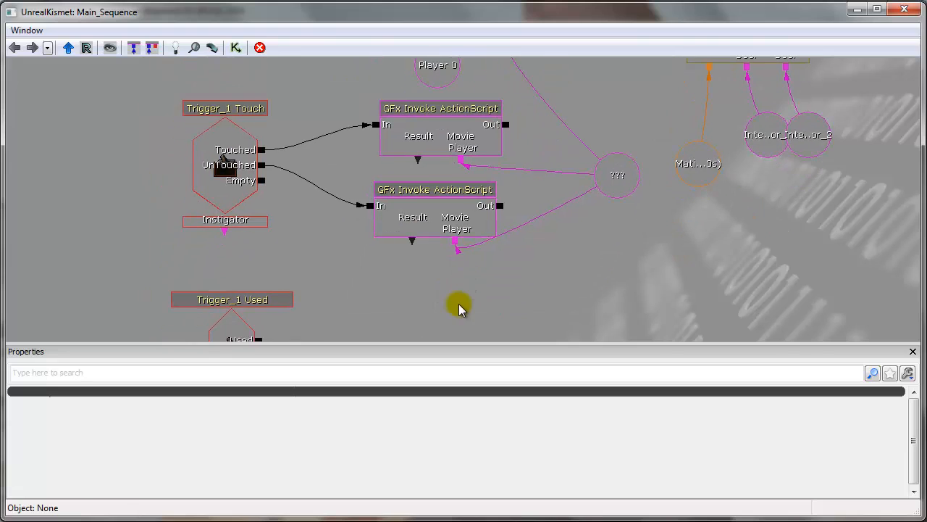
{"action": "left_click_drag", "start_coordinate": [460, 304], "coordinate": [360, 243]}
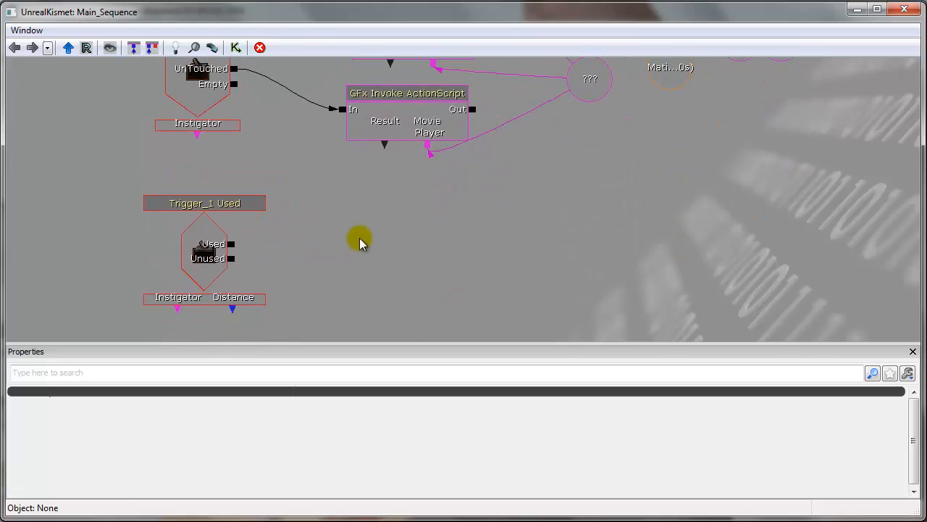
{"action": "left_click", "coordinate": [407, 113]}
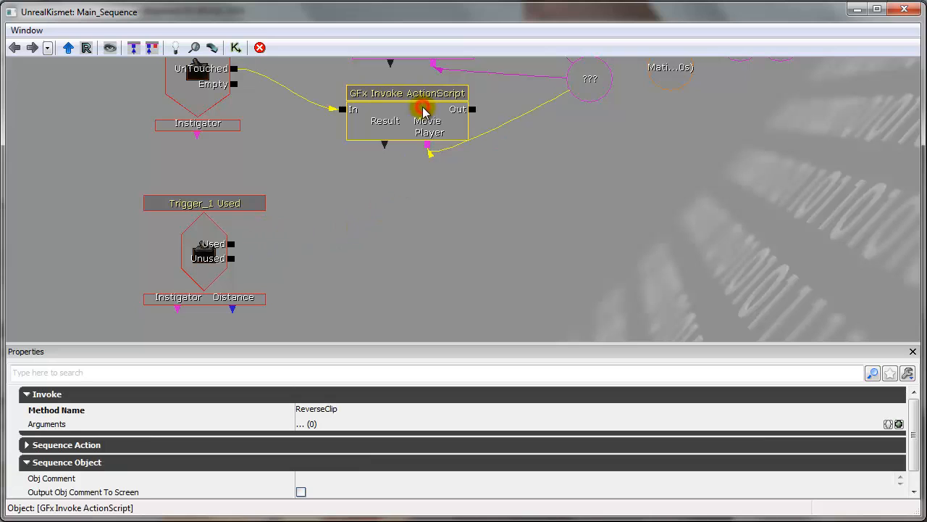
{"action": "left_click_drag", "start_coordinate": [407, 112], "coordinate": [443, 247]}
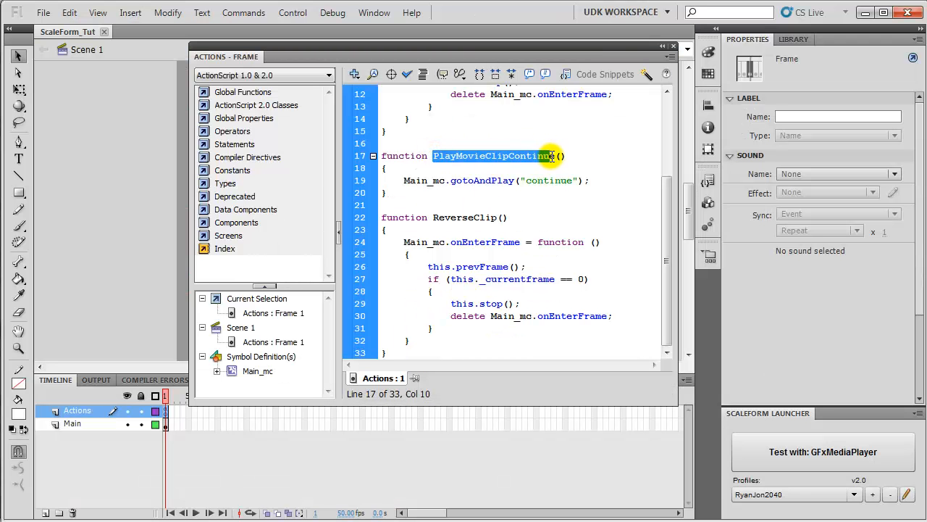
{"action": "left_click", "coordinate": [540, 181]}
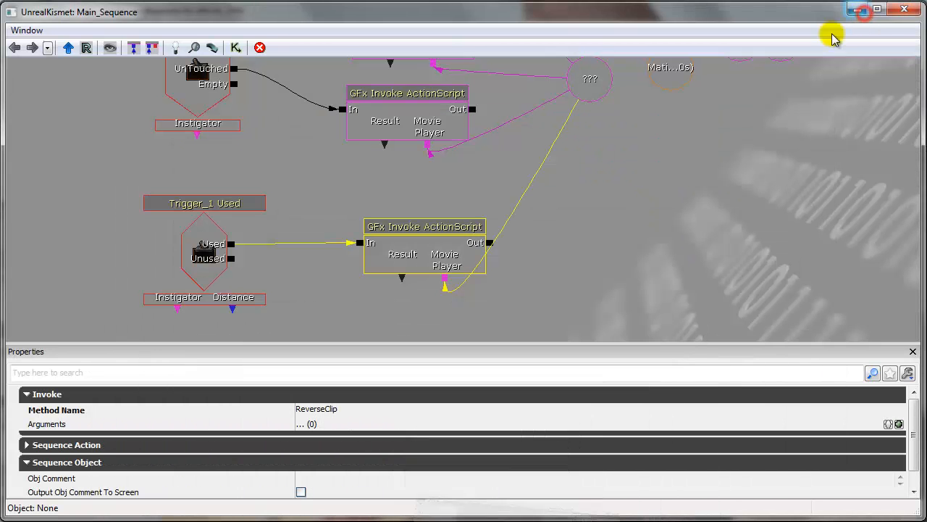
{"action": "double_click", "coordinate": [316, 409]}
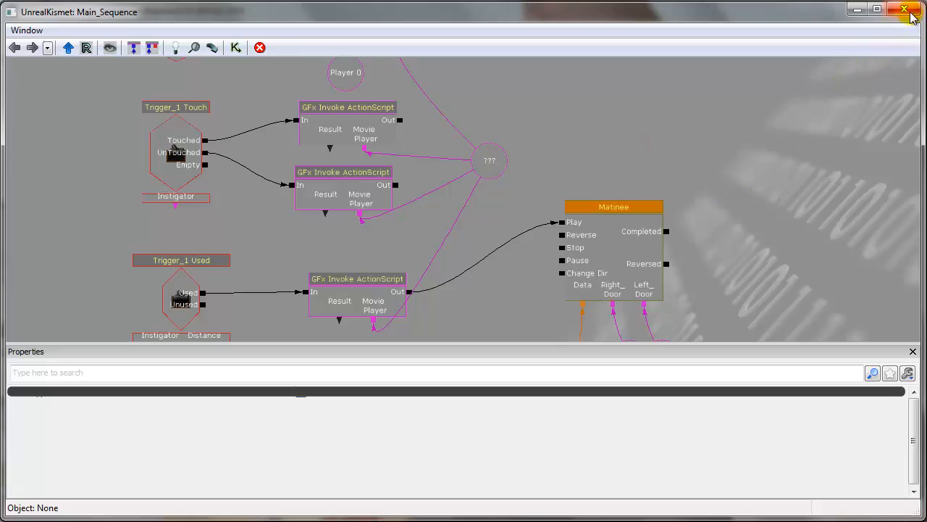
Close Kismet to view the OPEN display, then reopen it on the Used chain.
{"action": "left_click", "coordinate": [904, 8]}
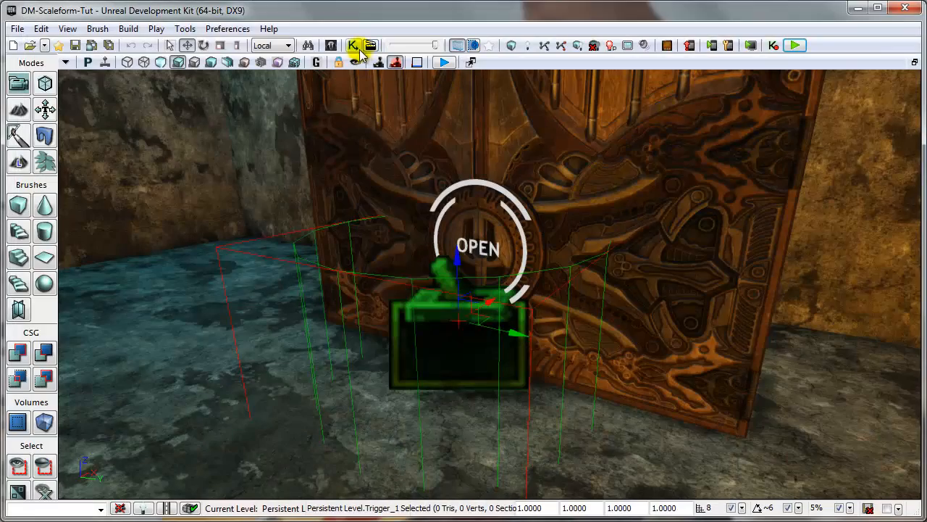
{"action": "left_click", "coordinate": [354, 45]}
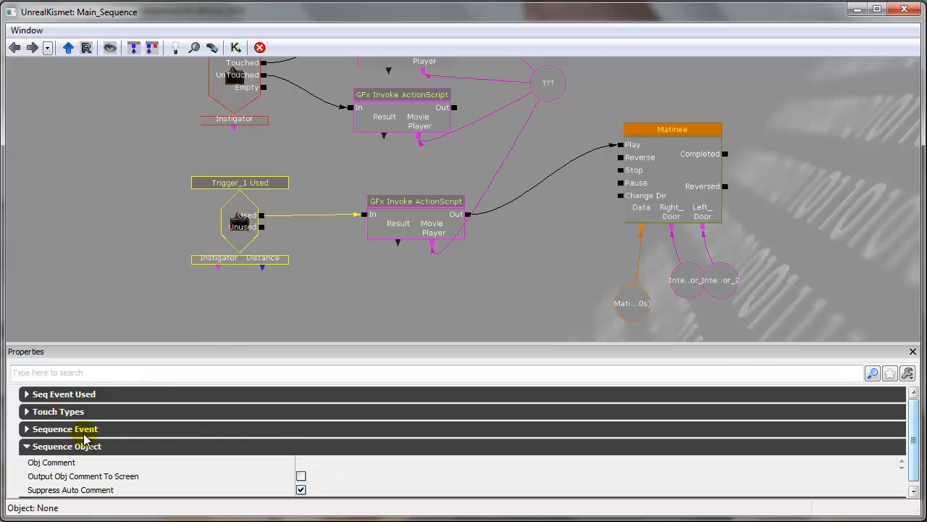
{"action": "left_click", "coordinate": [65, 428]}
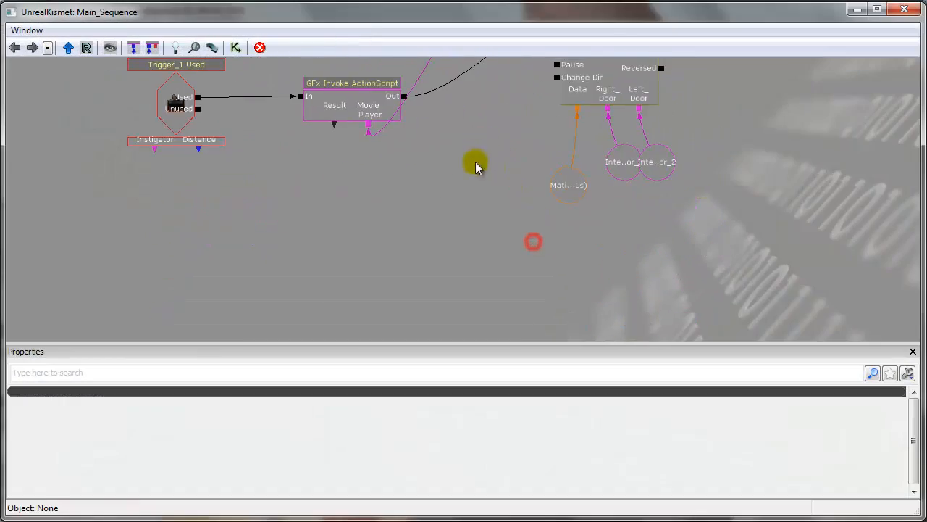
Add a Set Variable Bool action to the Kismet graph.
{"action": "right_click", "coordinate": [301, 141]}
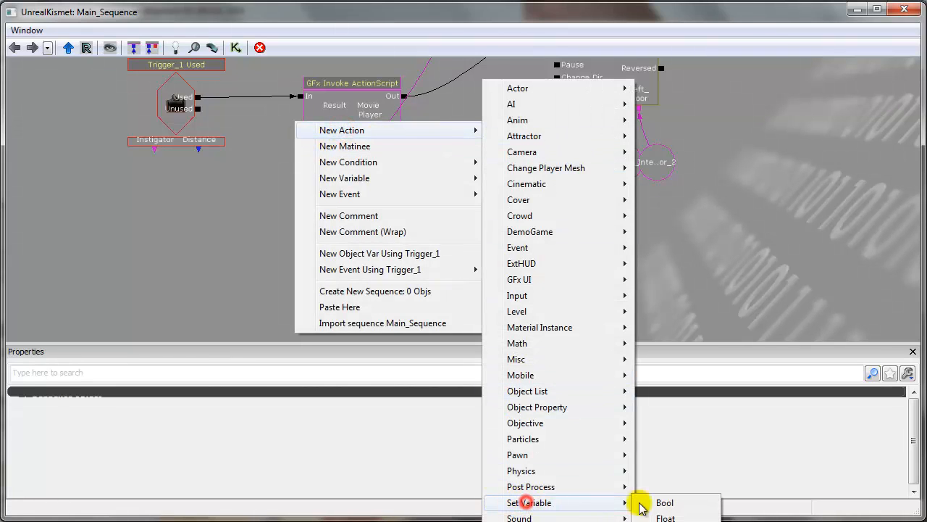
{"action": "left_click", "coordinate": [665, 502]}
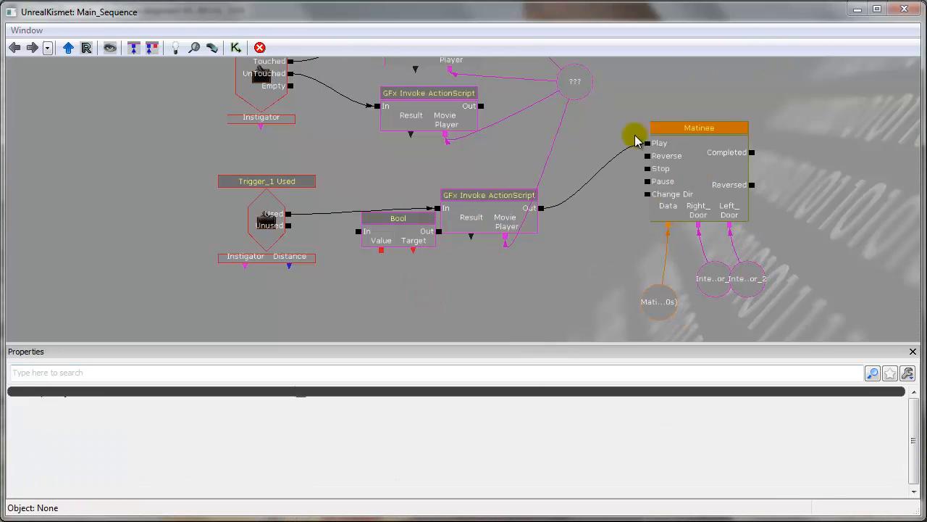
{"action": "left_click_drag", "start_coordinate": [636, 137], "coordinate": [460, 219]}
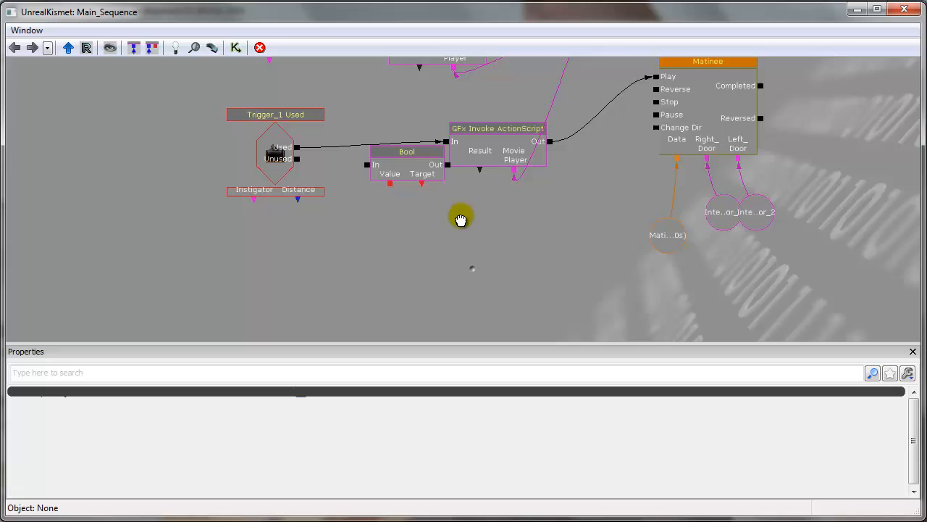
Add a Named Variable 'Door Opened' expecting SeqVar_Bool.
{"action": "right_click", "coordinate": [461, 218]}
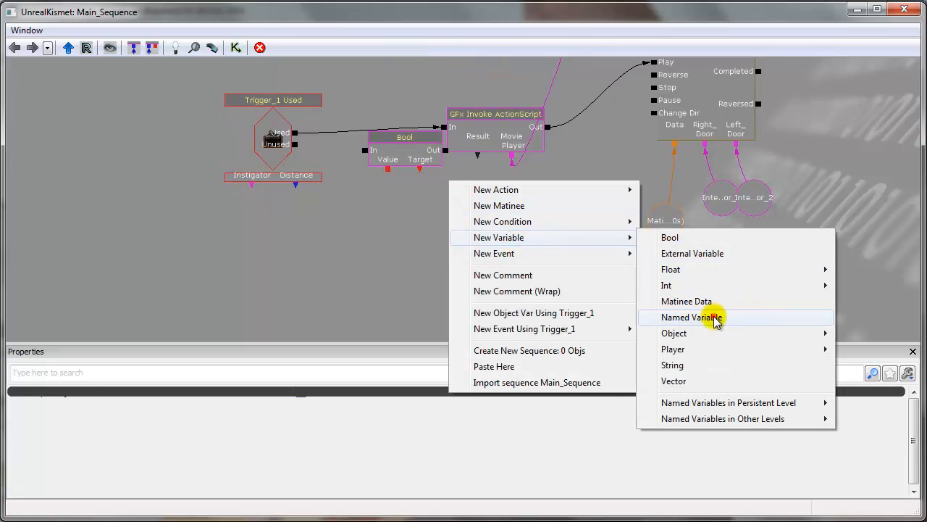
{"action": "left_click", "coordinate": [692, 317]}
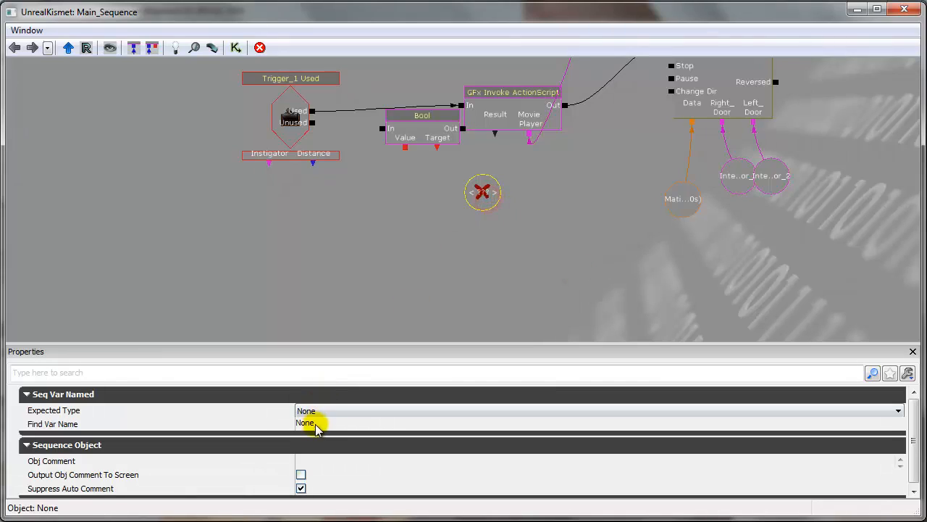
{"action": "type", "text": "Door"}
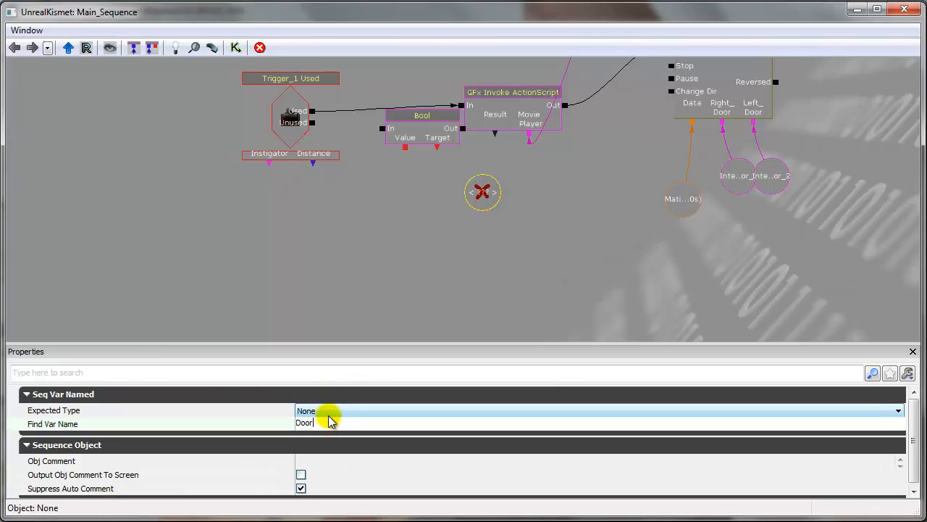
{"action": "type", "text": "Opened"}
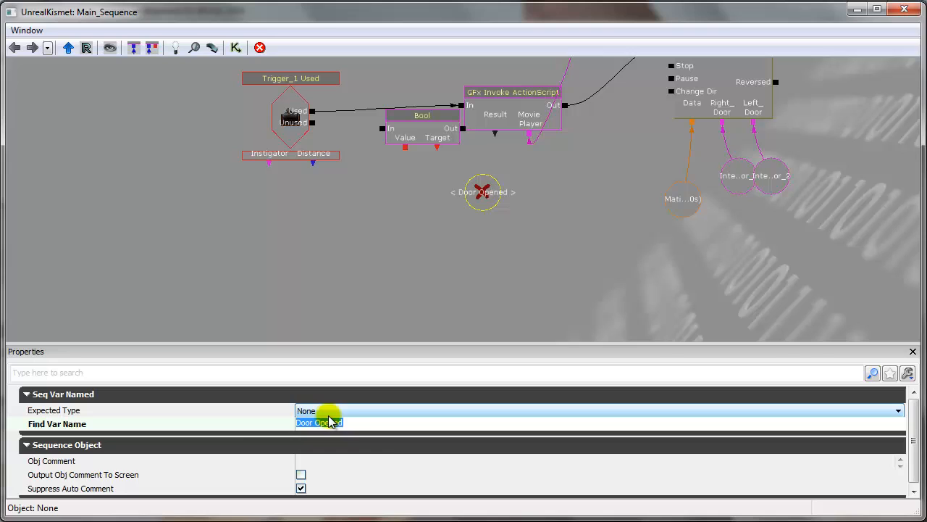
{"action": "left_click", "coordinate": [898, 410]}
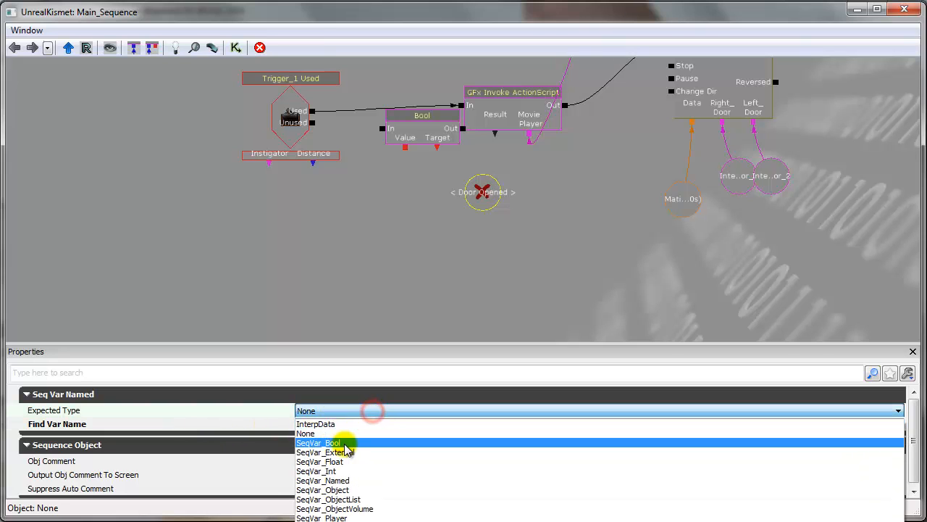
{"action": "left_click", "coordinate": [319, 443]}
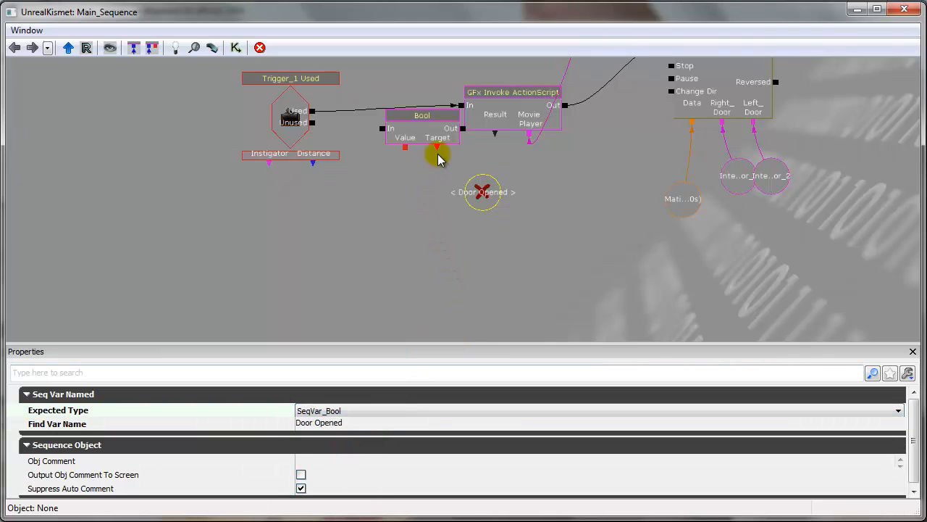
Give Set Bool a True value and wire it between Used and the ActionScript call.
{"action": "right_click", "coordinate": [404, 137]}
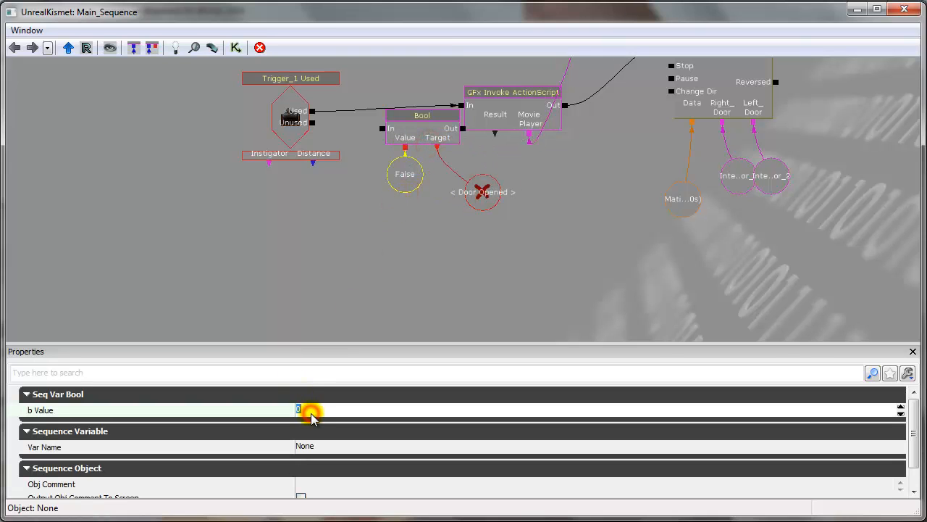
{"action": "left_click", "coordinate": [304, 409]}
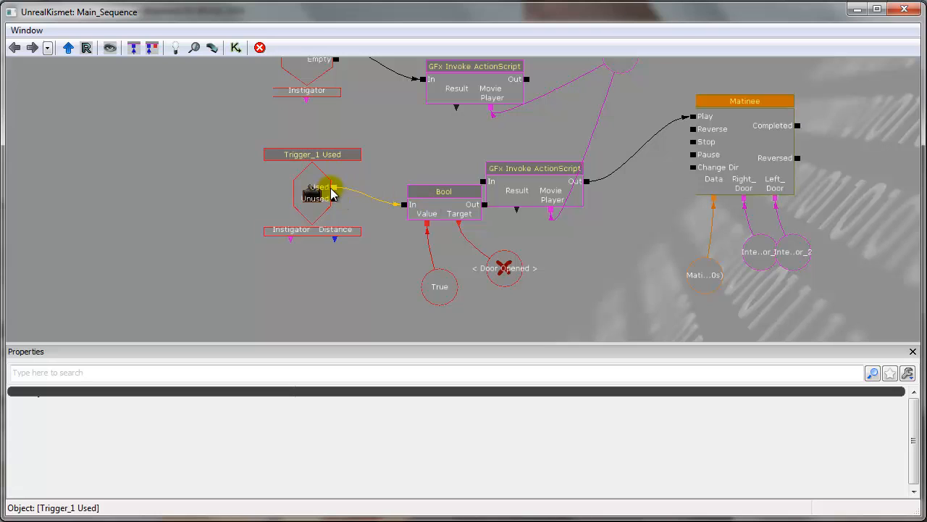
{"action": "left_click", "coordinate": [425, 191]}
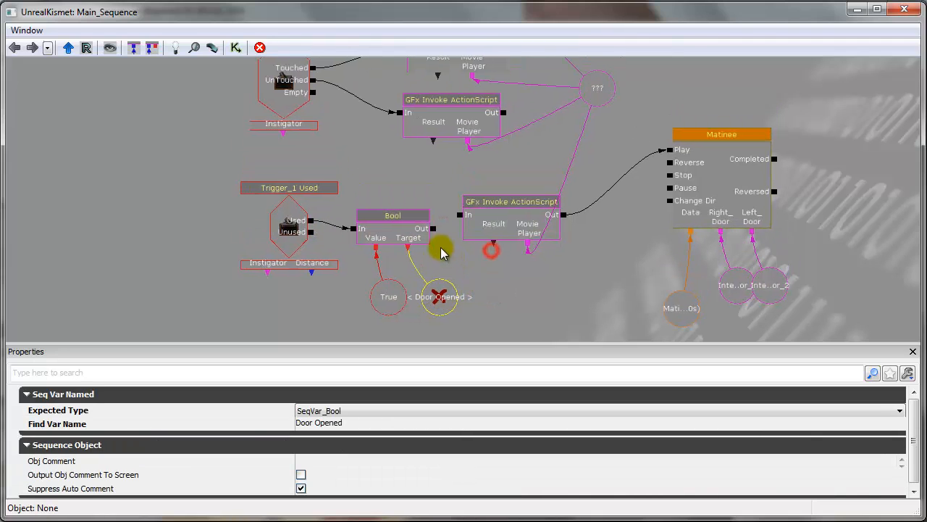
{"action": "left_click", "coordinate": [511, 201]}
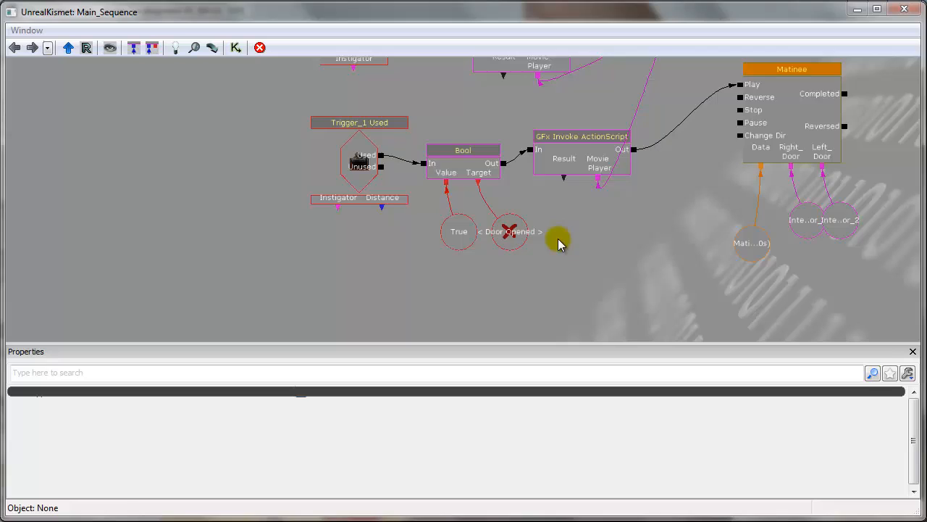
Add a False bool variable named 'Door Opened' and confirm the Door Opened reference resolves.
{"action": "right_click", "coordinate": [557, 242]}
{"action": "type", "text": "D"}
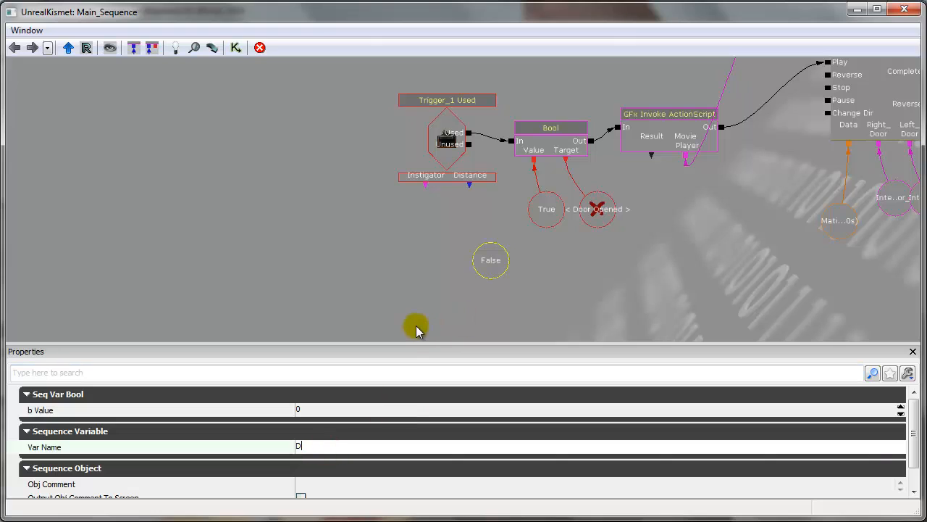
{"action": "type", "text": "oor Opened"}
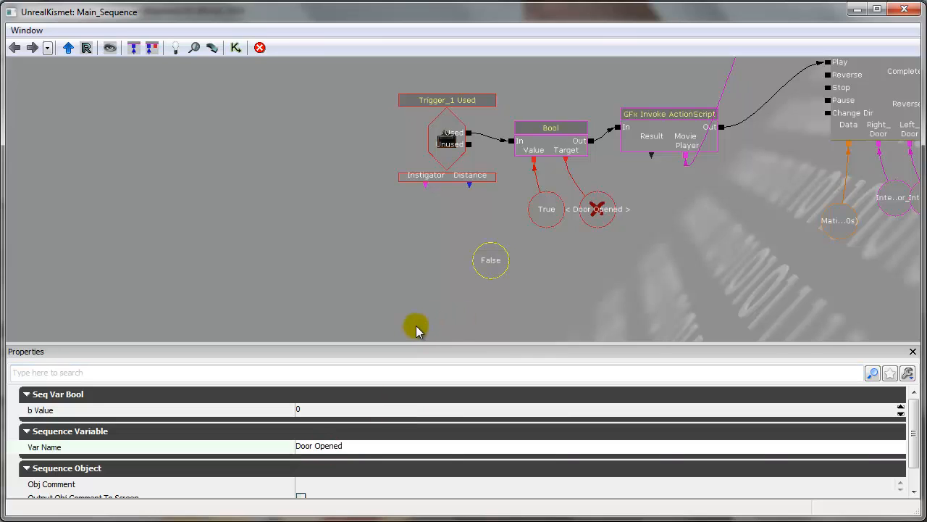
{"action": "left_click", "coordinate": [597, 209]}
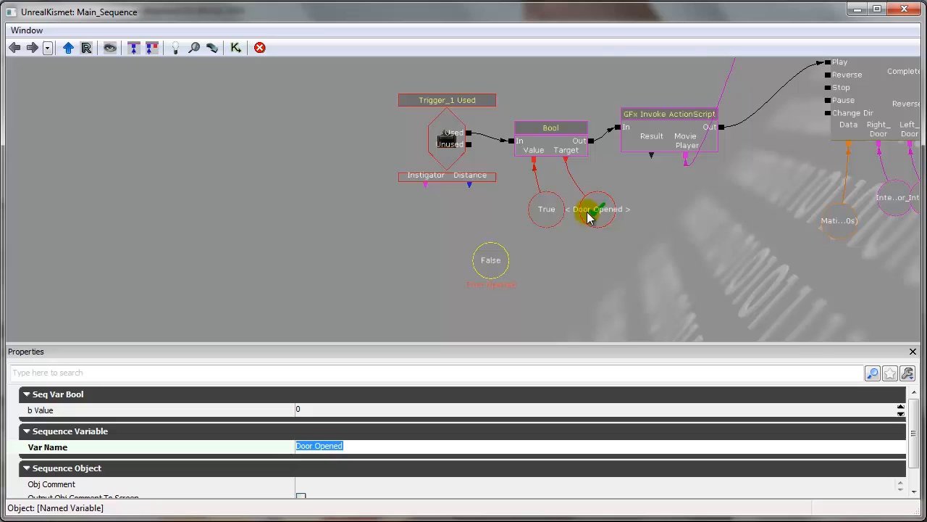
{"action": "left_click", "coordinate": [527, 274]}
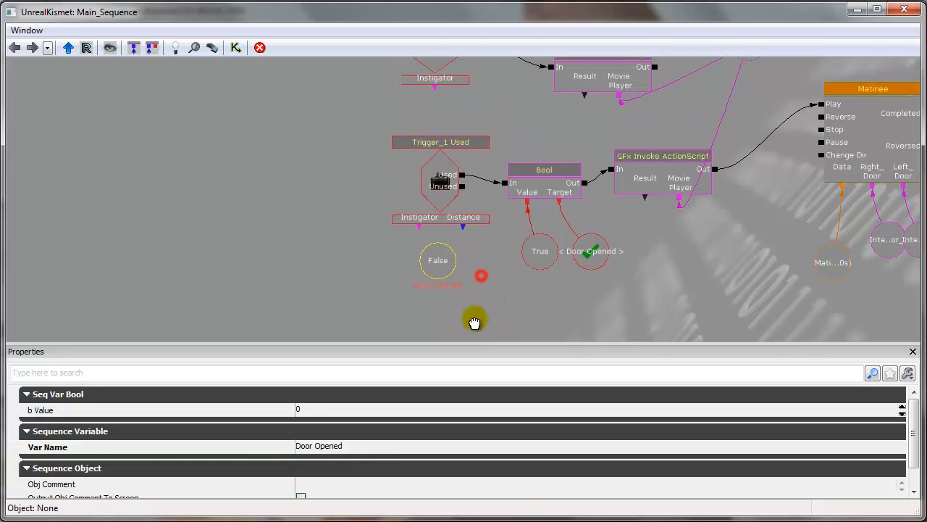
{"action": "left_click_drag", "start_coordinate": [475, 321], "coordinate": [585, 304]}
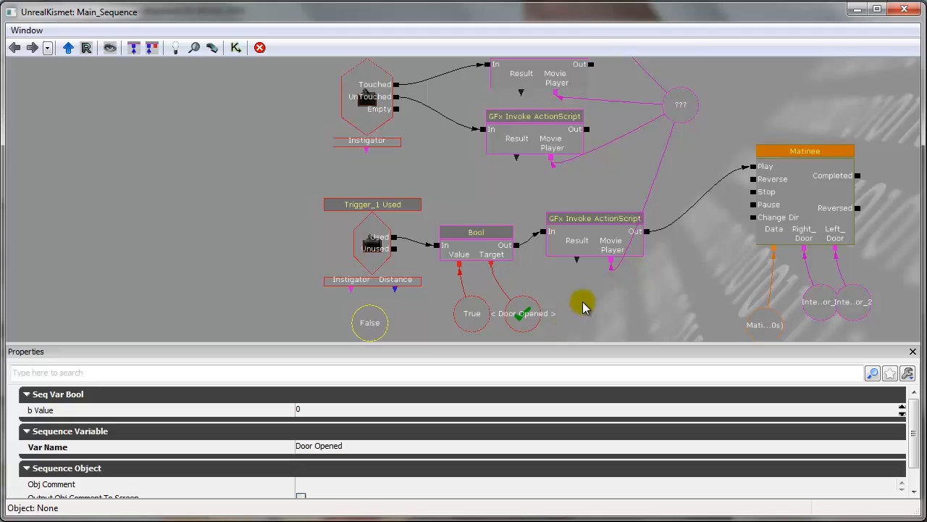
{"action": "mouse_move", "coordinate": [529, 210]}
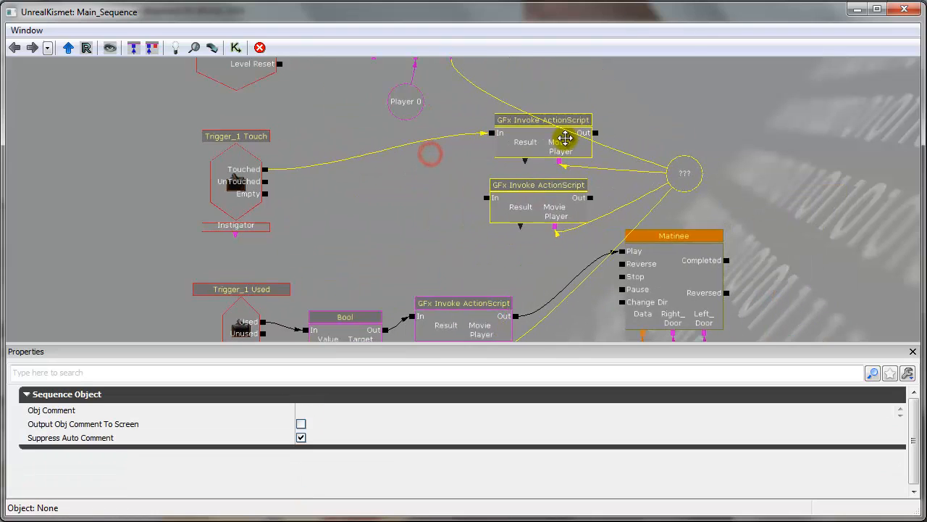
Add a Compare Bool condition and connect Trigger_1 Touch's UnTouched output to its In.
{"action": "left_click", "coordinate": [542, 109]}
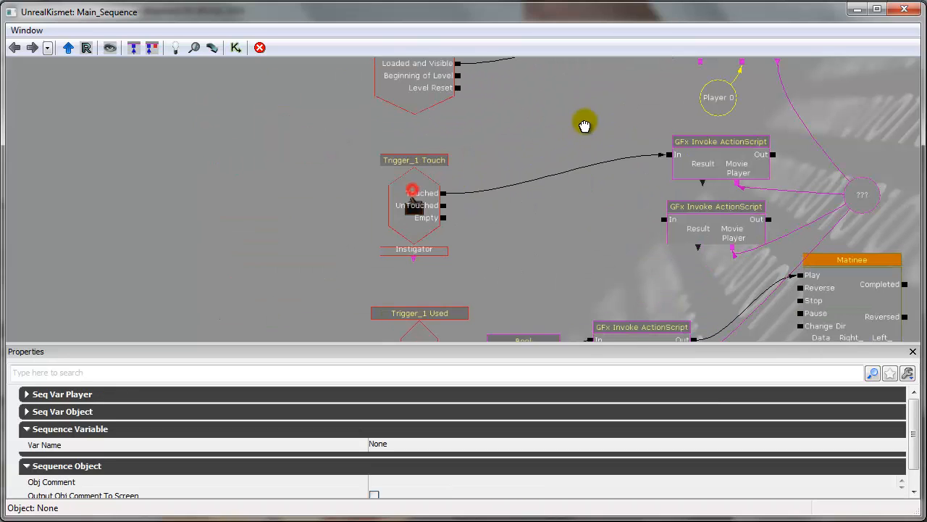
{"action": "right_click", "coordinate": [584, 123]}
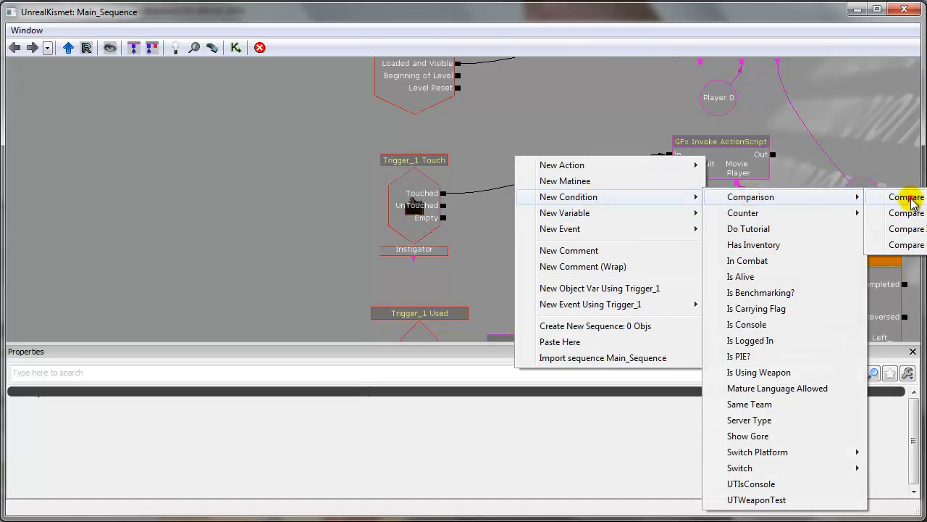
{"action": "left_click", "coordinate": [905, 197]}
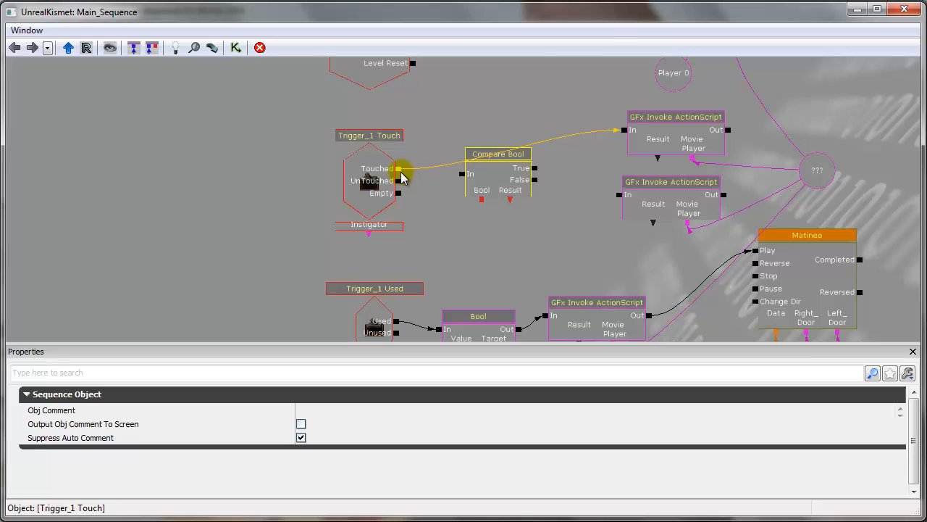
{"action": "left_click", "coordinate": [500, 167]}
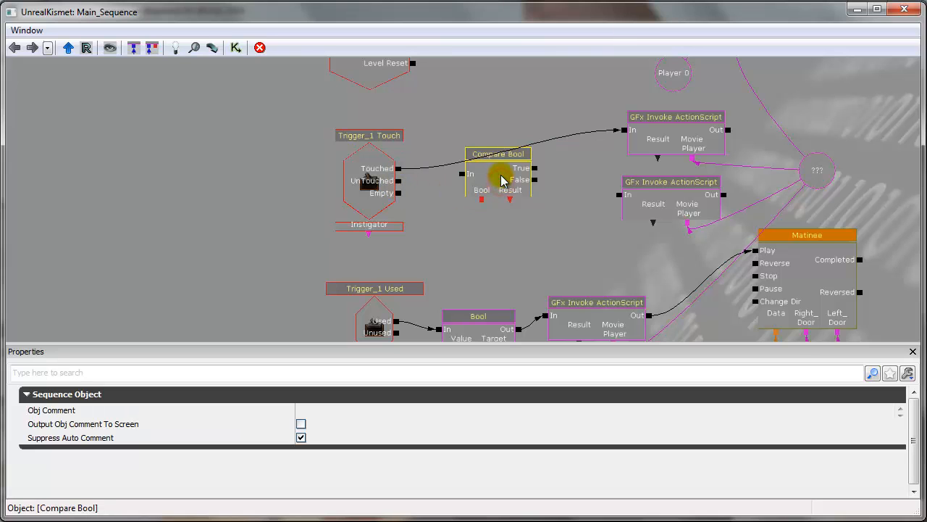
{"action": "left_click_drag", "start_coordinate": [498, 171], "coordinate": [453, 195]}
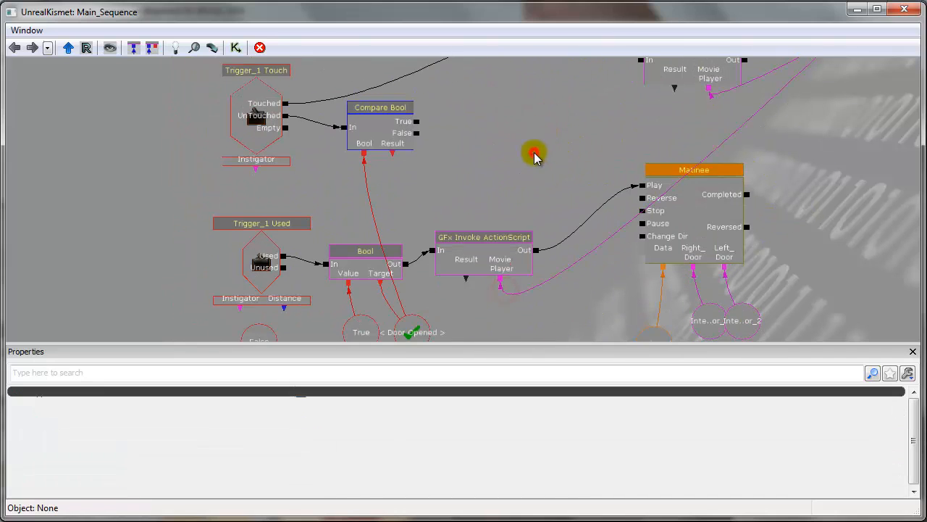
Add a Bool action setting Door Opened to True, and feed Door Opened into Compare Bool.
{"action": "right_click", "coordinate": [535, 154]}
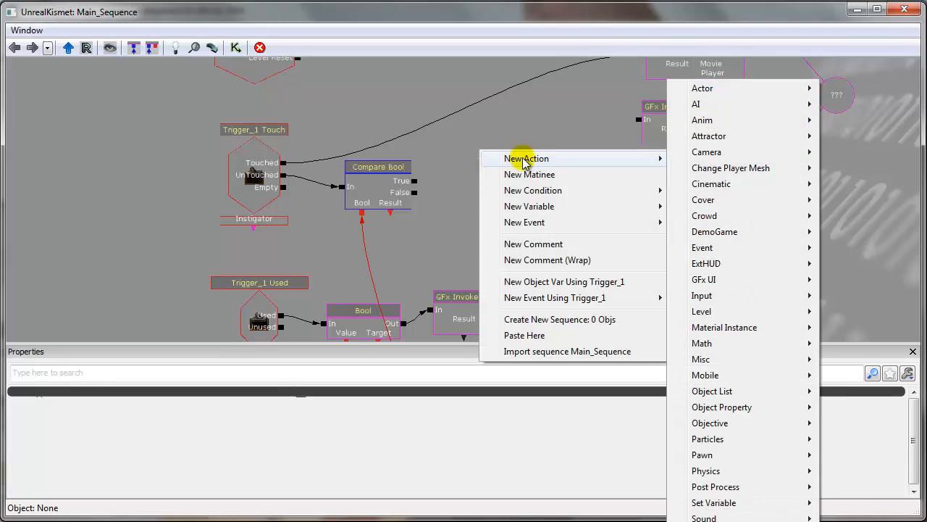
{"action": "left_click", "coordinate": [530, 174]}
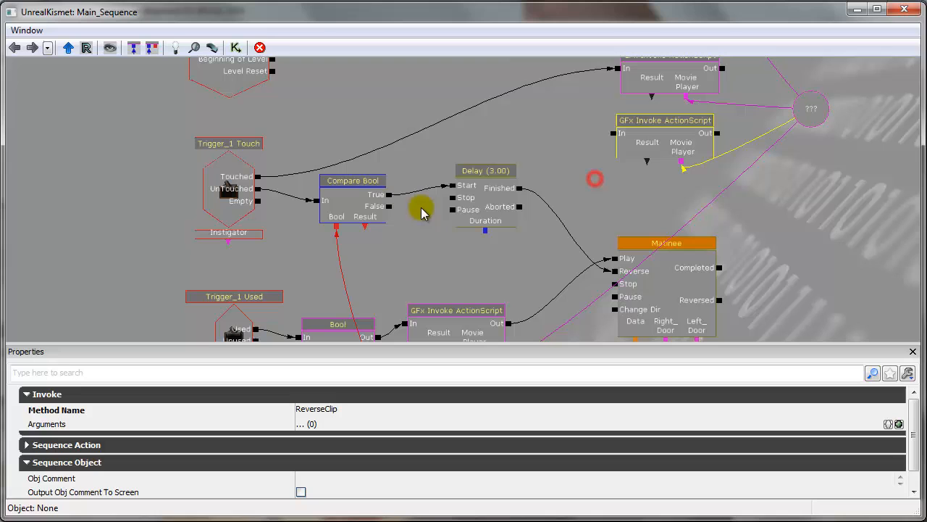
{"action": "left_click", "coordinate": [645, 141]}
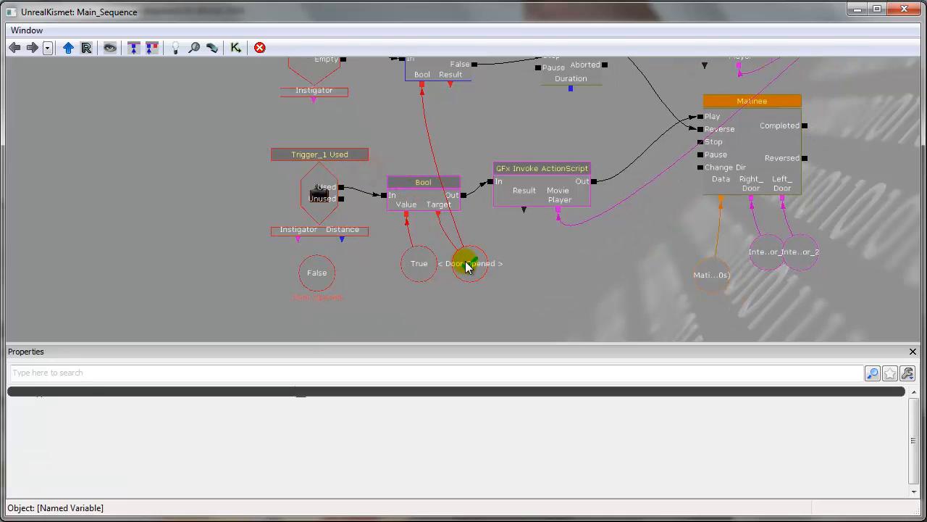
{"action": "left_click", "coordinate": [470, 263]}
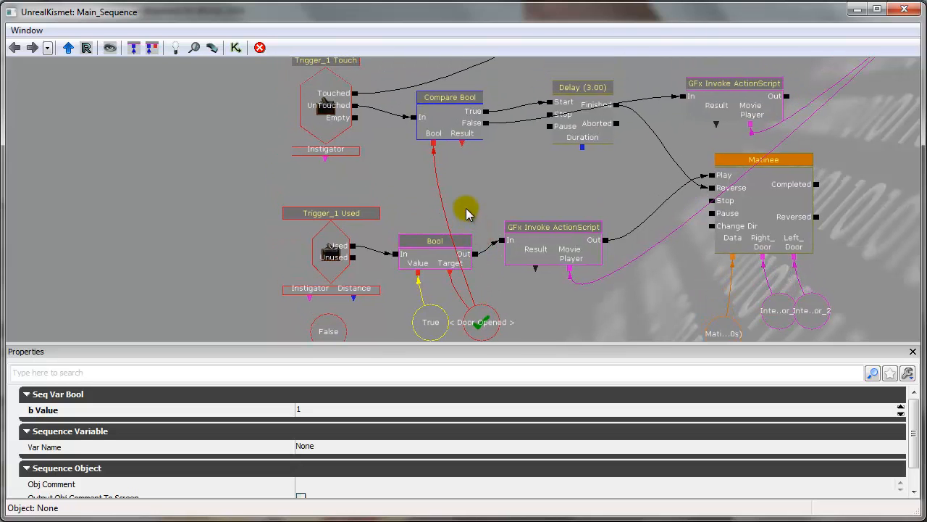
{"action": "left_click", "coordinate": [553, 247]}
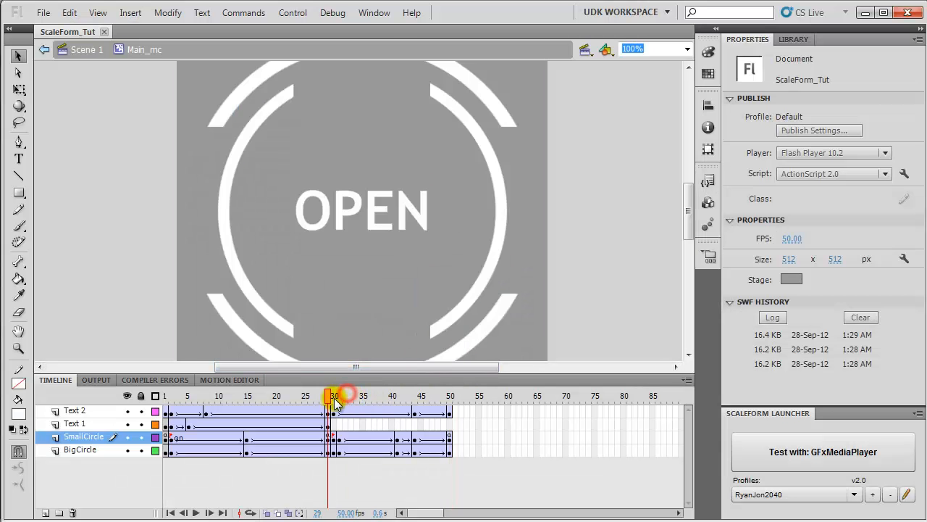
{"action": "left_click", "coordinate": [337, 395]}
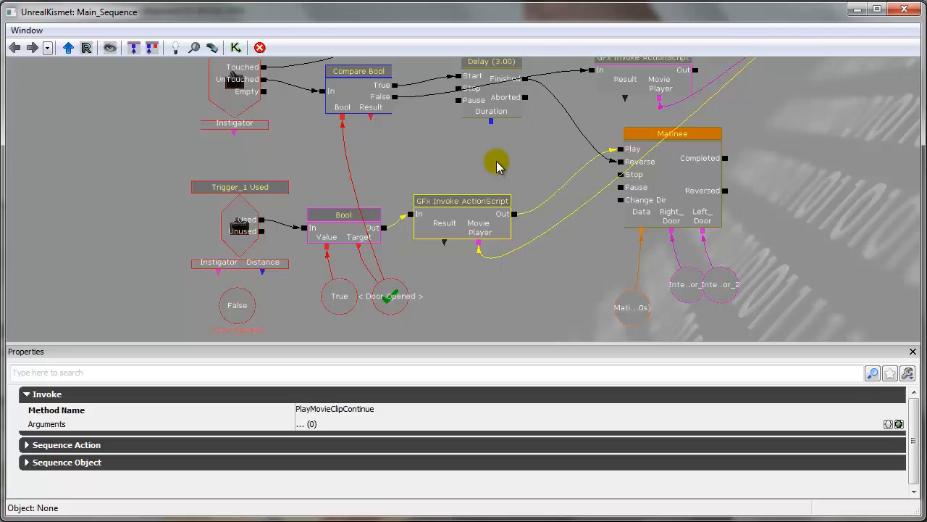
{"action": "left_click_drag", "start_coordinate": [496, 166], "coordinate": [439, 241]}
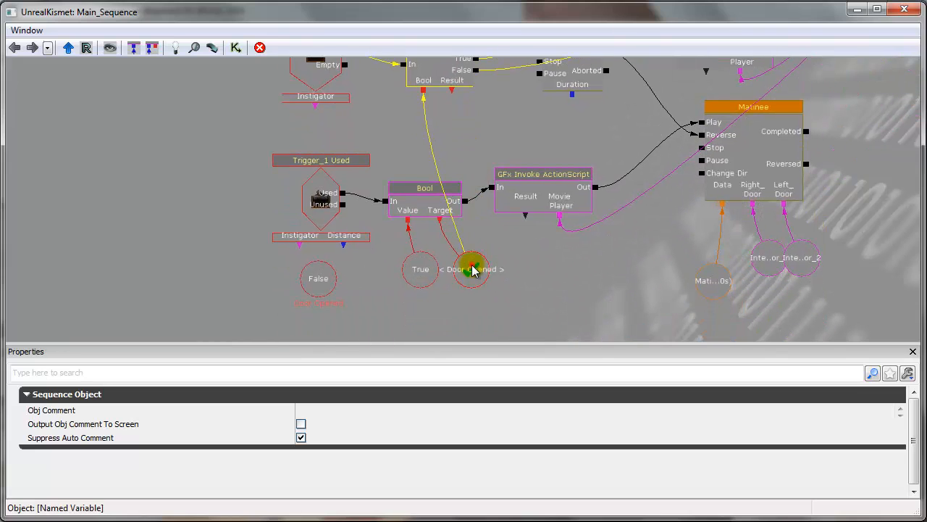
{"action": "left_click", "coordinate": [475, 270]}
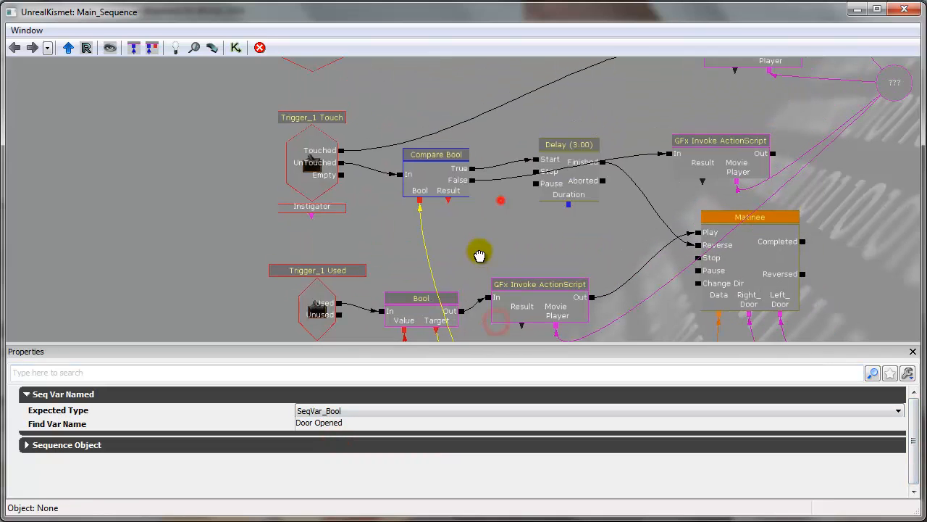
{"action": "left_click_drag", "start_coordinate": [478, 255], "coordinate": [361, 271]}
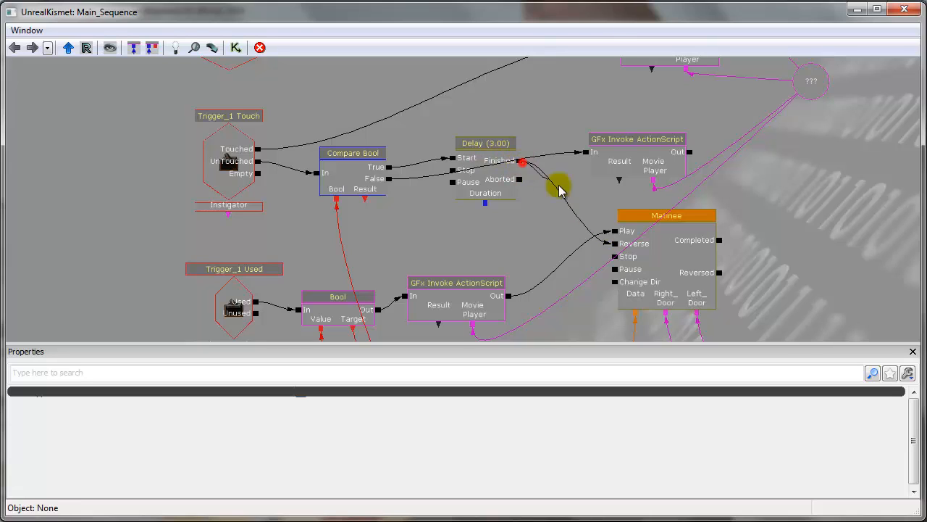
{"action": "mouse_move", "coordinate": [594, 201]}
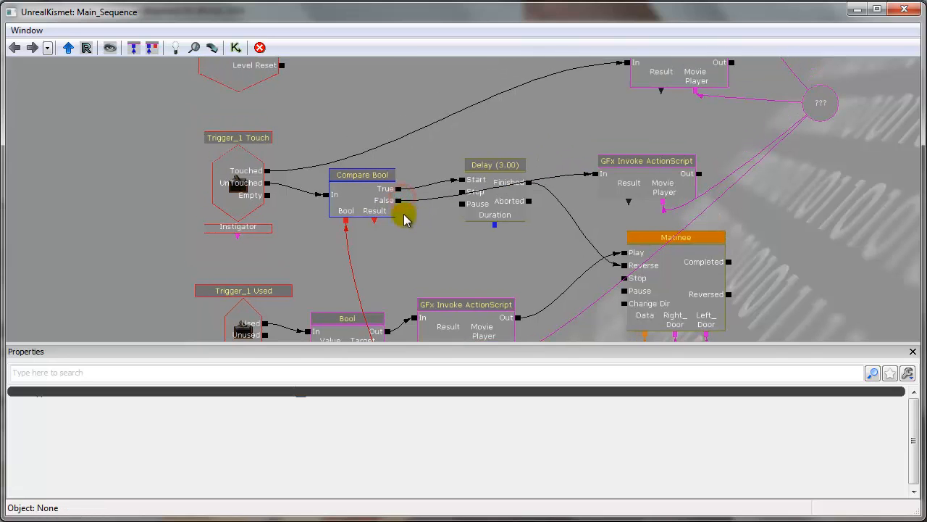
{"action": "left_click_drag", "start_coordinate": [406, 219], "coordinate": [433, 283]}
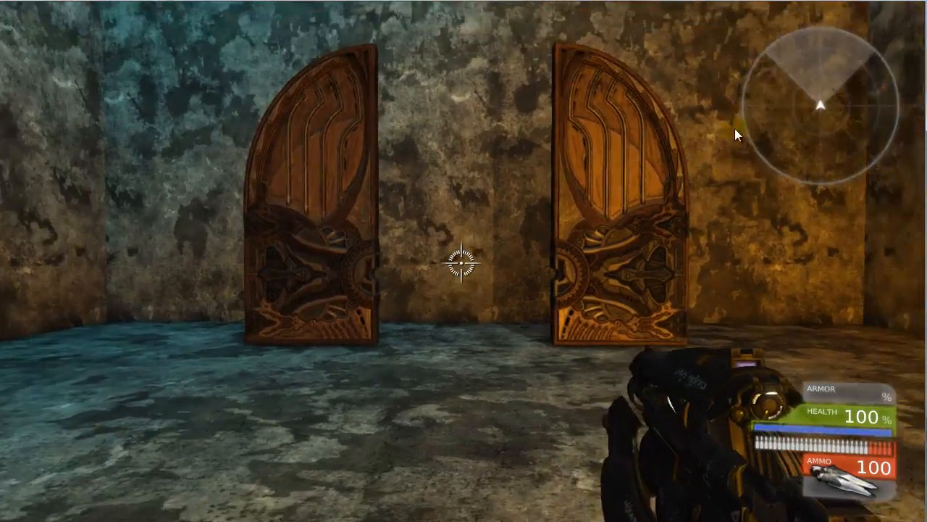
{"action": "mouse_move", "coordinate": [793, 145]}
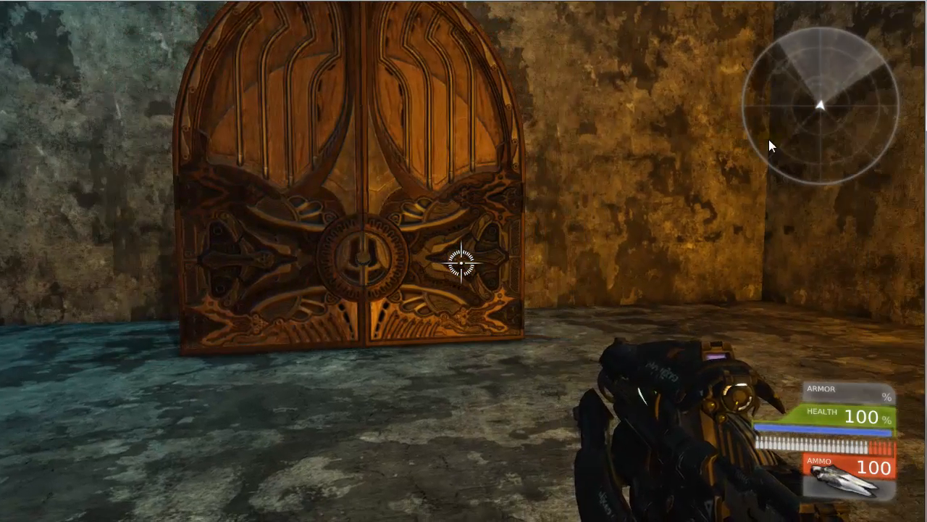
{"action": "key", "text": "w"}
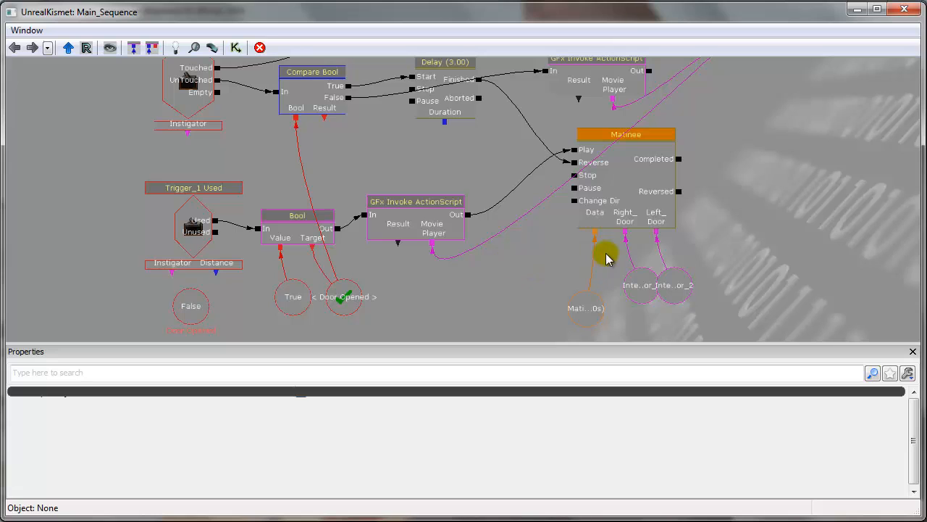
Paste a second Bool node past the Matinee, wired to Door Opened and fired by Reversed.
{"action": "left_click", "coordinate": [297, 216]}
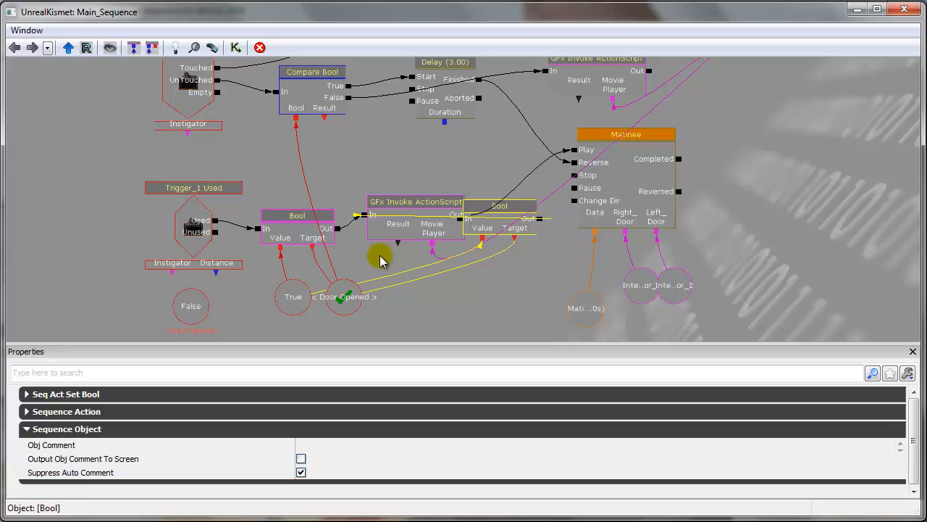
{"action": "left_click_drag", "start_coordinate": [500, 210], "coordinate": [789, 210]}
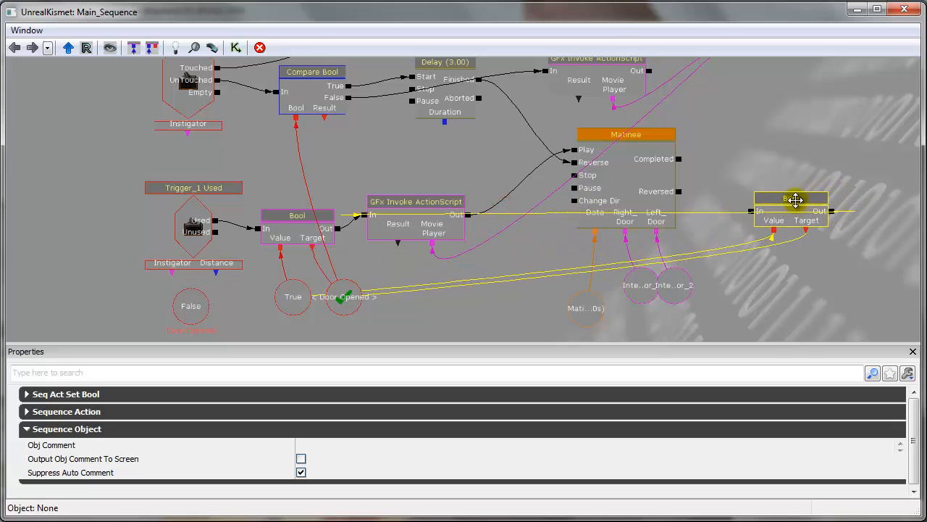
{"action": "left_click", "coordinate": [789, 198]}
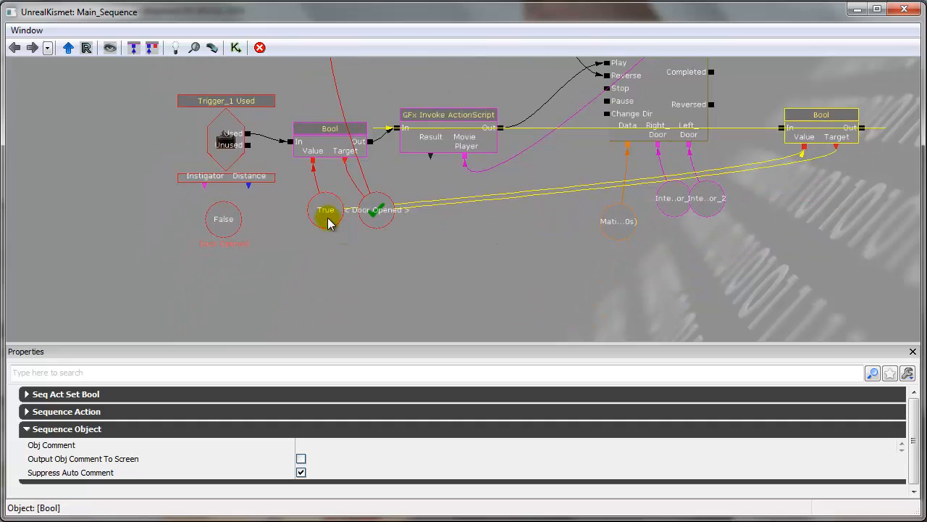
{"action": "left_click_drag", "start_coordinate": [326, 210], "coordinate": [498, 313]}
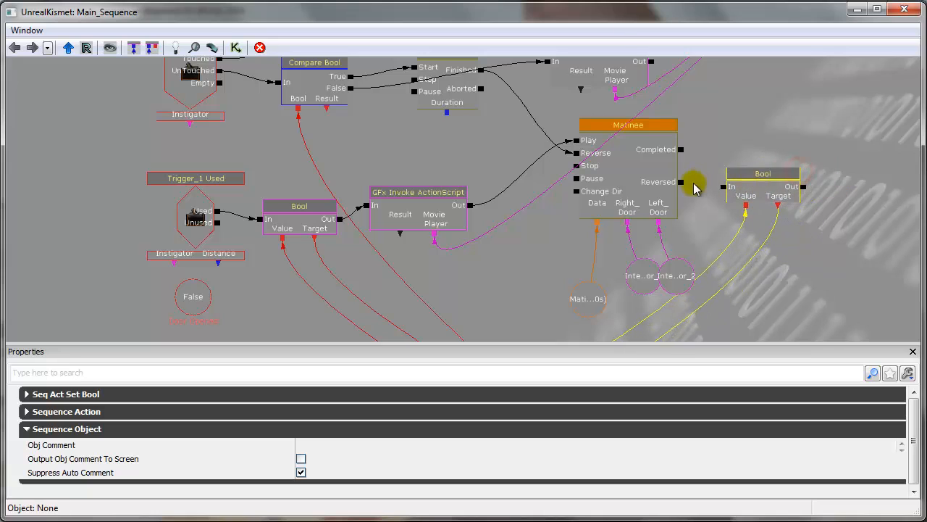
{"action": "left_click", "coordinate": [763, 173]}
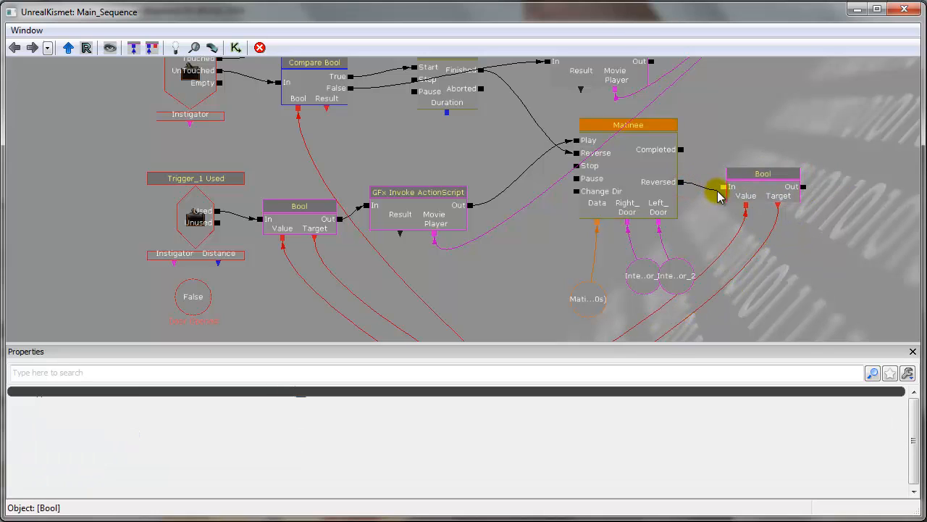
{"action": "left_click_drag", "start_coordinate": [720, 196], "coordinate": [561, 180]}
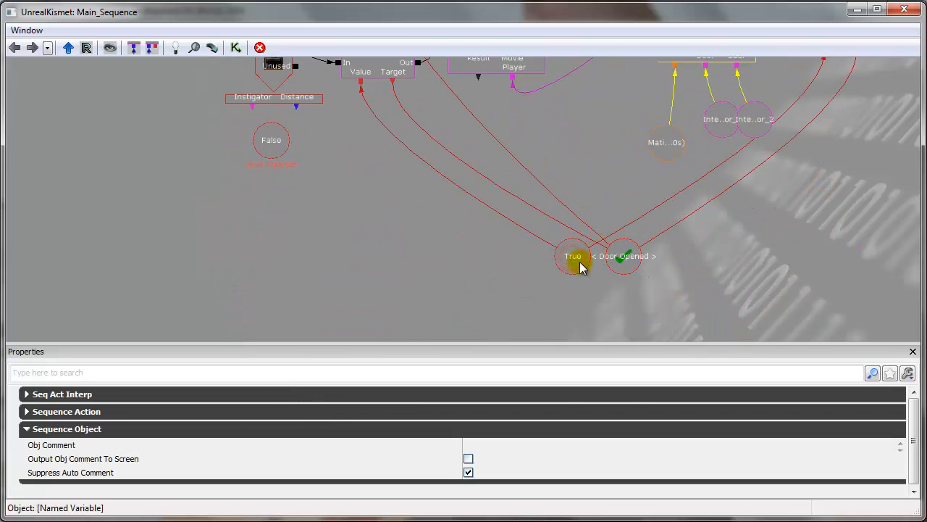
{"action": "left_click", "coordinate": [623, 256]}
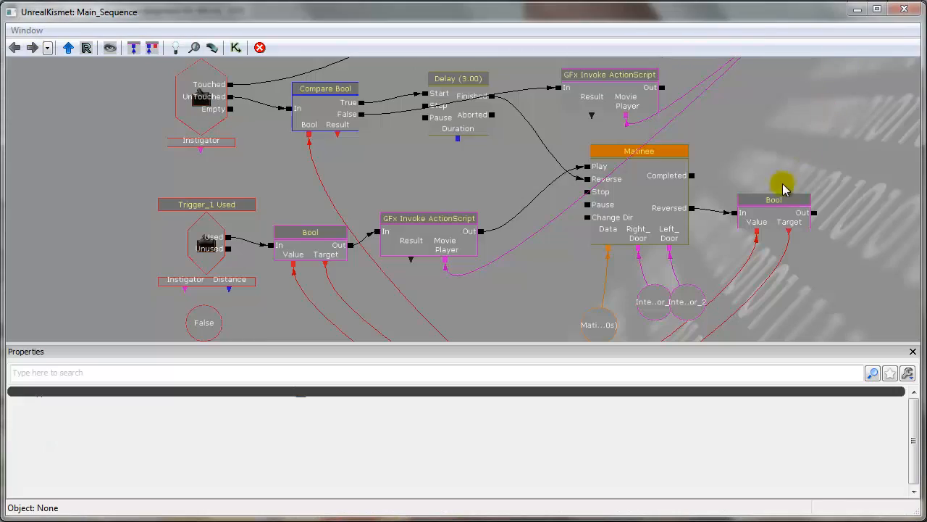
Inspect the Matinee's Reversed output connection to the second Bool node.
{"action": "left_click", "coordinate": [639, 151]}
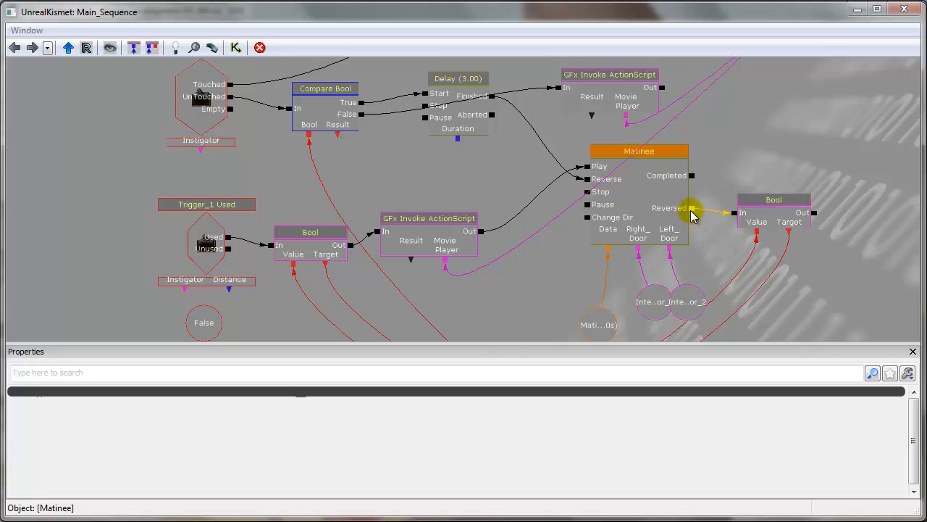
{"action": "left_click", "coordinate": [428, 232]}
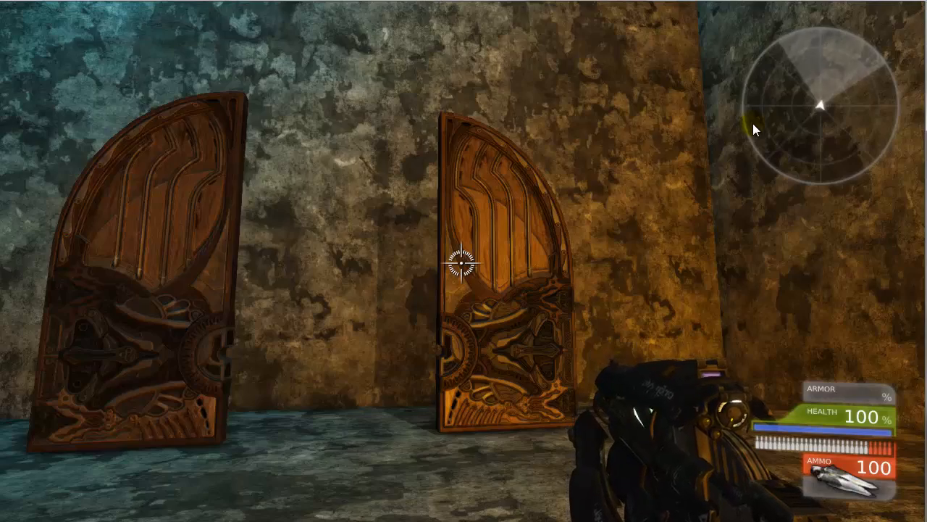
{"action": "mouse_move", "coordinate": [688, 198]}
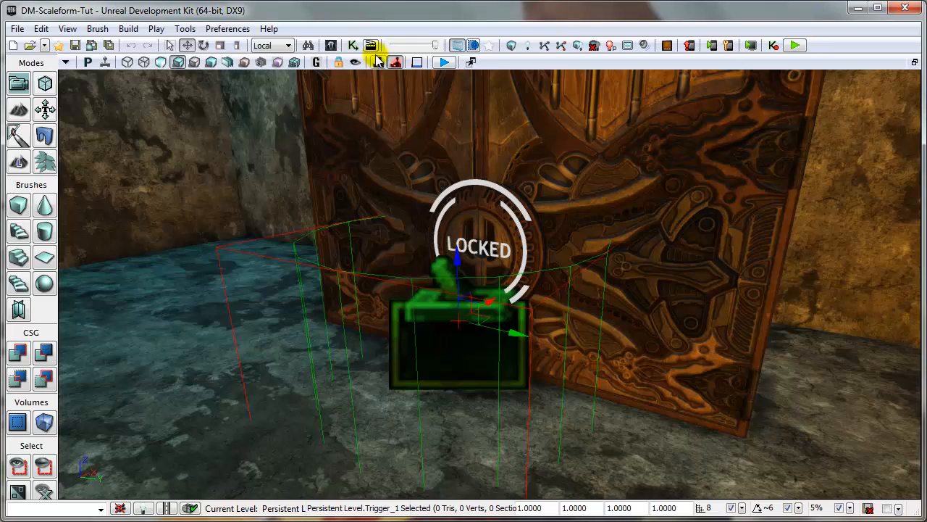
{"action": "left_click", "coordinate": [353, 46]}
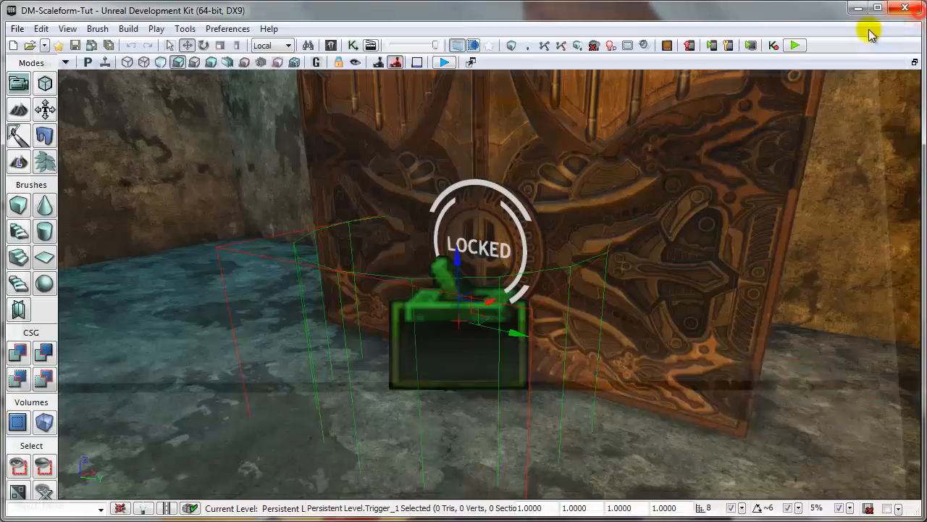
{"action": "left_click", "coordinate": [794, 45]}
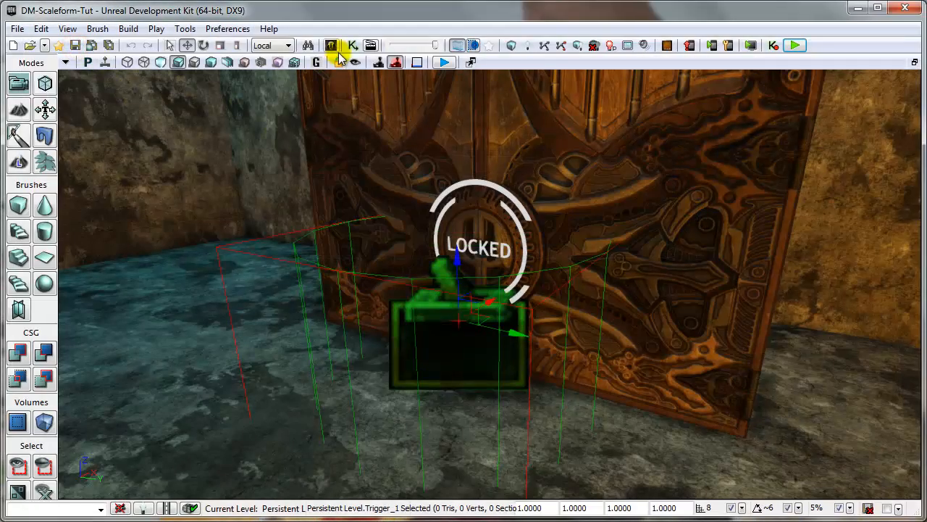
Reopen the level's Kismet and pan up to the level-start and touch logic.
{"action": "left_click", "coordinate": [353, 46]}
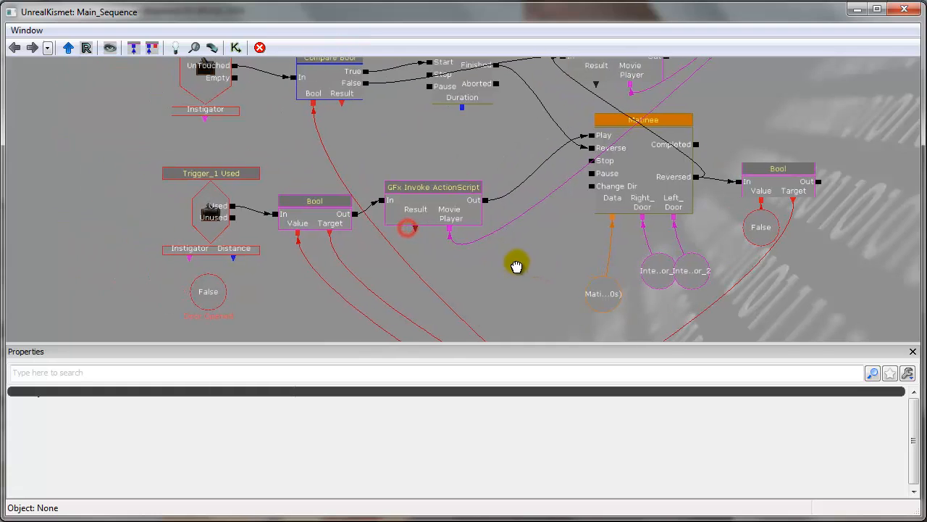
{"action": "mouse_move", "coordinate": [507, 156]}
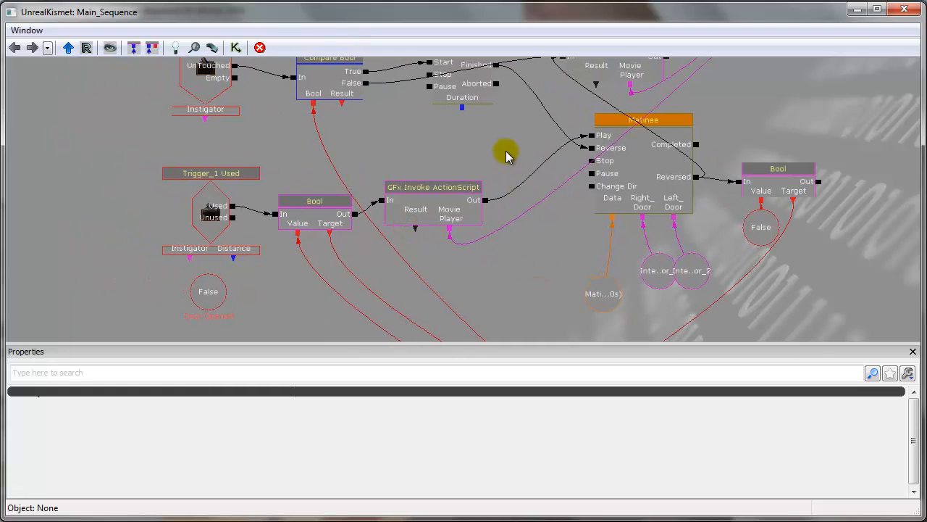
{"action": "mouse_move", "coordinate": [507, 150]}
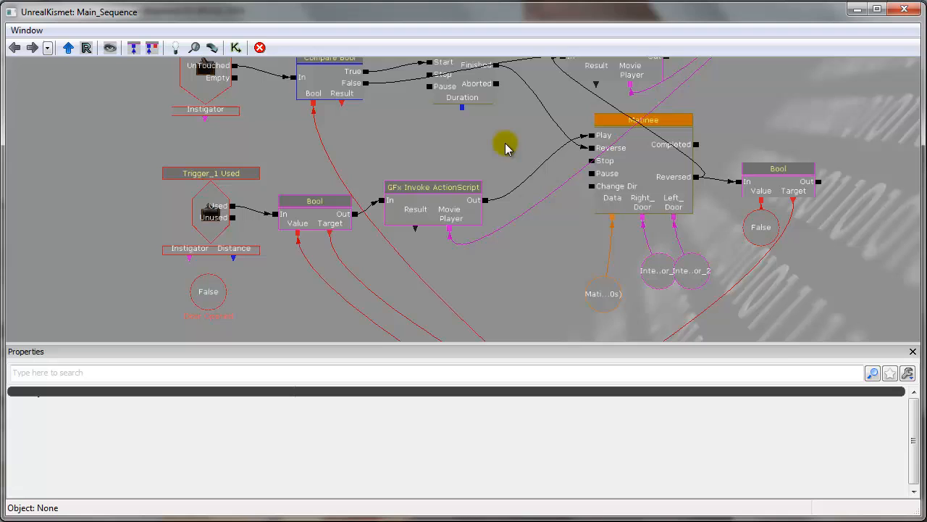
{"action": "left_click_drag", "start_coordinate": [507, 145], "coordinate": [790, 167]}
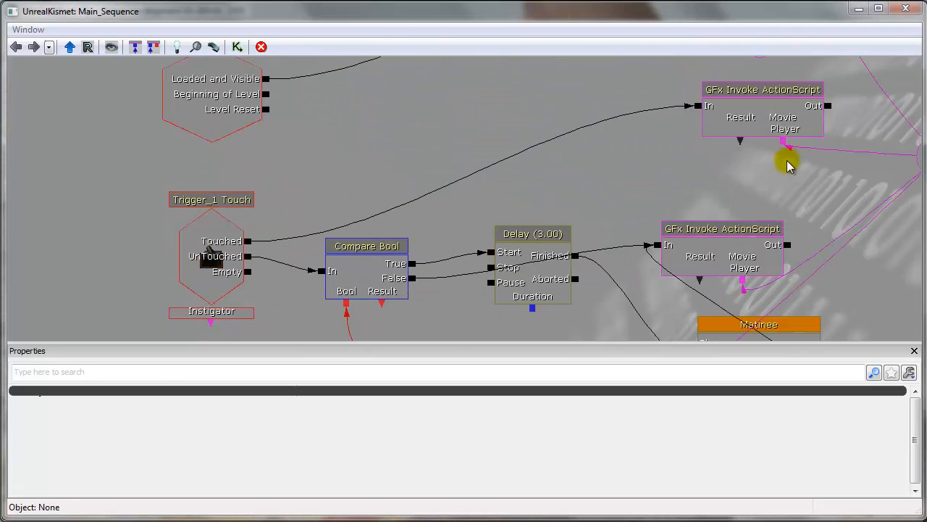
{"action": "mouse_move", "coordinate": [681, 180]}
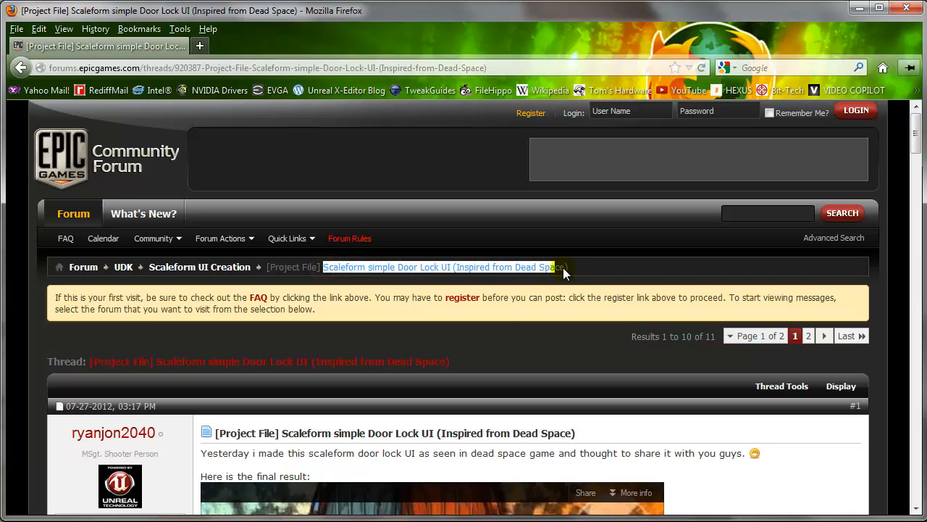
{"action": "scroll", "scroll_direction": "down", "scroll_amount": 3}
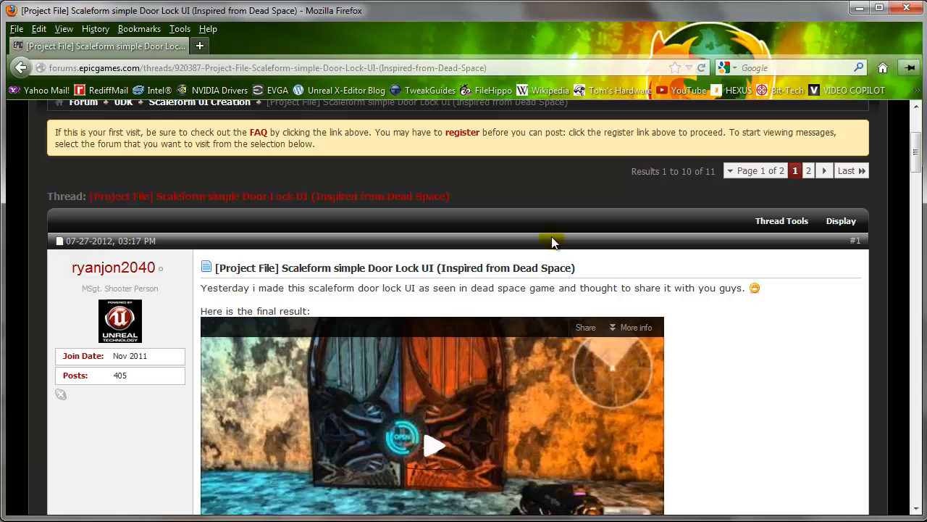
{"action": "scroll", "scroll_direction": "up", "scroll_amount": 3}
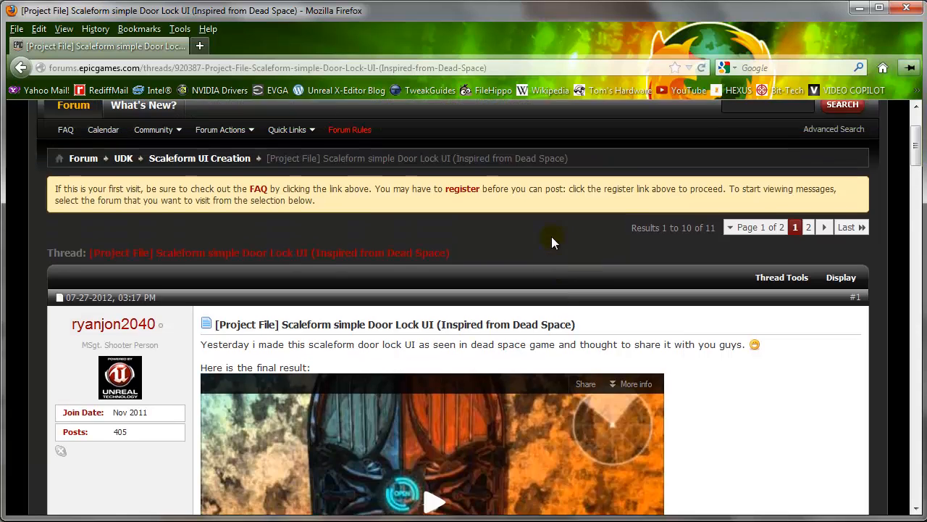
{"action": "scroll", "scroll_direction": "up", "scroll_amount": 3}
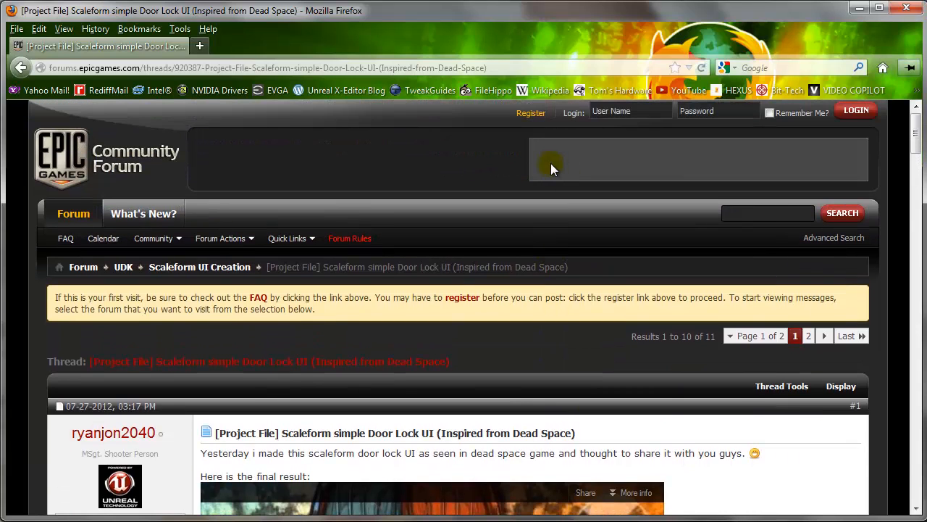
{"action": "mouse_move", "coordinate": [579, 221]}
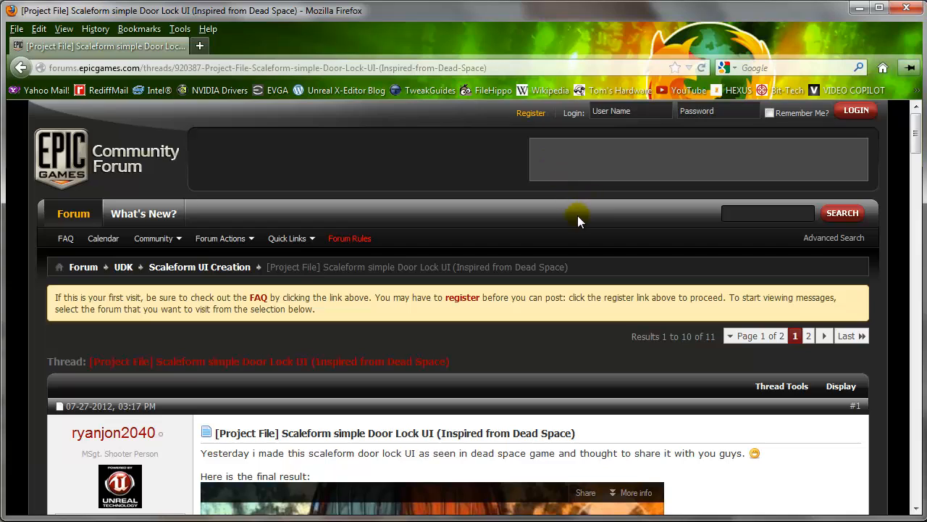